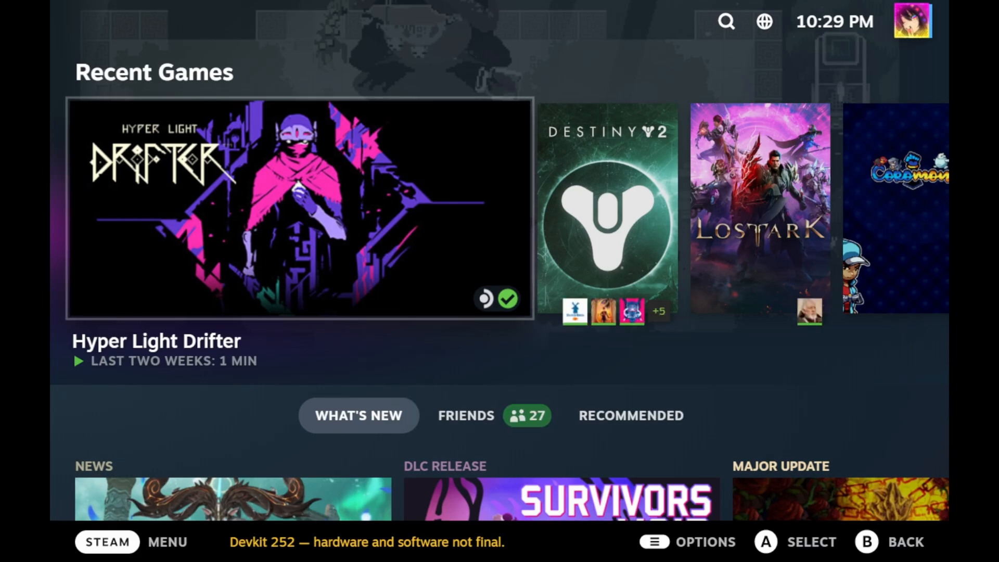
View the home screen's Recommended shelf, then open the library to Great on Deck
{"action": "left_click", "coordinate": [630, 415]}
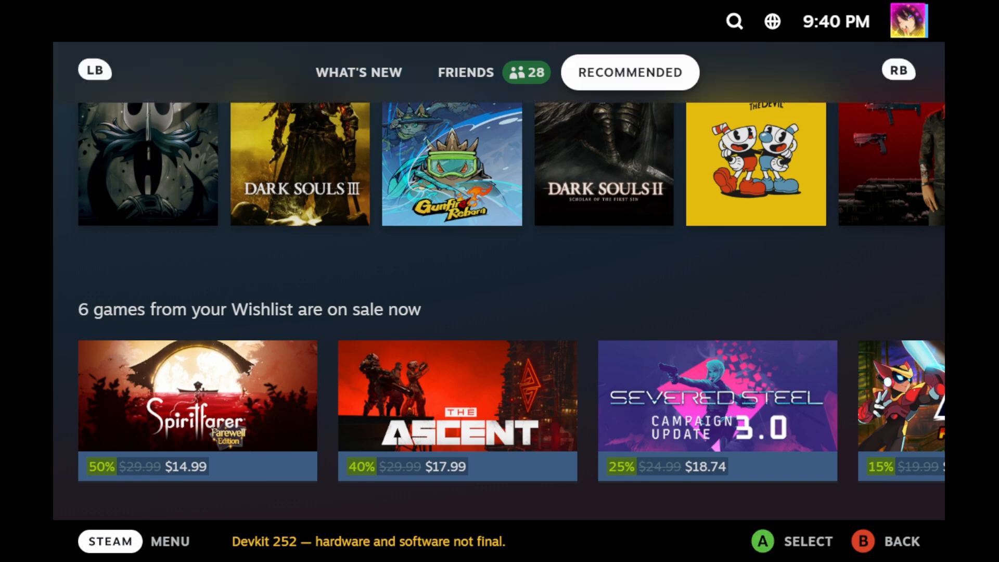
{"action": "left_click", "coordinate": [359, 71]}
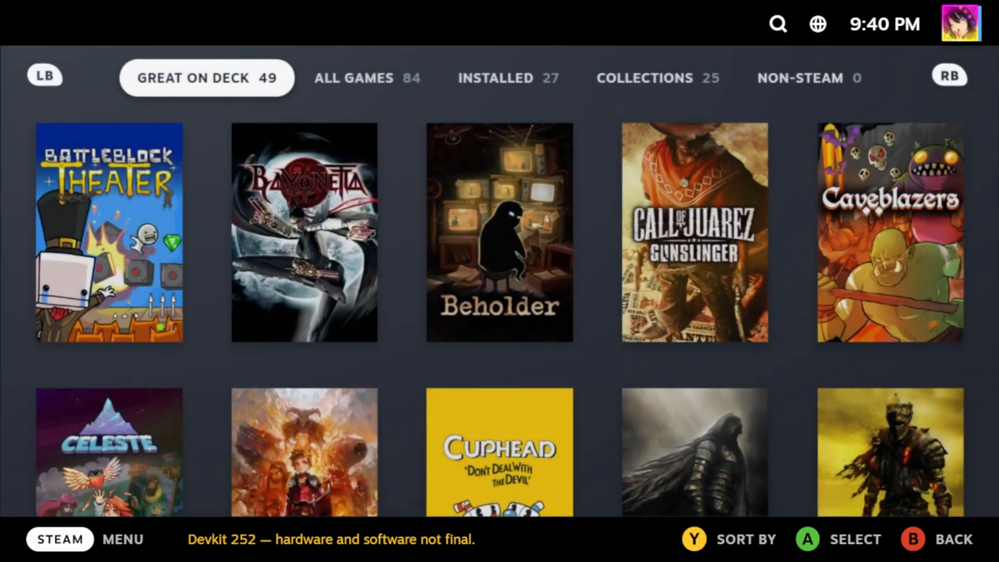
{"action": "scroll", "scroll_direction": "down", "scroll_amount": 3}
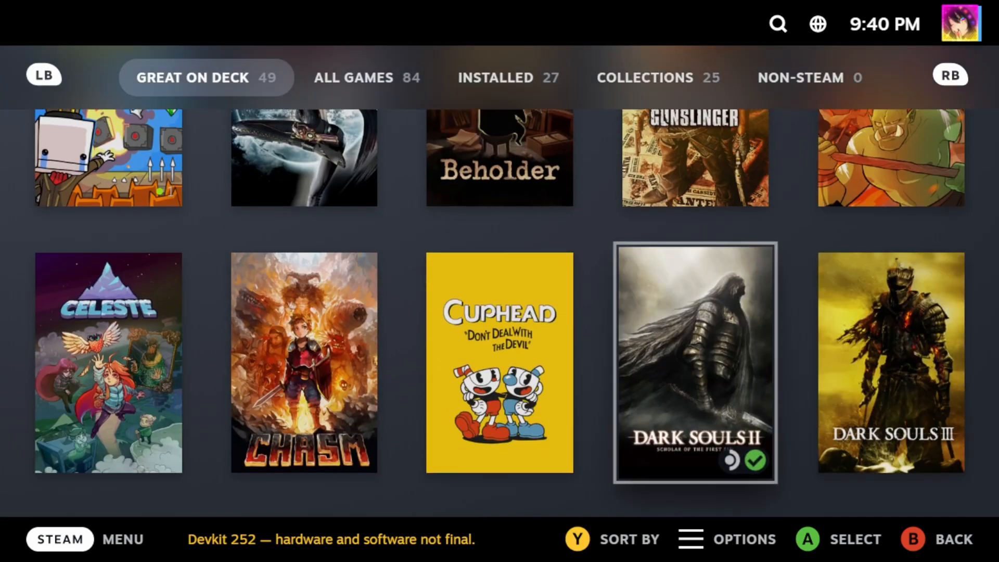
{"action": "scroll", "scroll_direction": "down", "scroll_amount": 3}
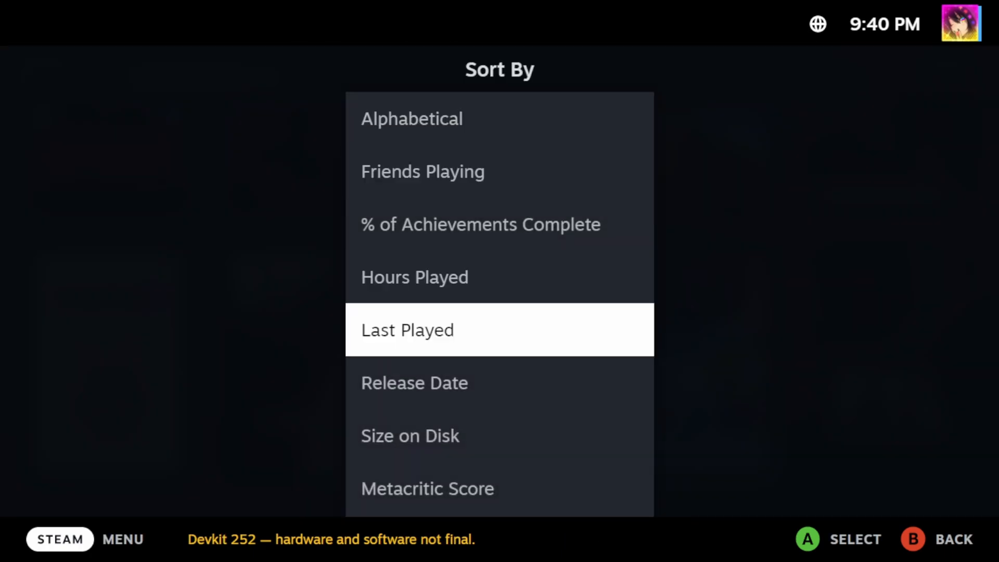
{"action": "scroll", "scroll_direction": "down", "scroll_amount": 3}
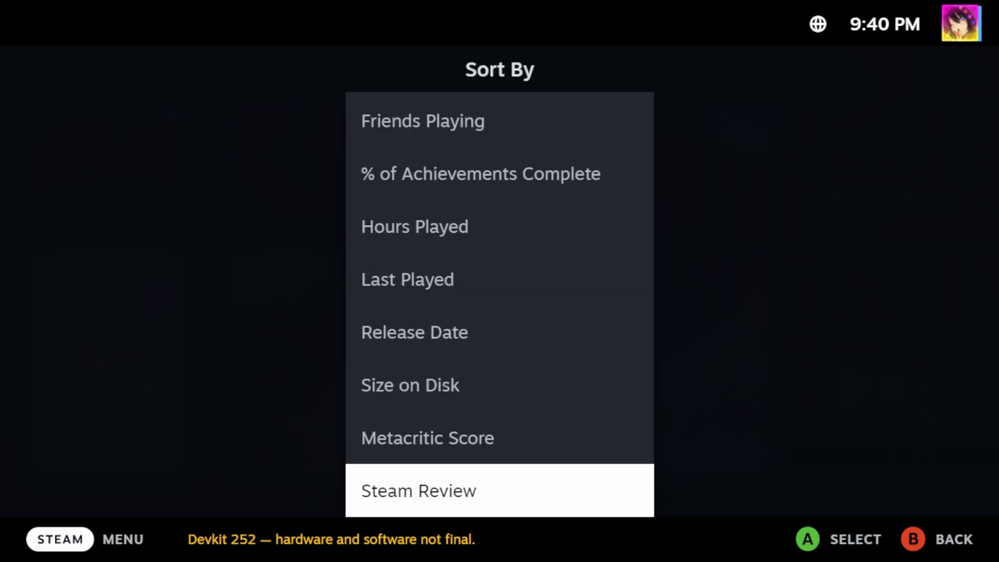
{"action": "scroll", "scroll_direction": "down", "scroll_amount": 3}
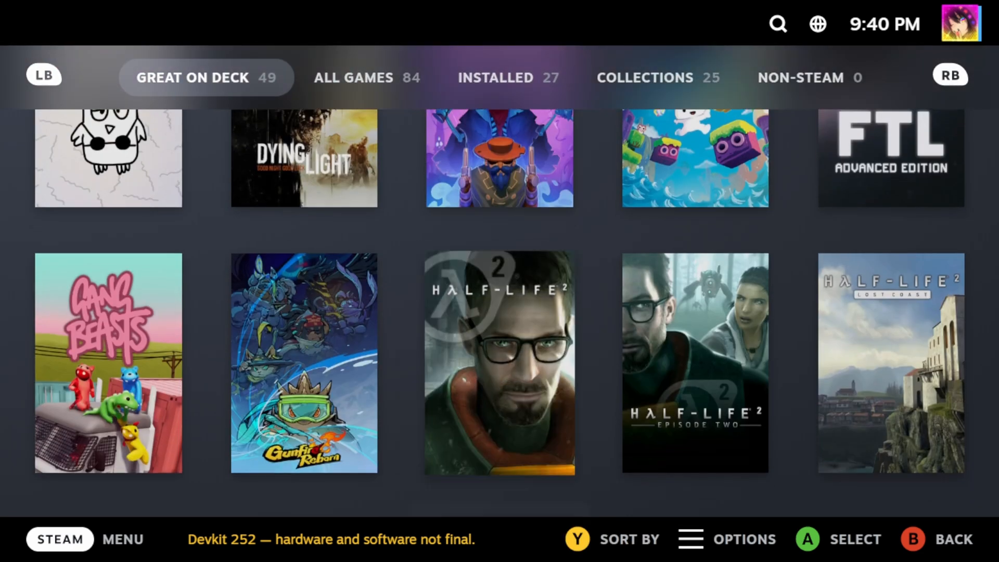
{"action": "scroll", "scroll_direction": "down", "scroll_amount": 3}
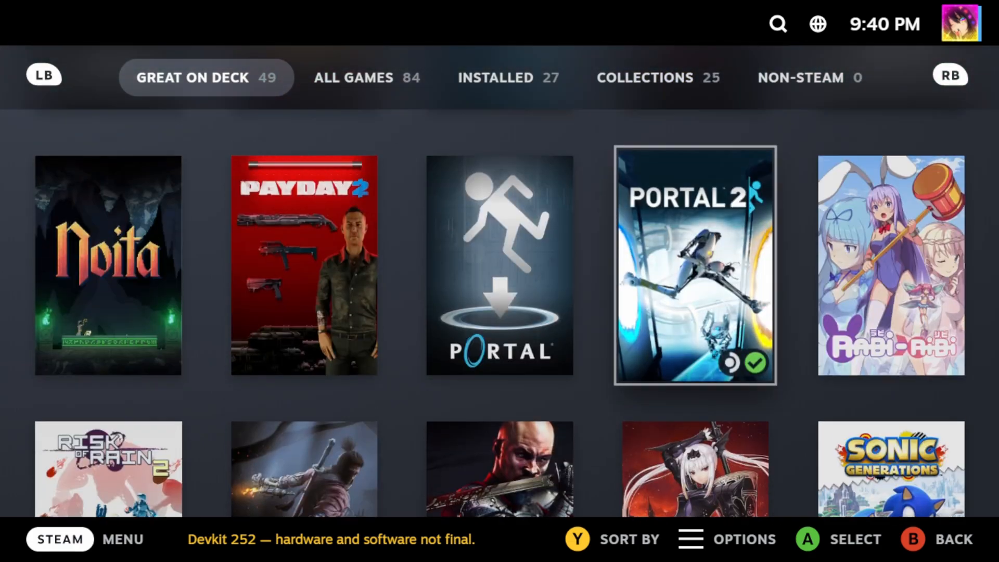
Switch to All Games and clear the filter hiding 311 apps
{"action": "left_click", "coordinate": [354, 77]}
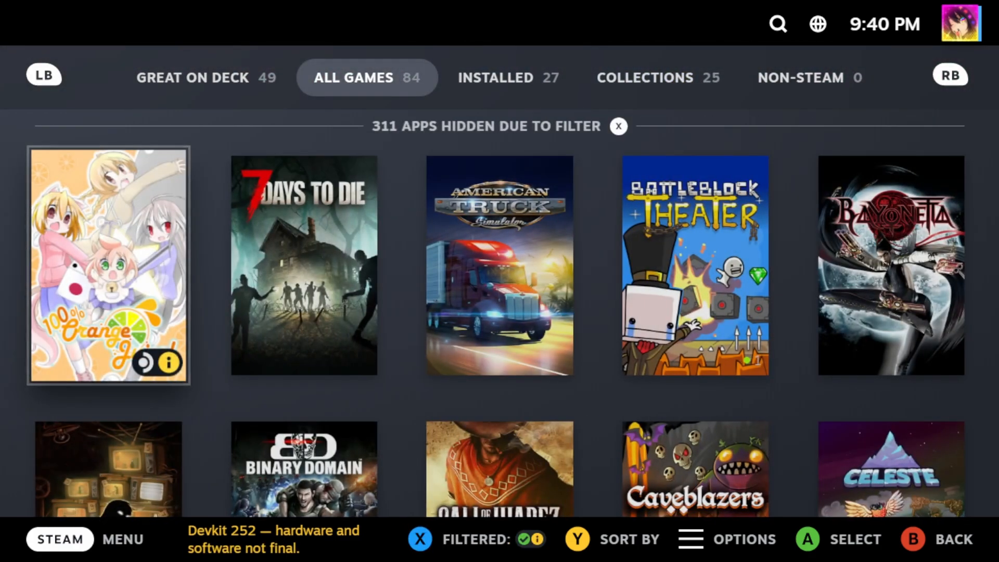
{"action": "left_click", "coordinate": [618, 126]}
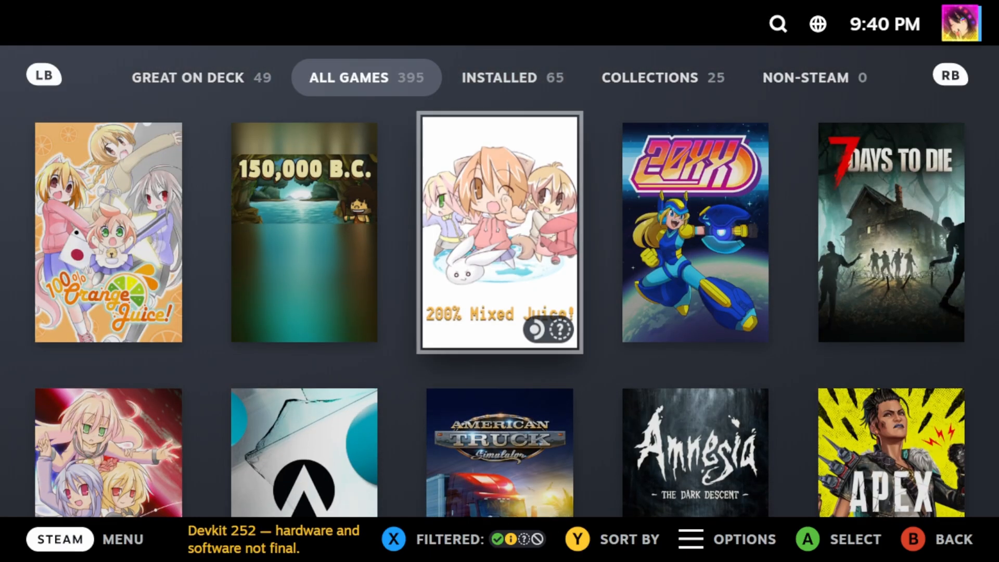
Scroll the full alphabetical game list down to the Day of Defeat titles
{"action": "scroll", "scroll_direction": "down", "scroll_amount": 3}
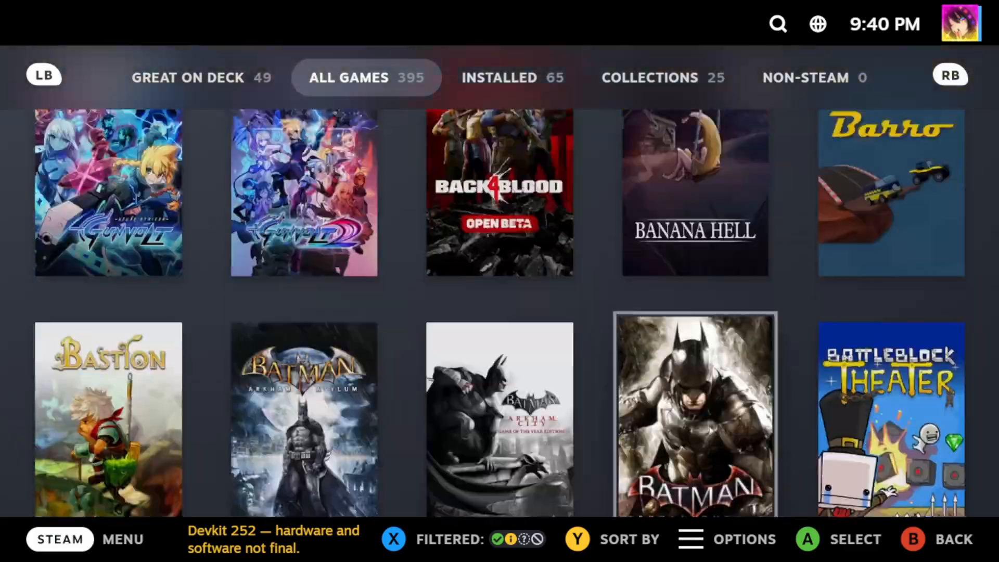
{"action": "scroll", "scroll_direction": "down", "scroll_amount": 3}
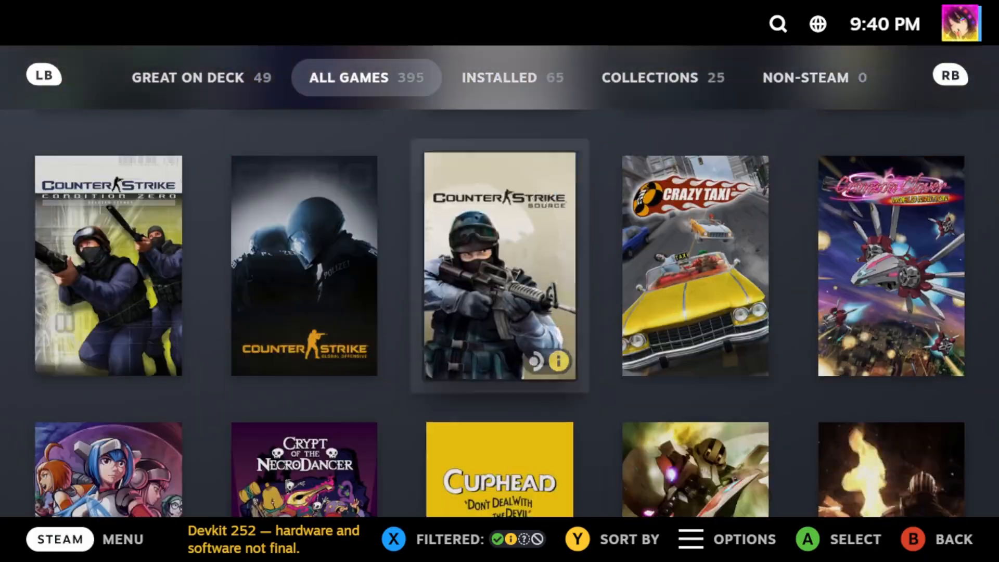
{"action": "scroll", "scroll_direction": "down", "scroll_amount": 3}
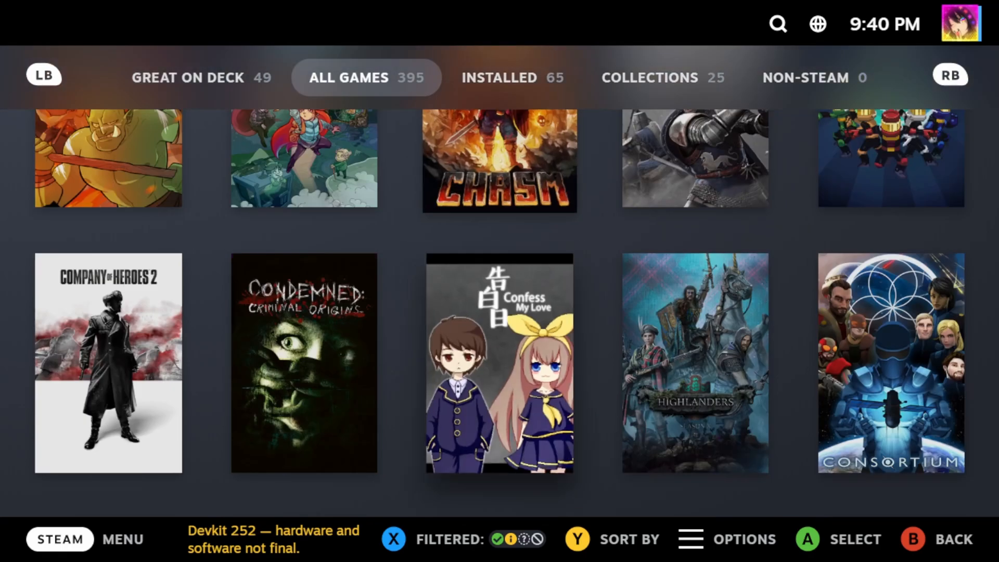
{"action": "scroll", "scroll_direction": "down", "scroll_amount": 3}
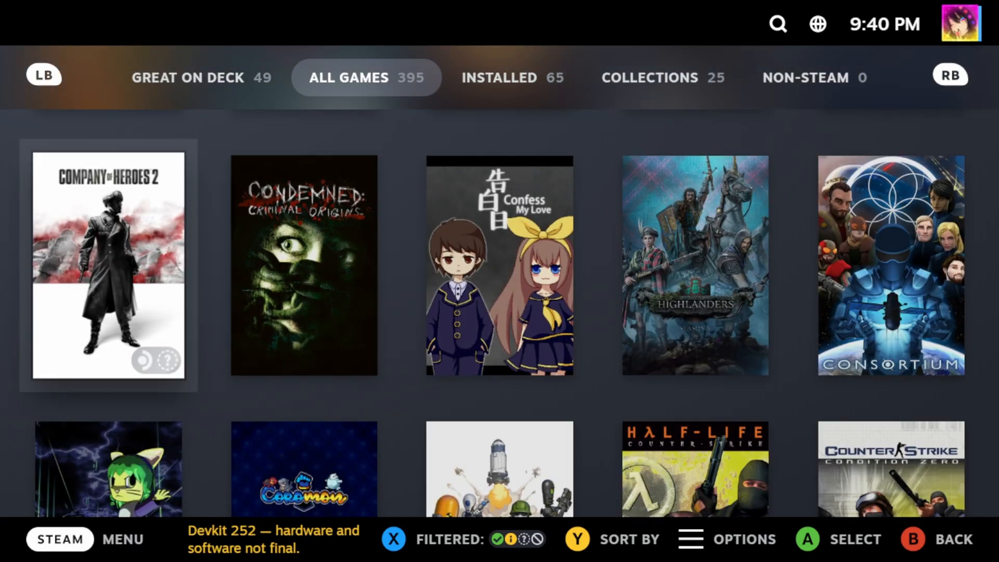
{"action": "scroll", "scroll_direction": "down", "scroll_amount": 3}
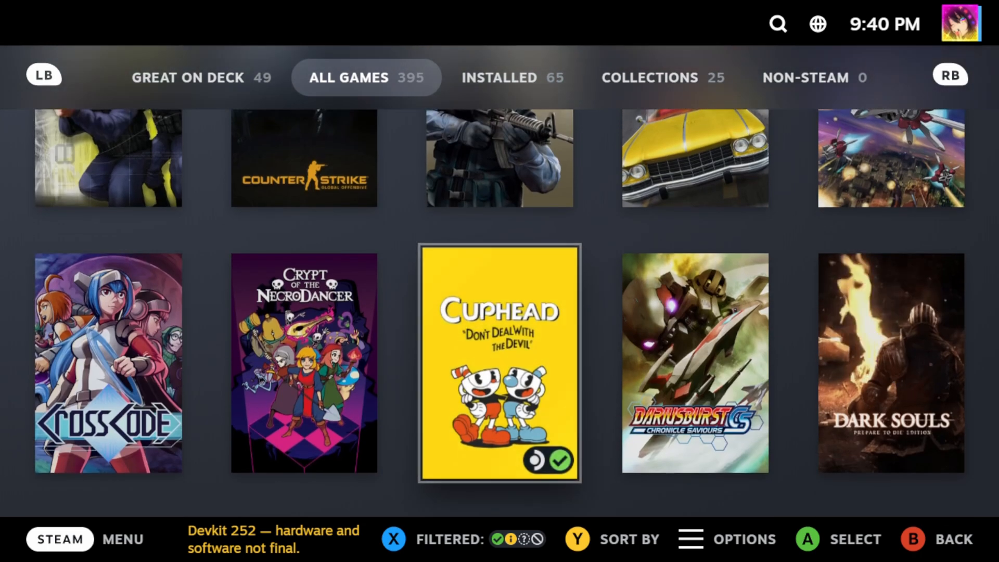
{"action": "scroll", "scroll_direction": "down", "scroll_amount": 3}
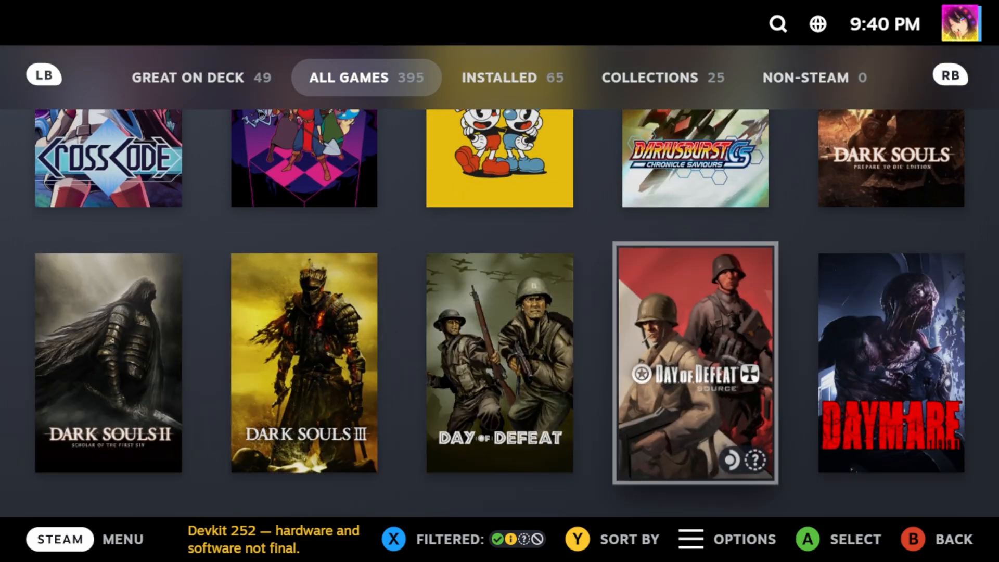
{"action": "scroll", "scroll_direction": "down", "scroll_amount": 3}
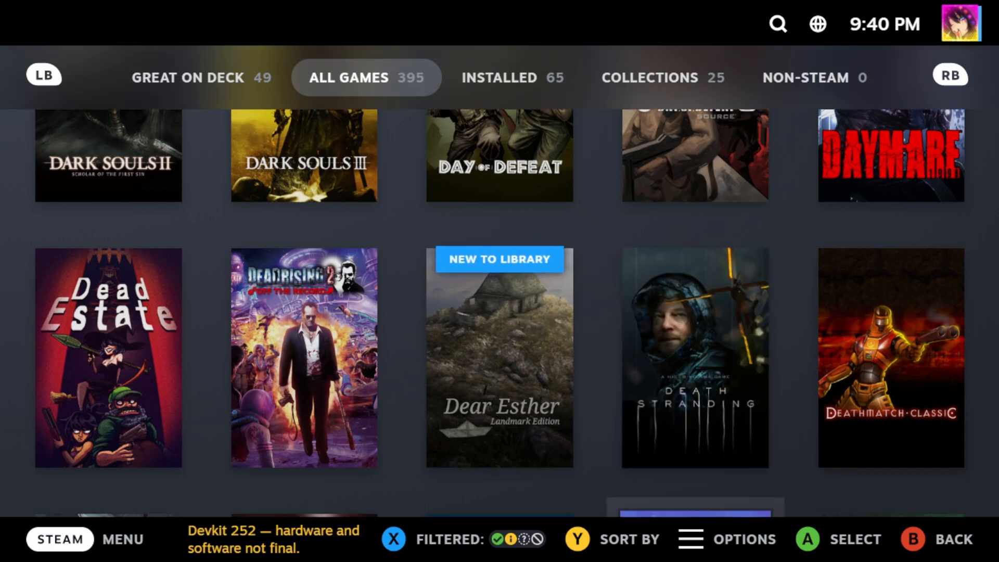
{"action": "scroll", "scroll_direction": "down", "scroll_amount": 3}
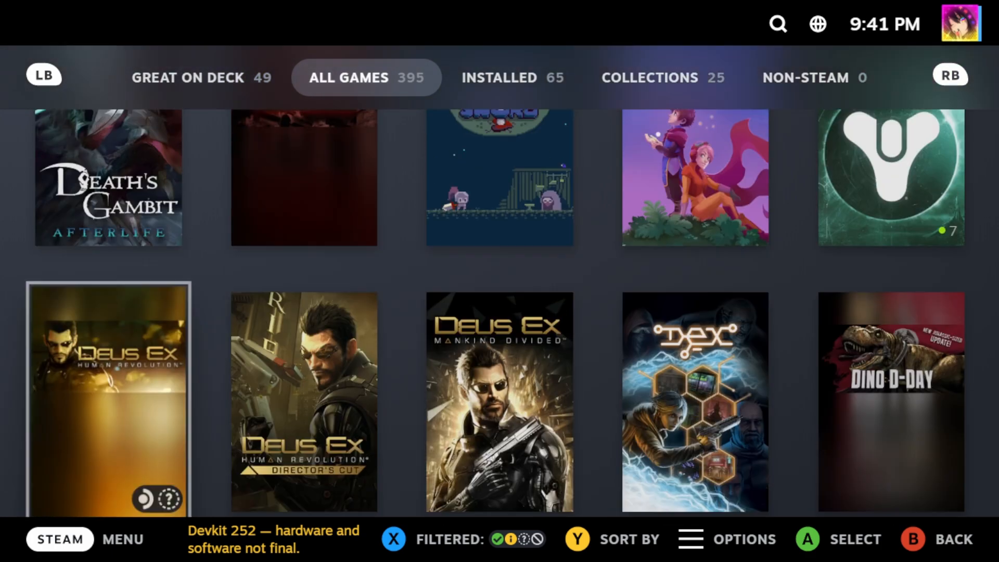
{"action": "left_click", "coordinate": [512, 77]}
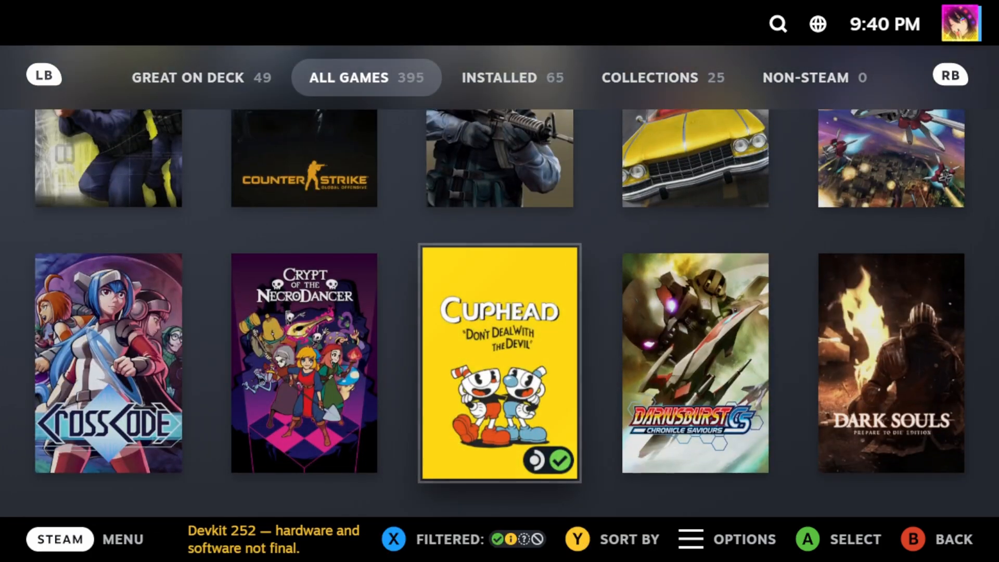
{"action": "scroll", "scroll_direction": "down", "scroll_amount": 3}
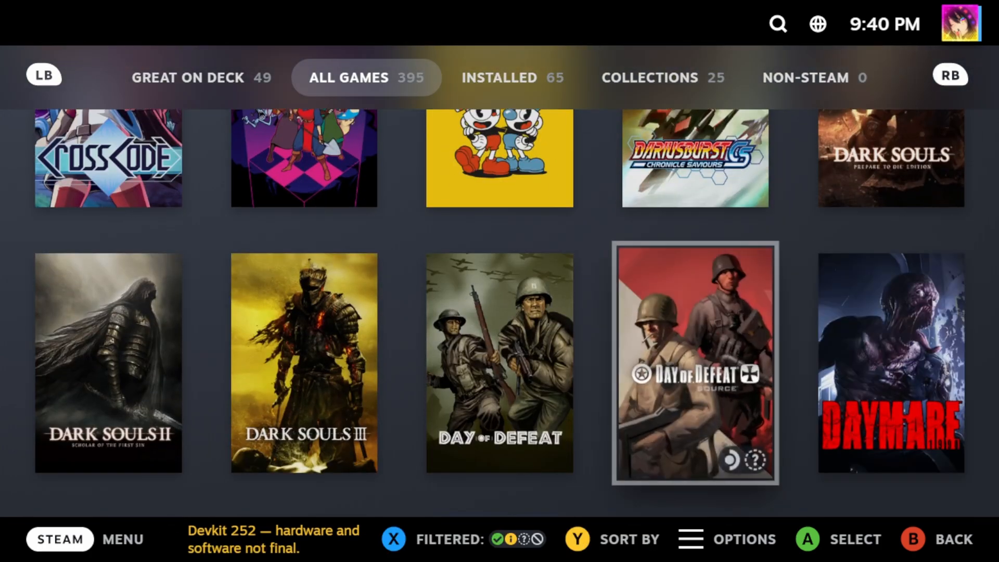
Browse the Installed tab and then the library's Collections
{"action": "left_click", "coordinate": [512, 77]}
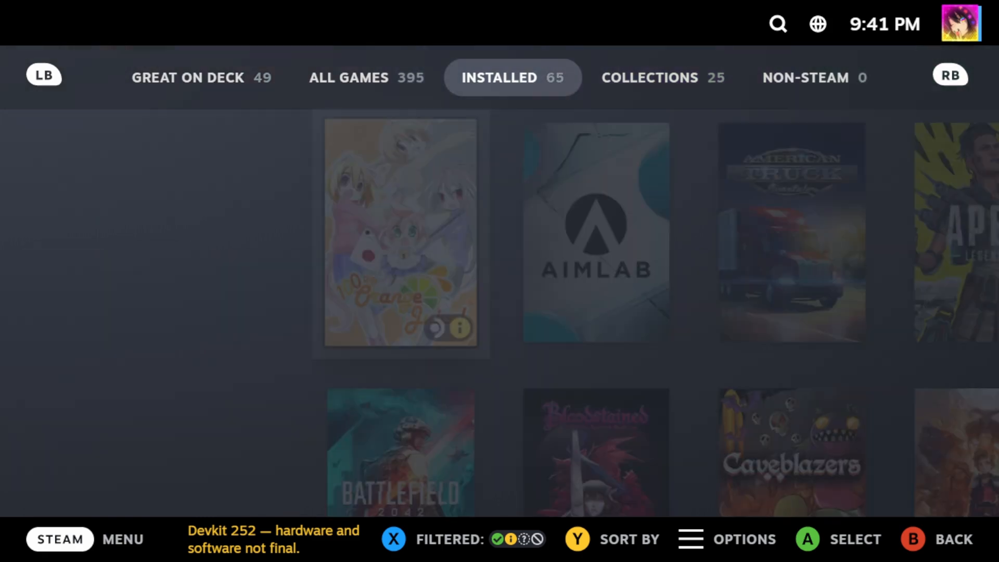
{"action": "left_click", "coordinate": [649, 77]}
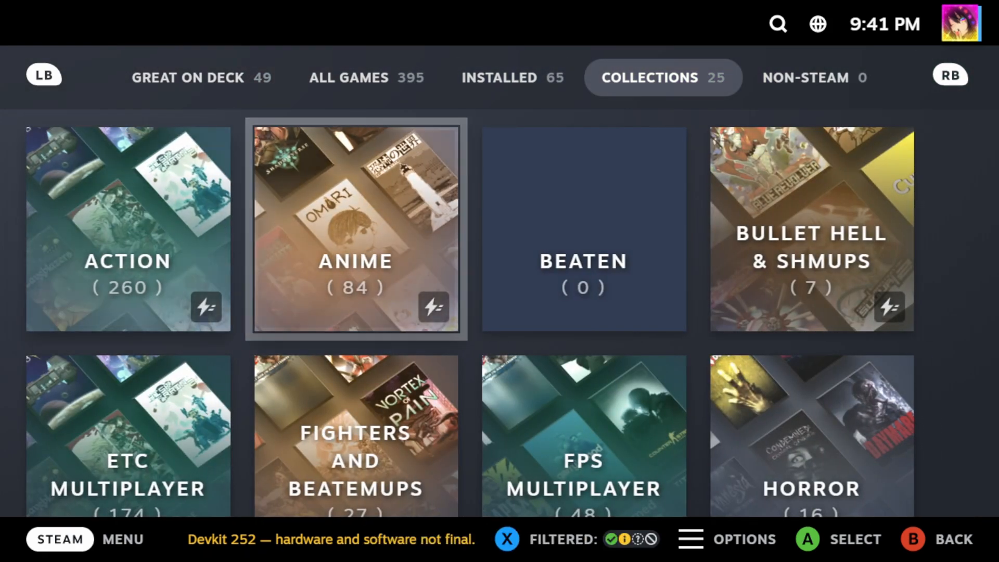
{"action": "scroll", "scroll_direction": "down", "scroll_amount": 3}
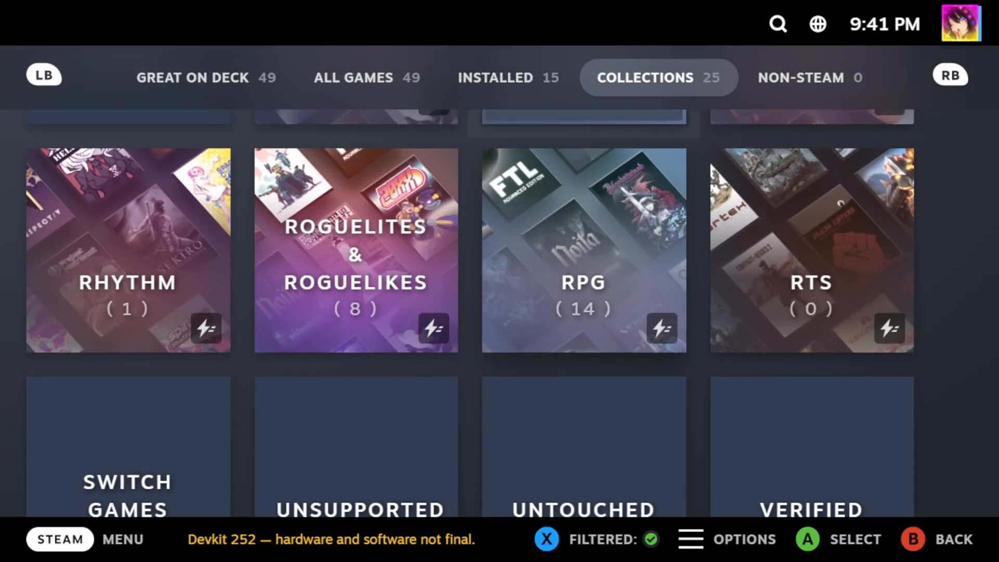
{"action": "scroll", "scroll_direction": "up", "scroll_amount": 3}
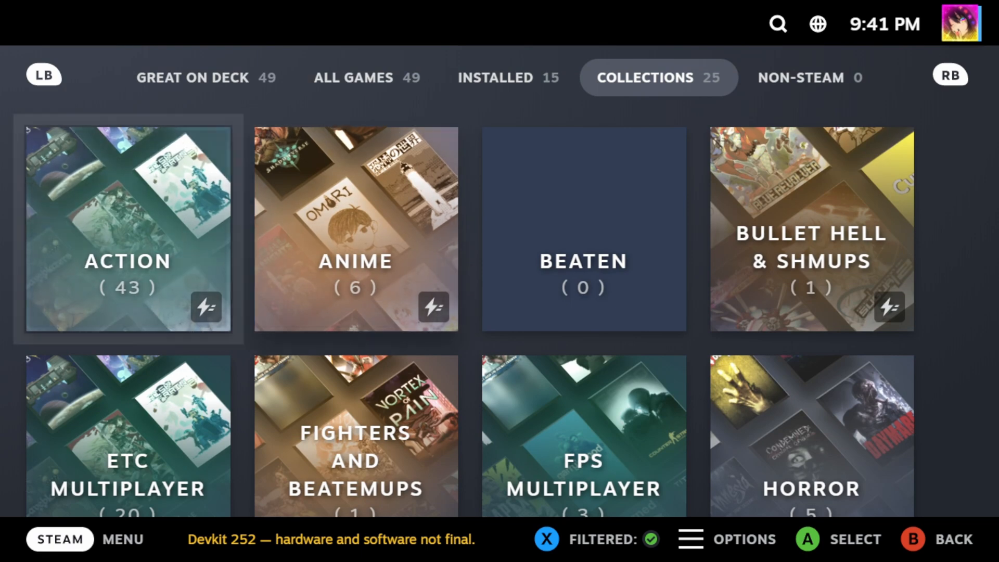
{"action": "scroll", "scroll_direction": "down", "scroll_amount": 3}
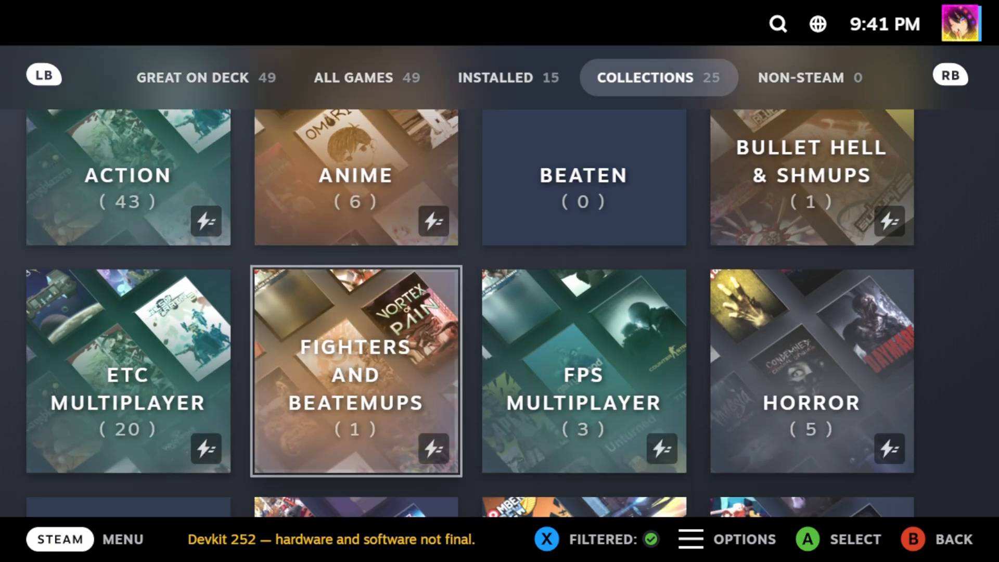
Show the empty Non-Steam section, then move to the Great on Deck store page
{"action": "left_click", "coordinate": [815, 77]}
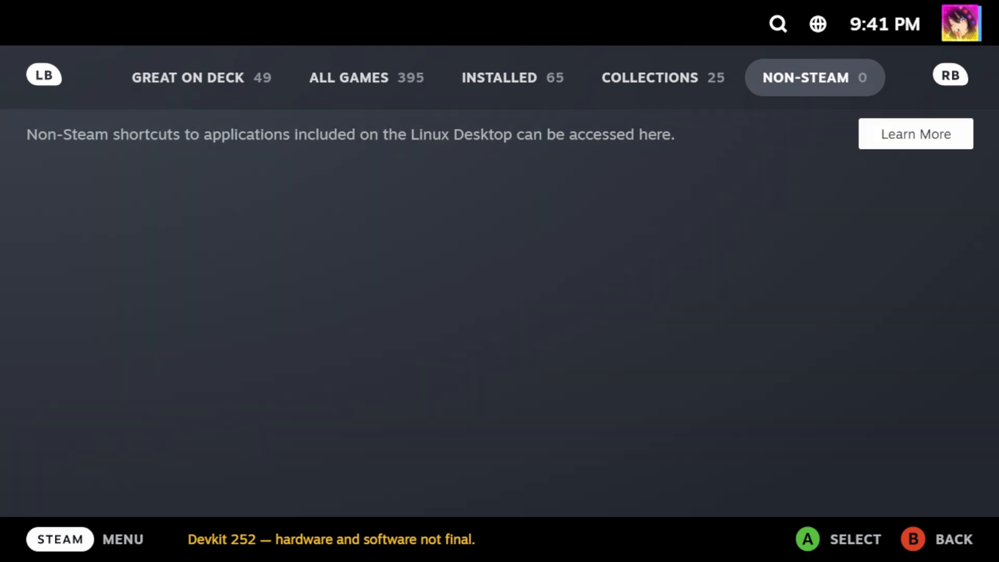
{"action": "left_click", "coordinate": [511, 77]}
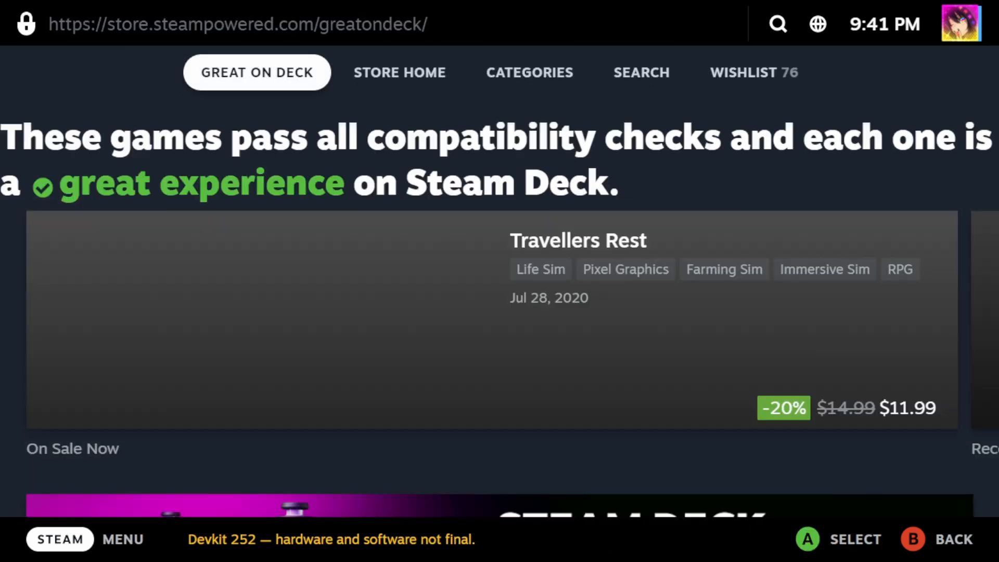
{"action": "scroll", "scroll_direction": "down", "scroll_amount": 3}
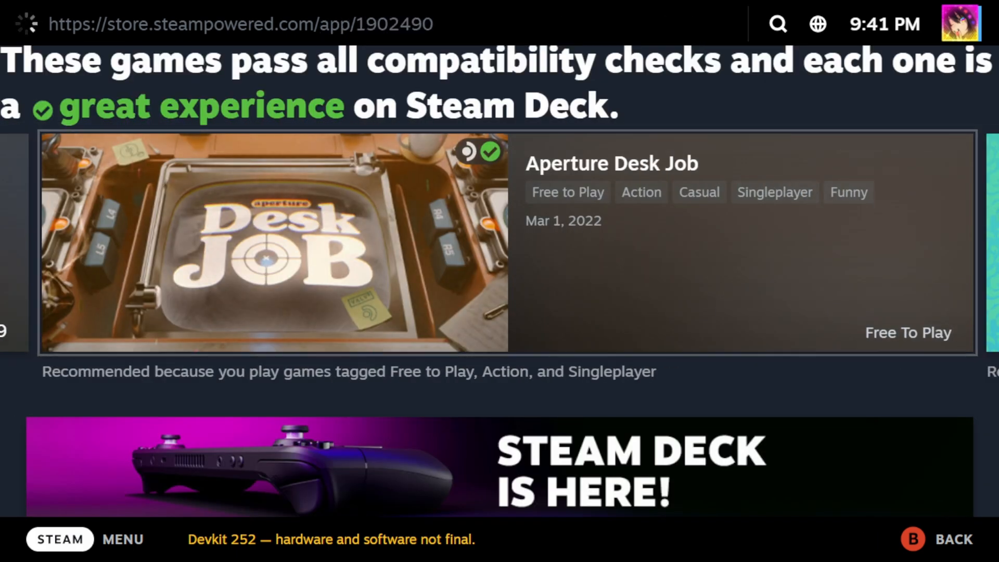
{"action": "left_click", "coordinate": [273, 244]}
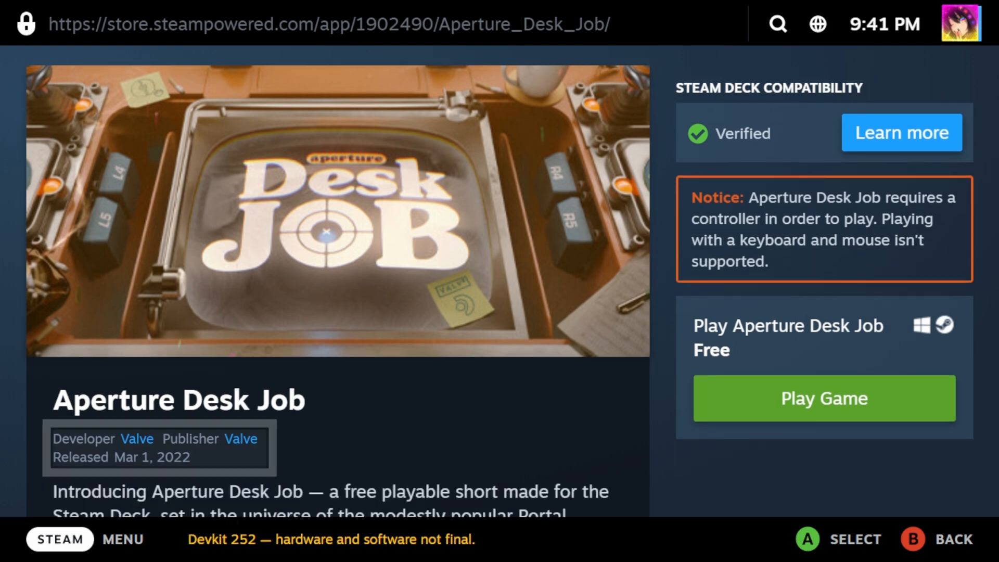
{"action": "left_click", "coordinate": [901, 133]}
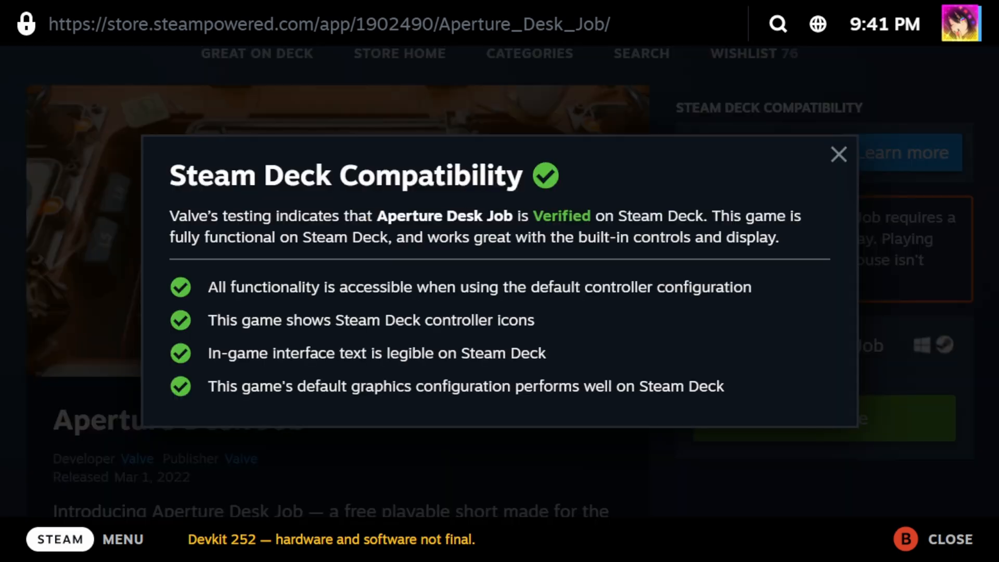
{"action": "left_click", "coordinate": [839, 154]}
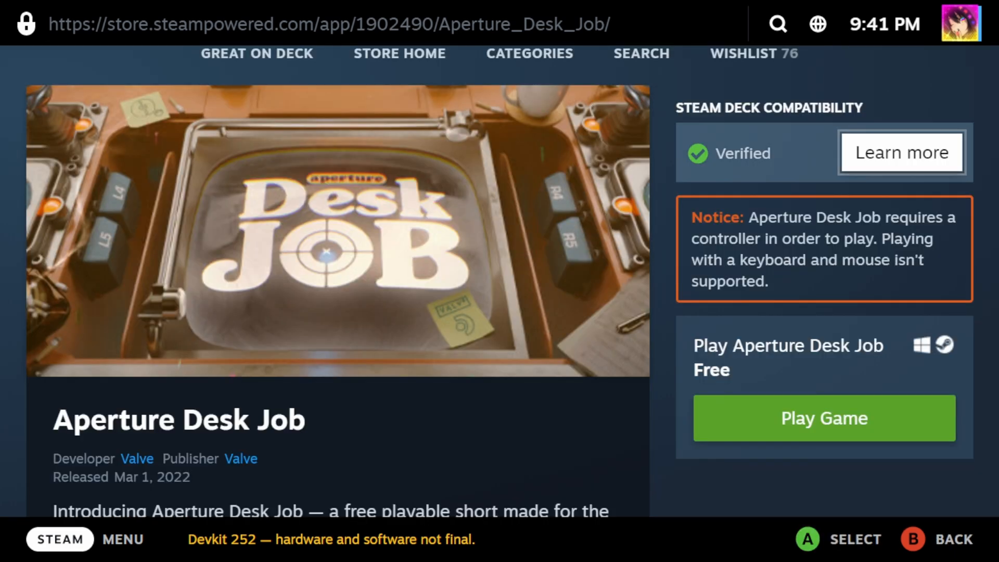
{"action": "scroll", "scroll_direction": "down", "scroll_amount": 3}
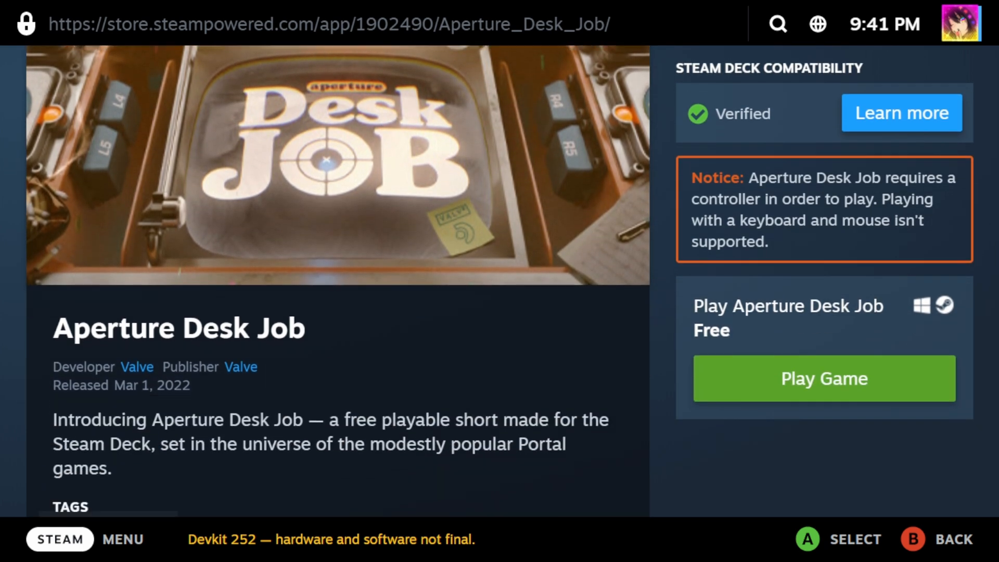
{"action": "scroll", "scroll_direction": "down", "scroll_amount": 3}
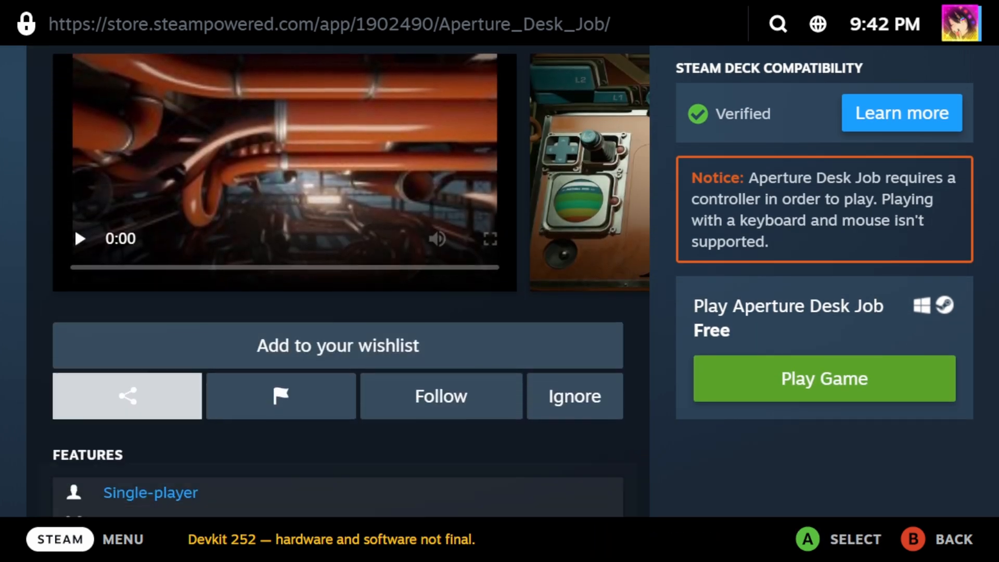
{"action": "scroll", "scroll_direction": "down", "scroll_amount": 3}
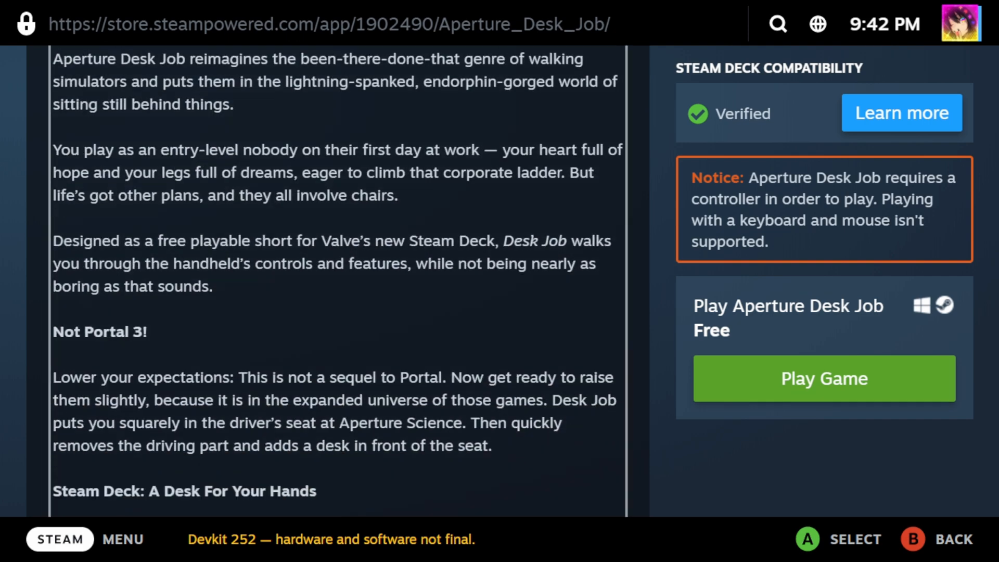
{"action": "scroll", "scroll_direction": "down", "scroll_amount": 3}
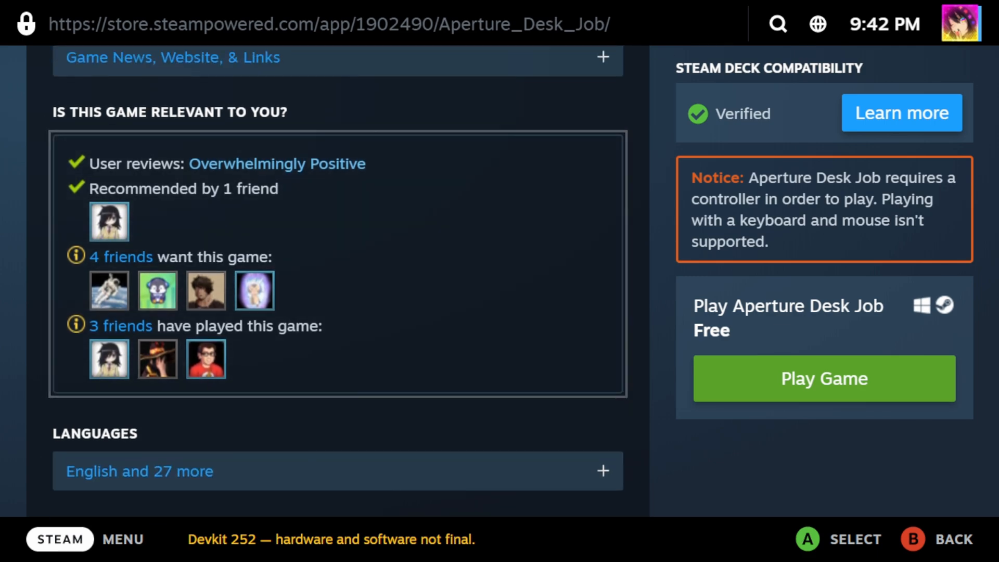
{"action": "scroll", "scroll_direction": "down", "scroll_amount": 3}
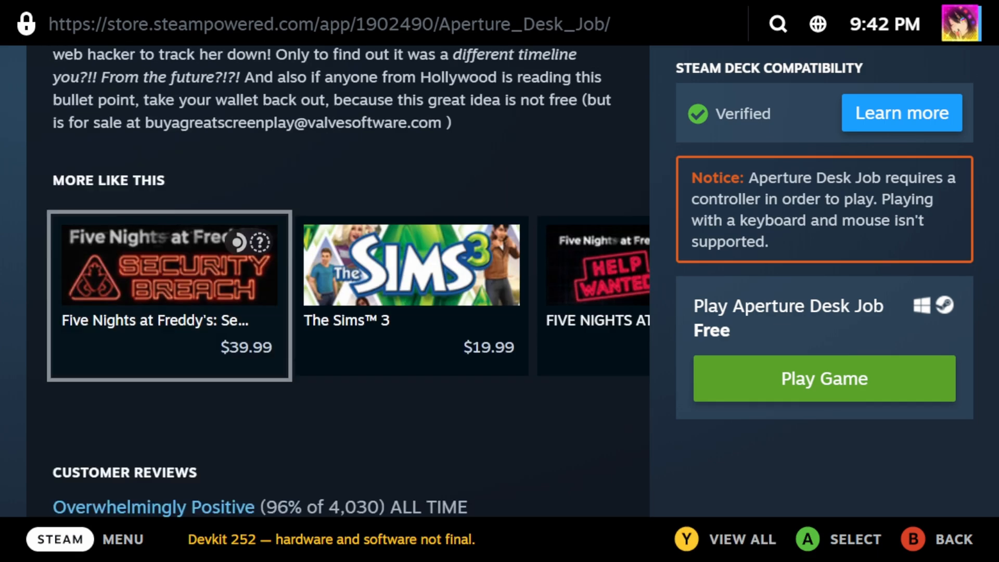
Browse the Great on Deck store page's wishlist and featured rows, ending at Store Home
{"action": "left_click", "coordinate": [901, 113]}
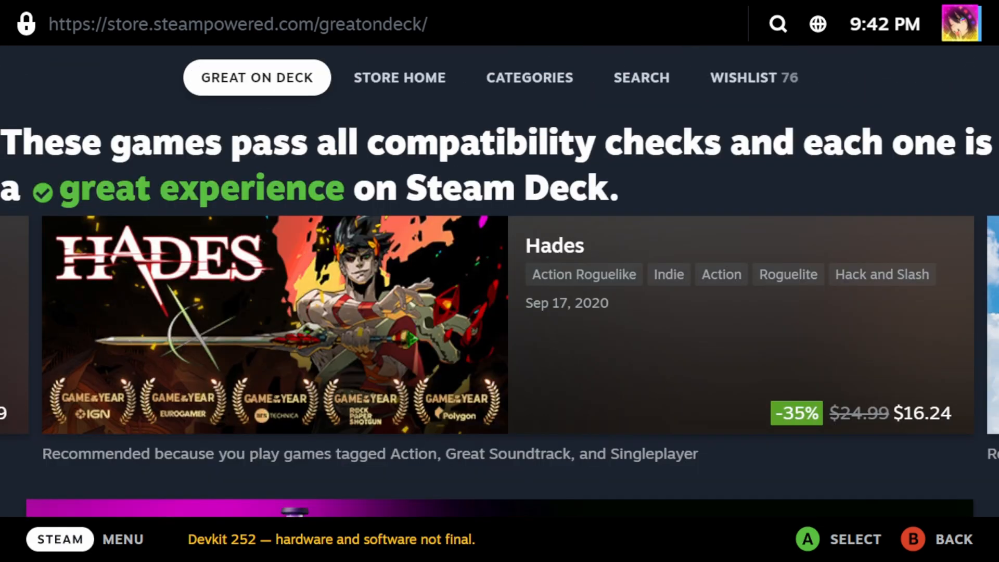
{"action": "scroll", "scroll_direction": "down", "scroll_amount": 3}
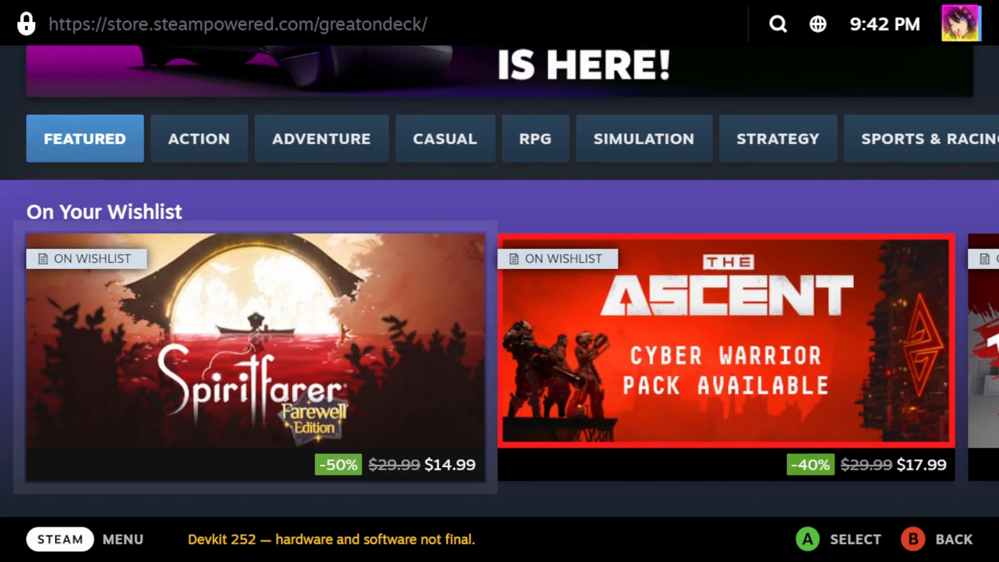
{"action": "scroll", "scroll_direction": "down", "scroll_amount": 3}
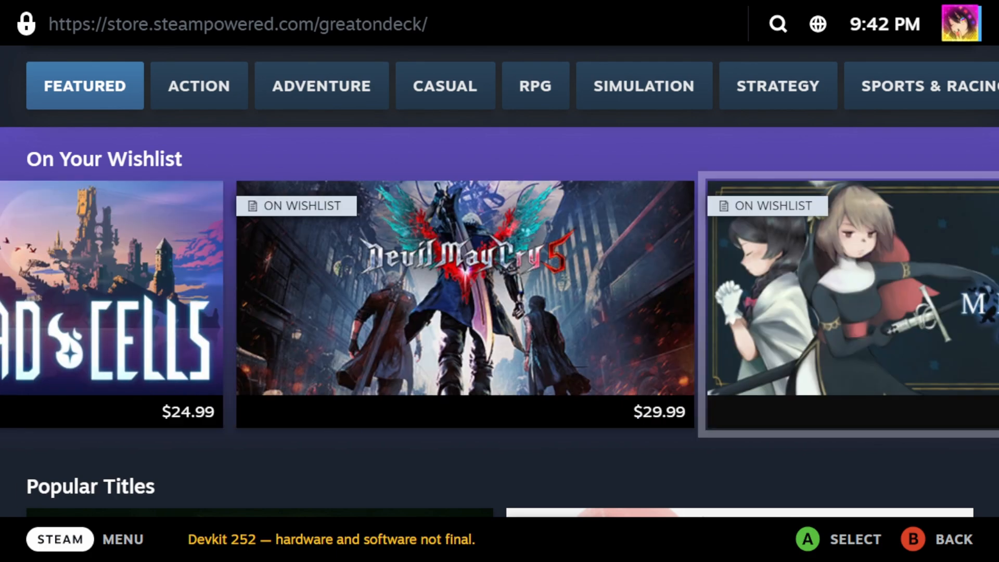
{"action": "scroll", "scroll_direction": "right", "scroll_amount": 3}
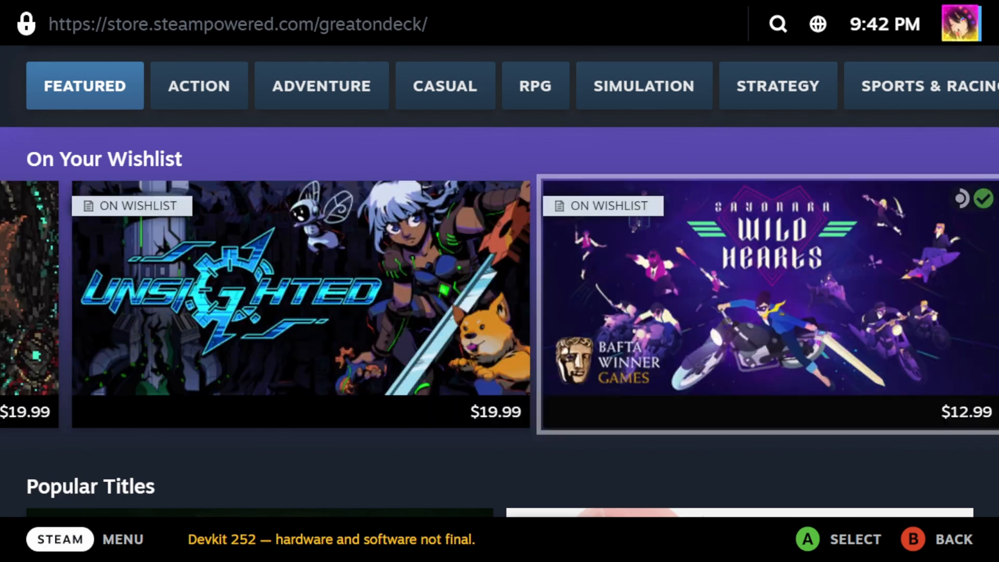
{"action": "scroll", "scroll_direction": "right", "scroll_amount": 3}
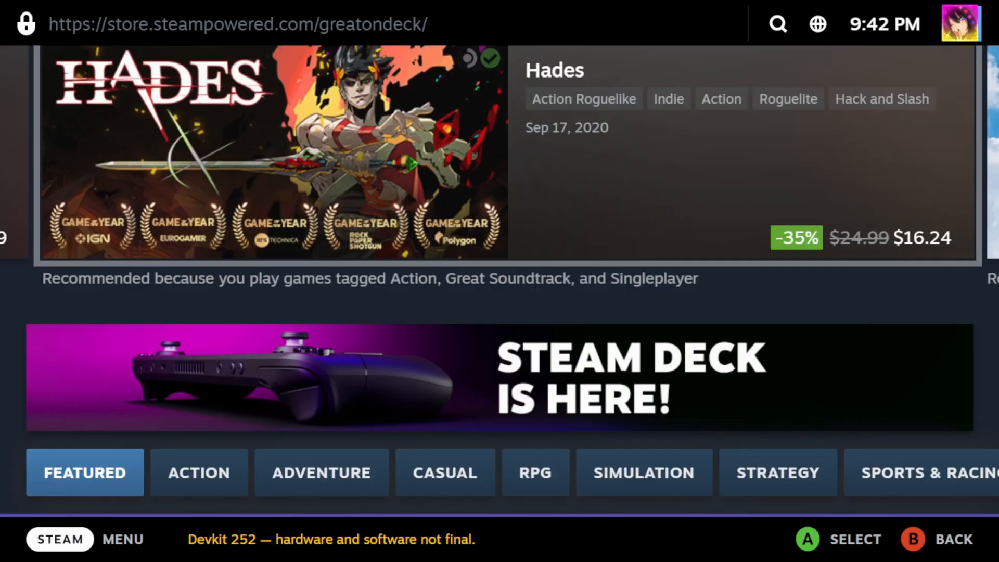
{"action": "scroll", "scroll_direction": "up", "scroll_amount": 3}
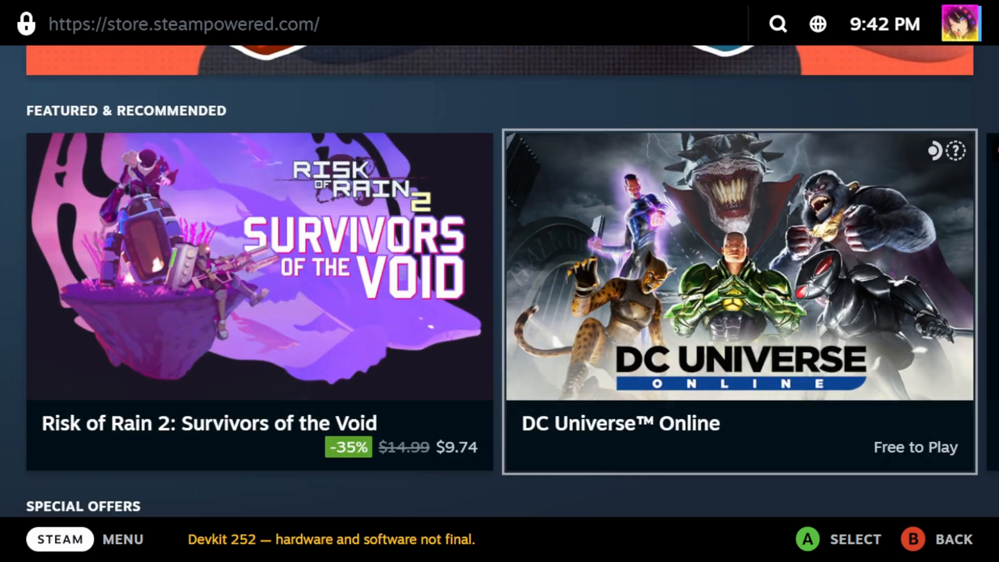
Open the Remote Play Together Sale banner and browse its wishlist and Co-Operative rows
{"action": "scroll", "scroll_direction": "up", "scroll_amount": 3}
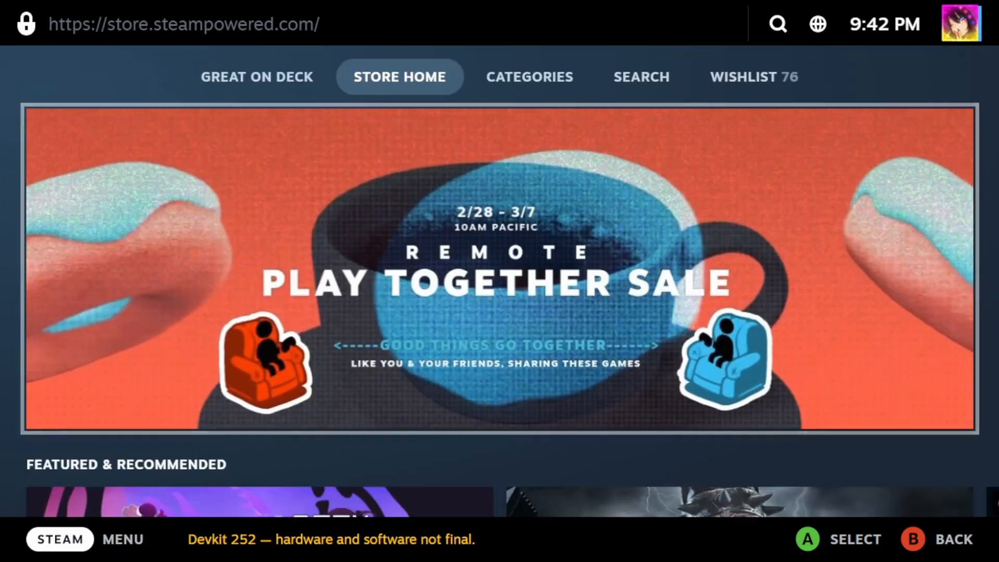
{"action": "left_click", "coordinate": [499, 267]}
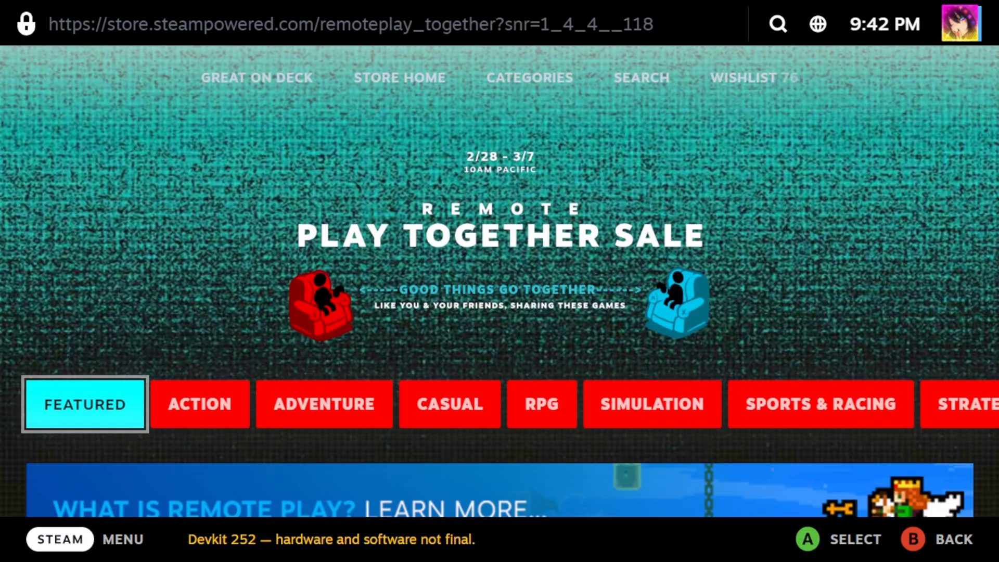
{"action": "scroll", "scroll_direction": "down", "scroll_amount": 3}
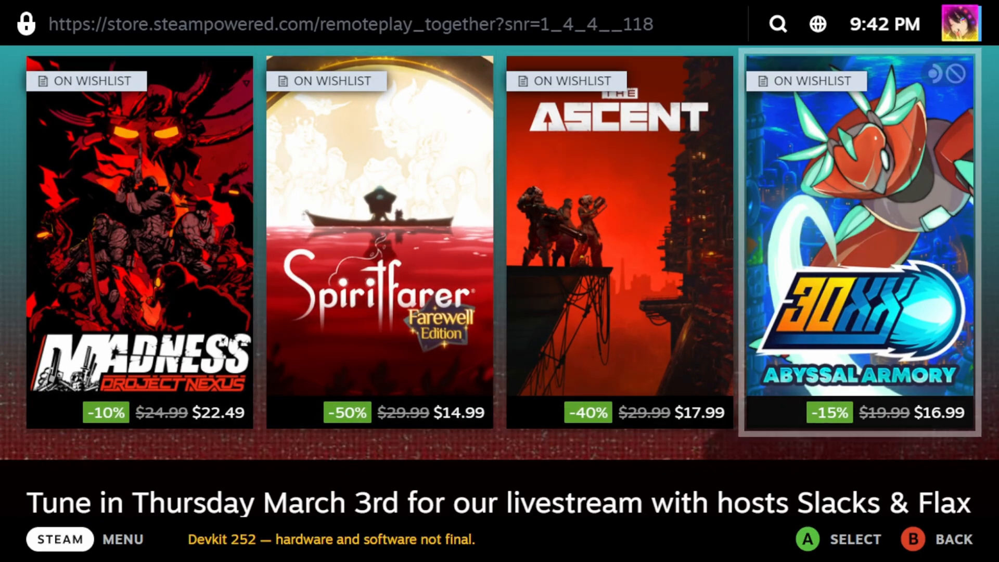
{"action": "scroll", "scroll_direction": "down", "scroll_amount": 3}
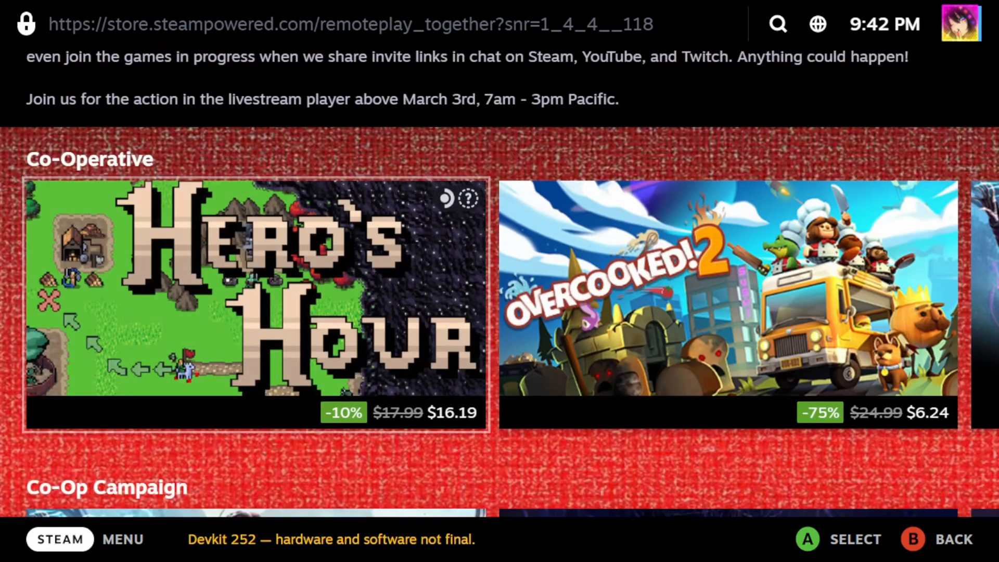
{"action": "scroll", "scroll_direction": "right", "scroll_amount": 3}
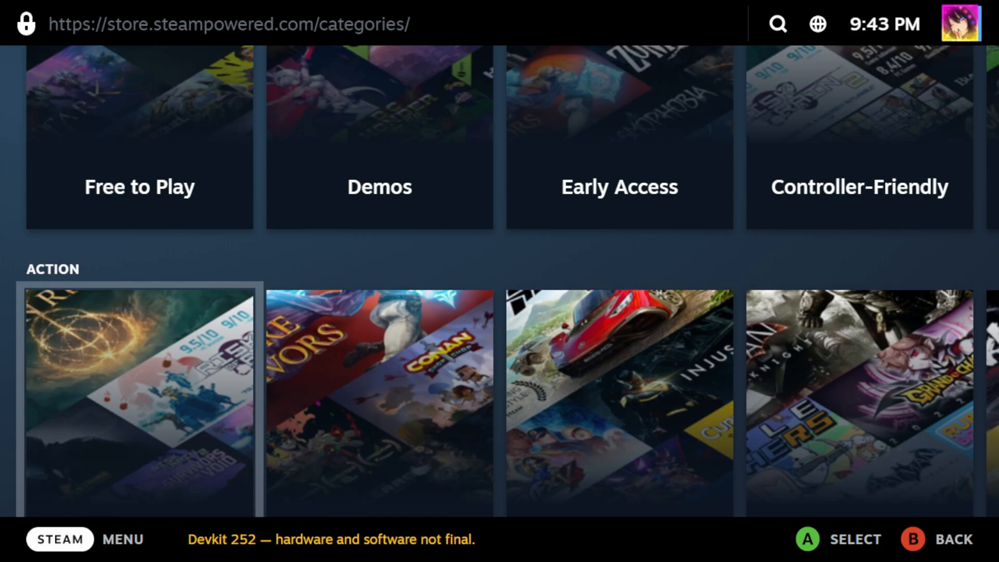
Scroll through the Categories page's Special Sections and Action subgenre rows, returning to the top
{"action": "scroll", "scroll_direction": "down", "scroll_amount": 3}
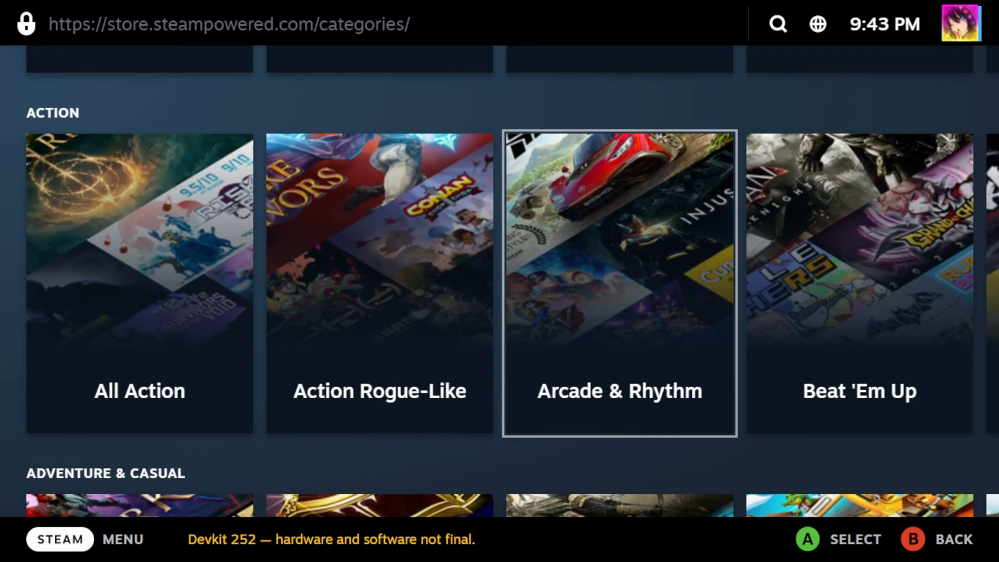
{"action": "scroll", "scroll_direction": "up", "scroll_amount": 3}
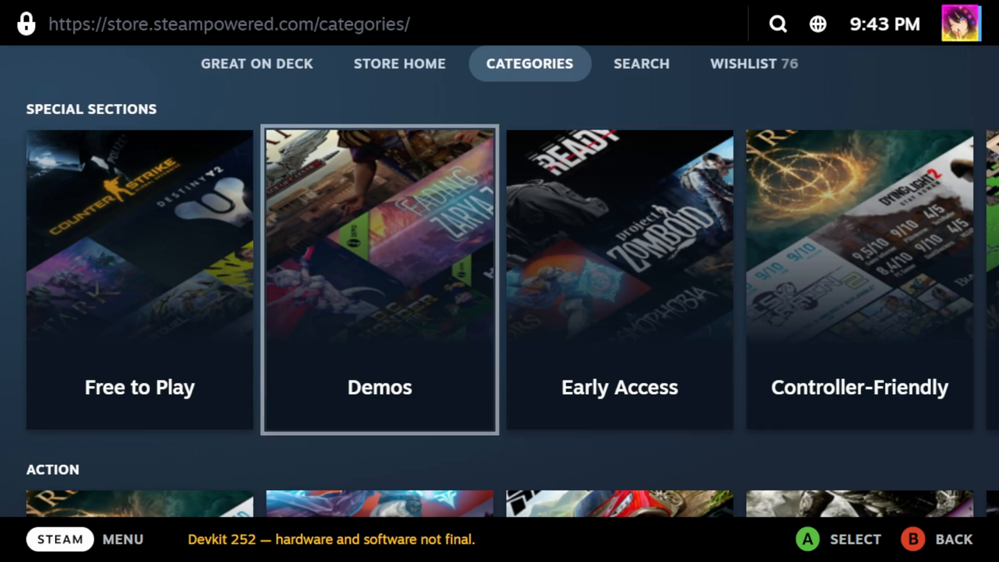
{"action": "scroll", "scroll_direction": "right", "scroll_amount": 3}
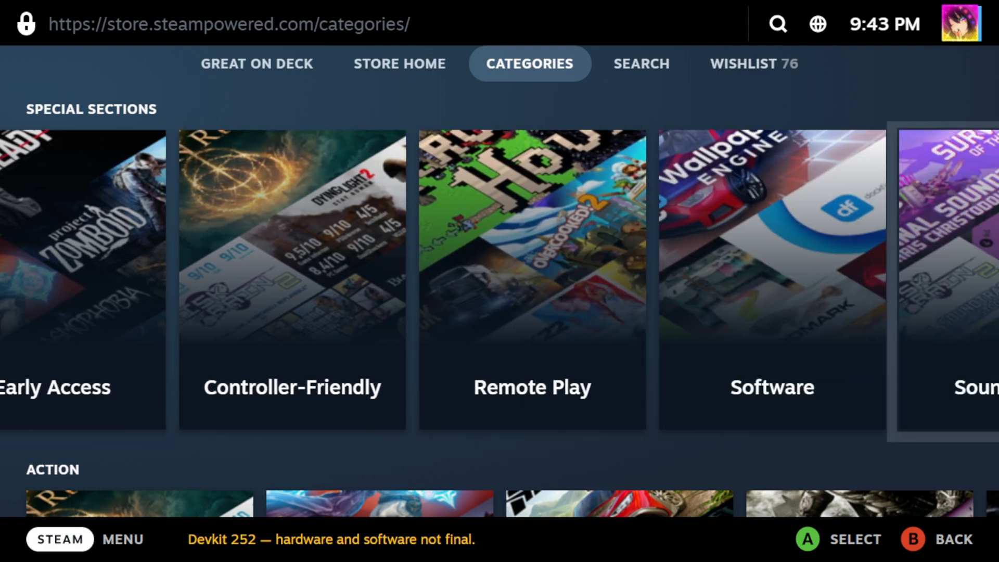
{"action": "scroll", "scroll_direction": "right", "scroll_amount": 3}
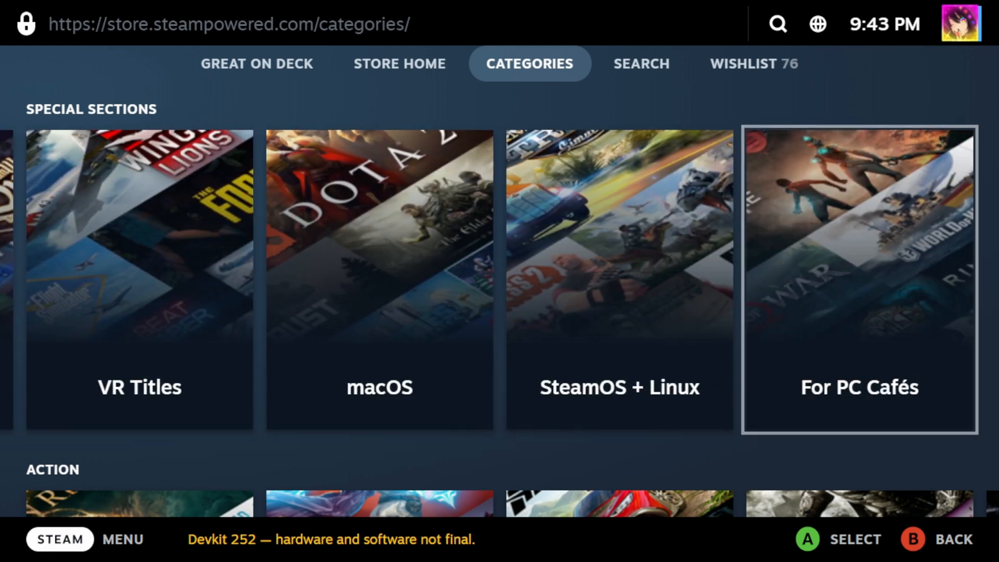
{"action": "scroll", "scroll_direction": "down", "scroll_amount": 3}
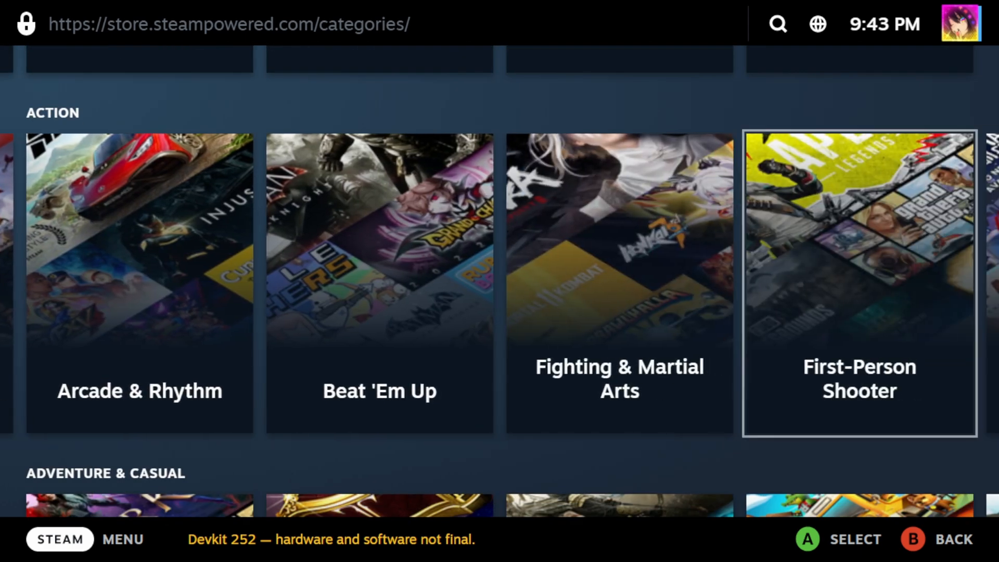
{"action": "scroll", "scroll_direction": "right", "scroll_amount": 3}
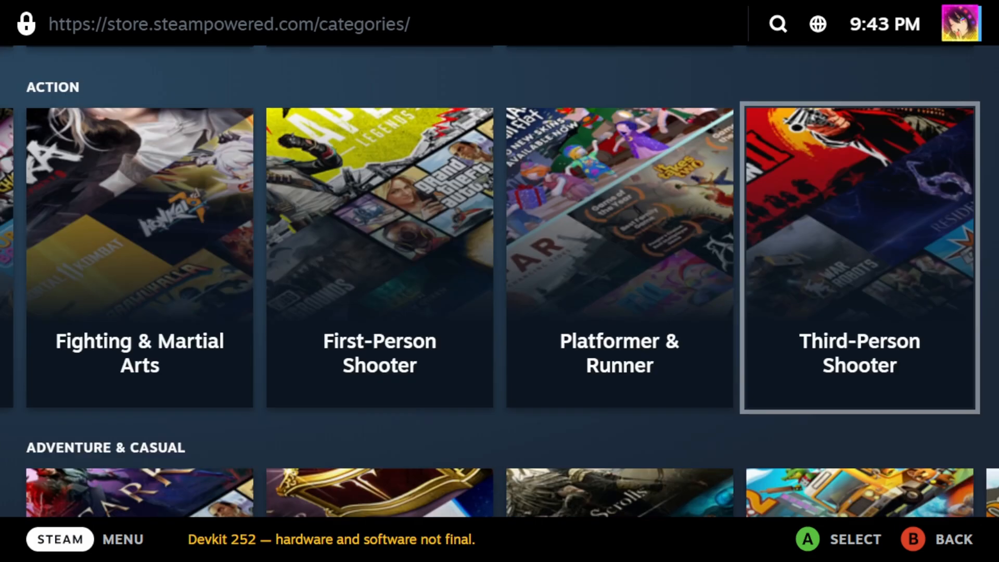
{"action": "scroll", "scroll_direction": "up", "scroll_amount": 3}
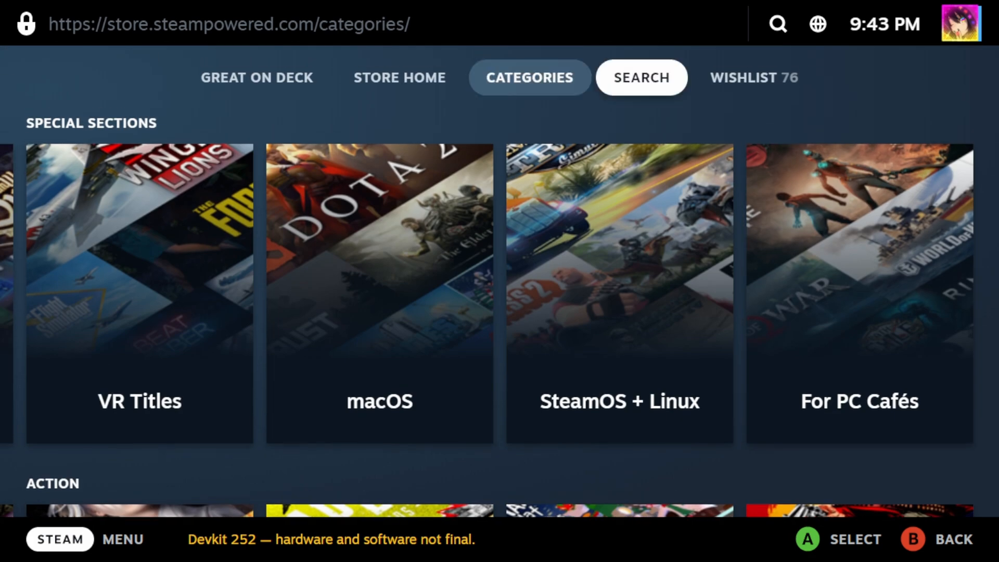
Filter Store Search by Deck Verified and Playable compatibility, then clear both
{"action": "left_click", "coordinate": [641, 77]}
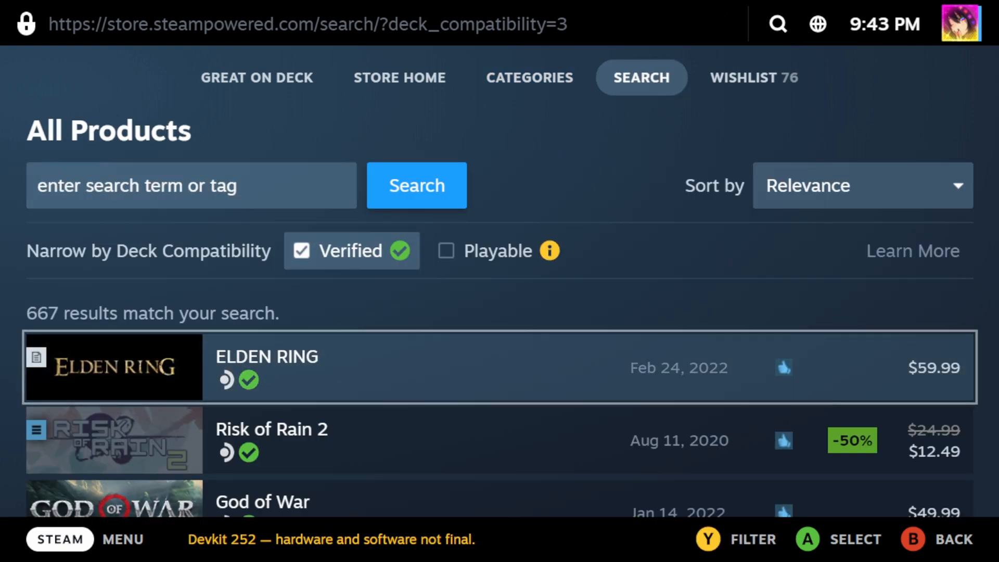
{"action": "left_click", "coordinate": [445, 250]}
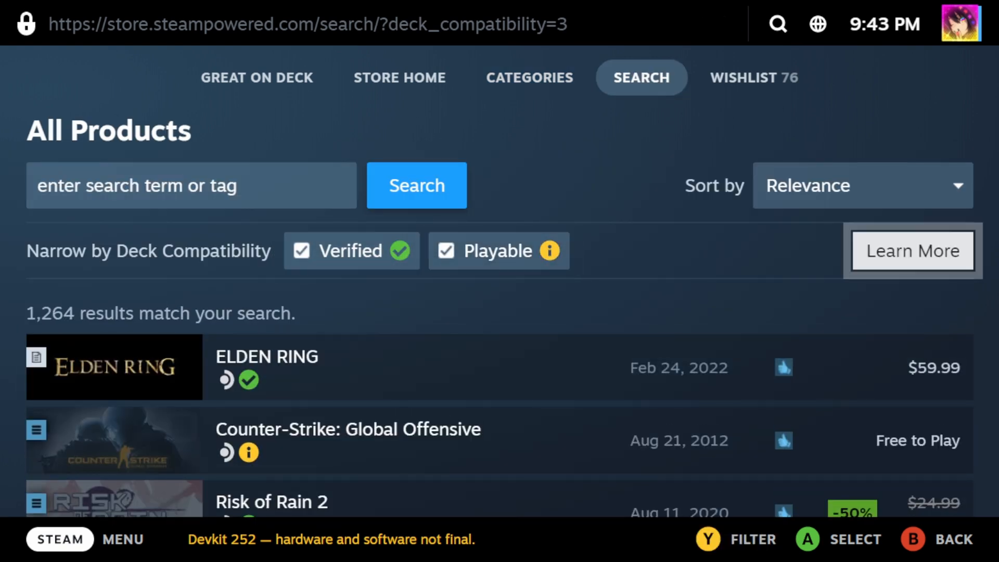
{"action": "left_click", "coordinate": [300, 250]}
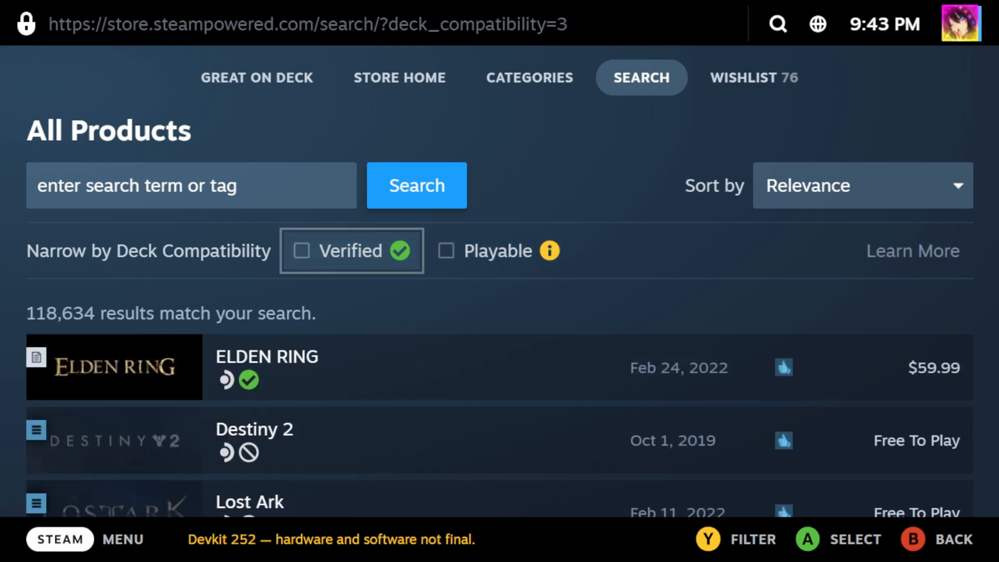
Scroll through the search results and back up toward the Wishlist tab
{"action": "scroll", "scroll_direction": "down", "scroll_amount": 3}
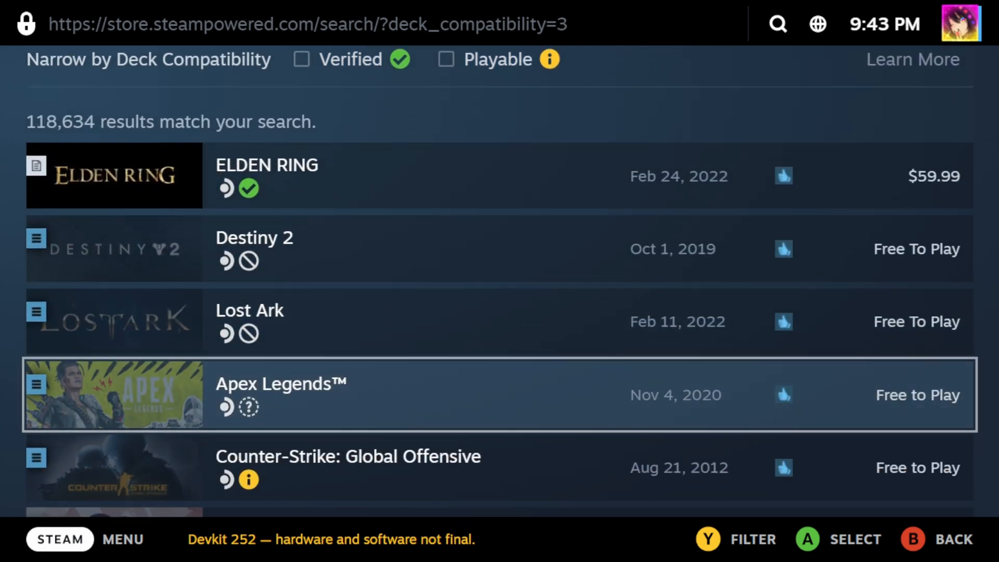
{"action": "scroll", "scroll_direction": "down", "scroll_amount": 3}
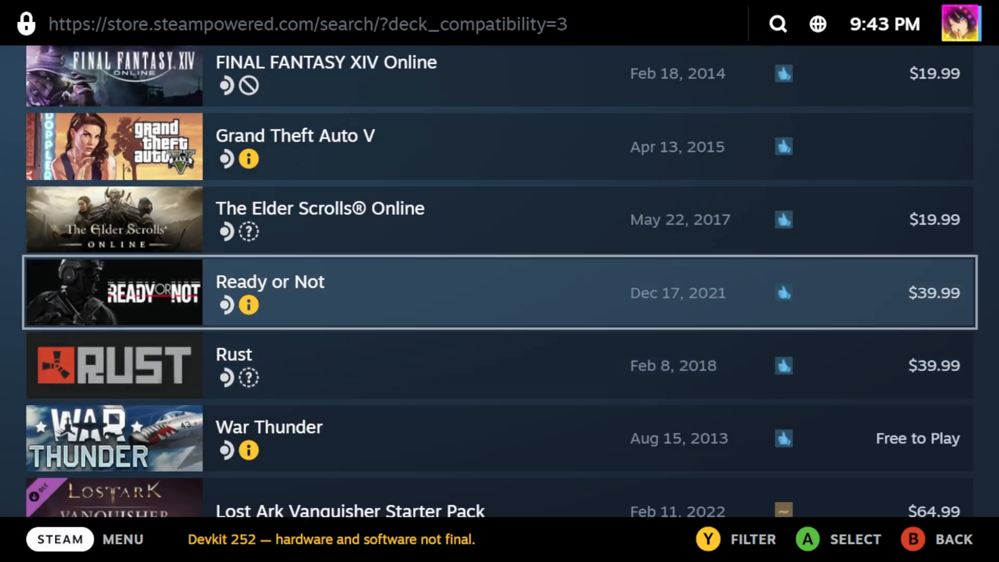
{"action": "scroll", "scroll_direction": "up", "scroll_amount": 3}
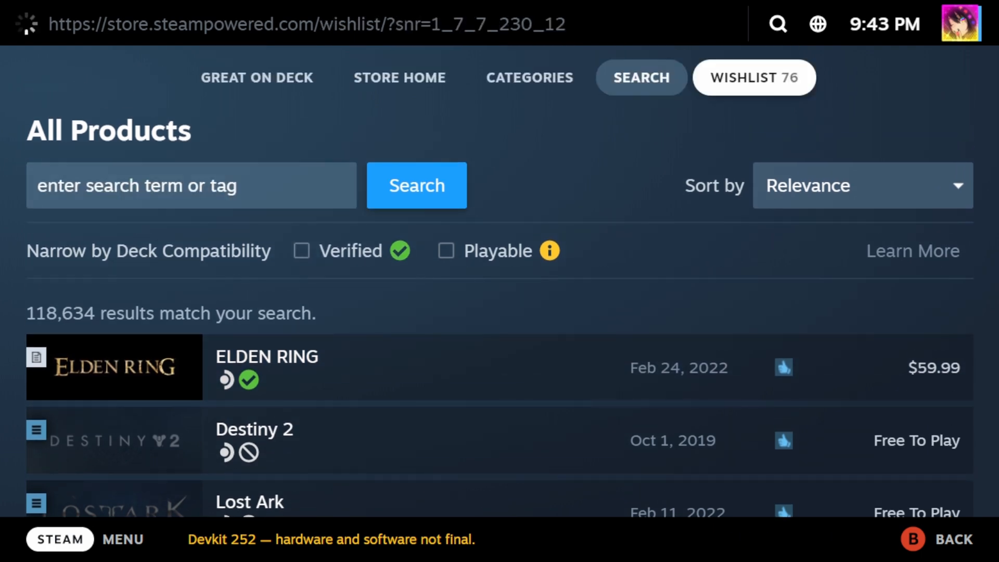
Open the wishlist and scroll its saved games down to around entry 23
{"action": "left_click", "coordinate": [754, 77]}
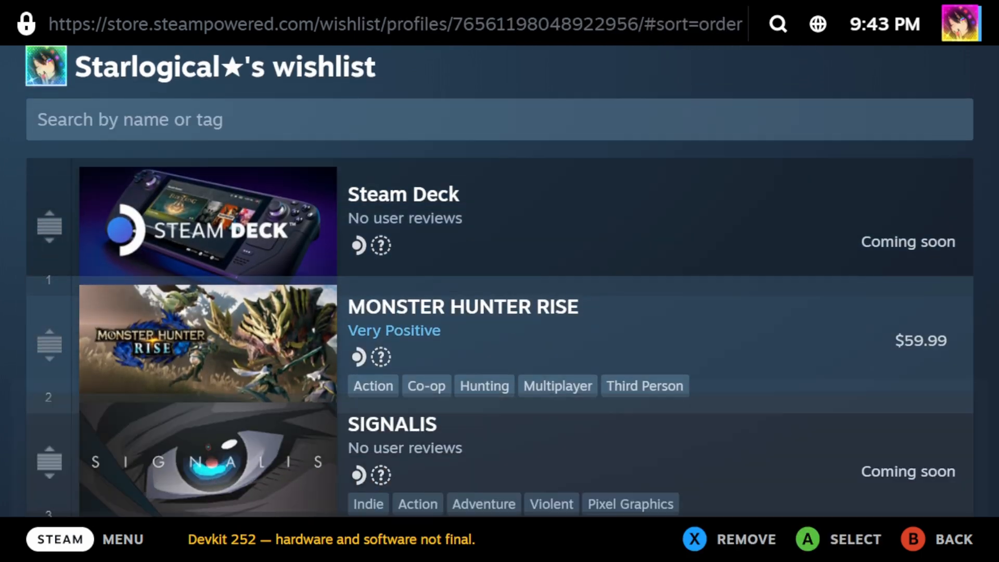
{"action": "scroll", "scroll_direction": "down", "scroll_amount": 3}
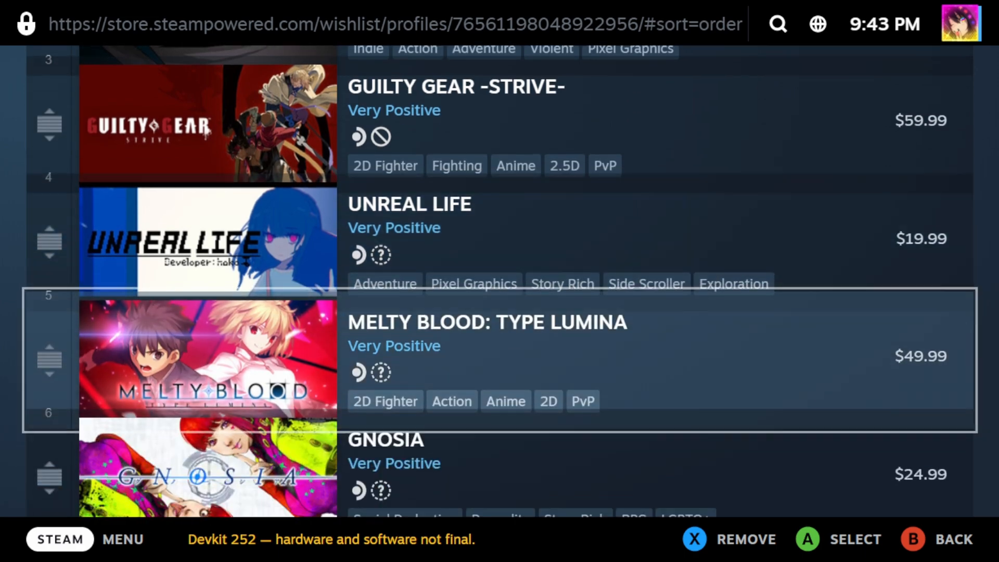
{"action": "scroll", "scroll_direction": "up", "scroll_amount": 3}
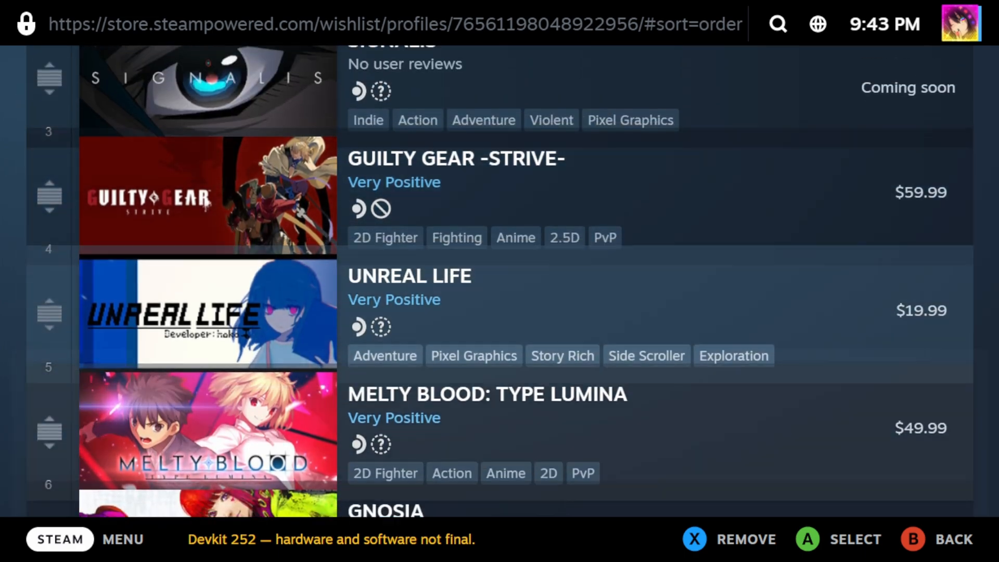
{"action": "scroll", "scroll_direction": "down", "scroll_amount": 3}
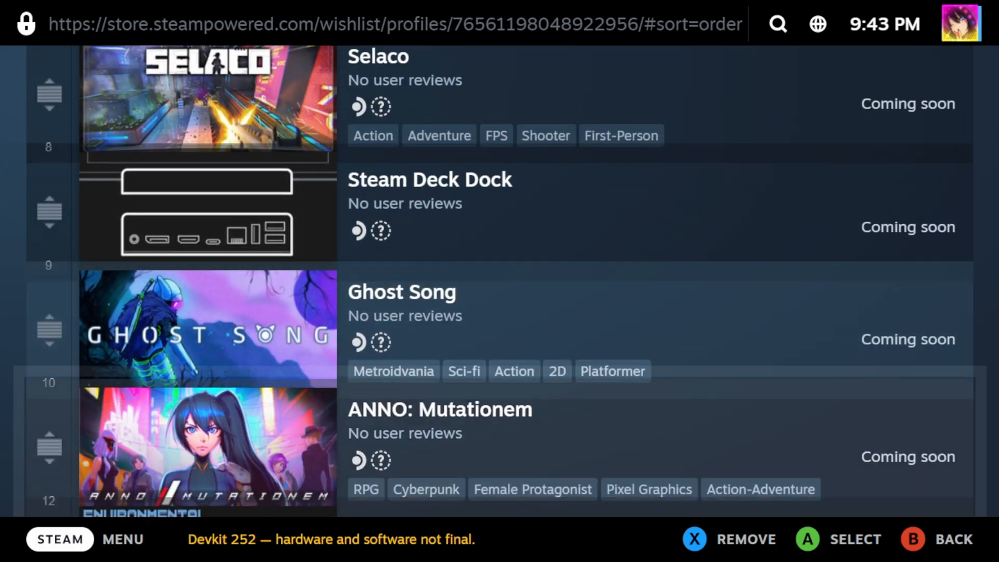
{"action": "scroll", "scroll_direction": "down", "scroll_amount": 3}
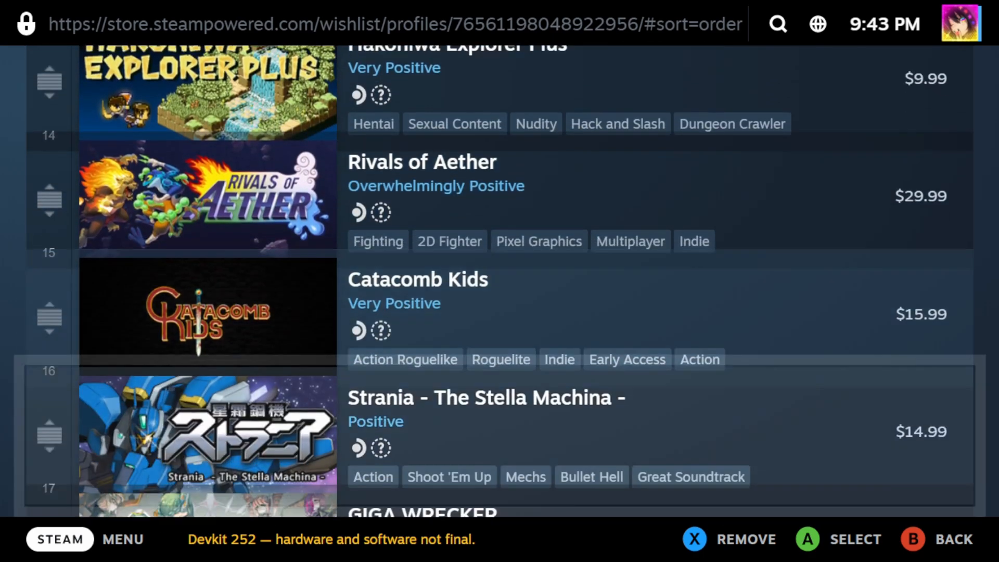
{"action": "scroll", "scroll_direction": "down", "scroll_amount": 3}
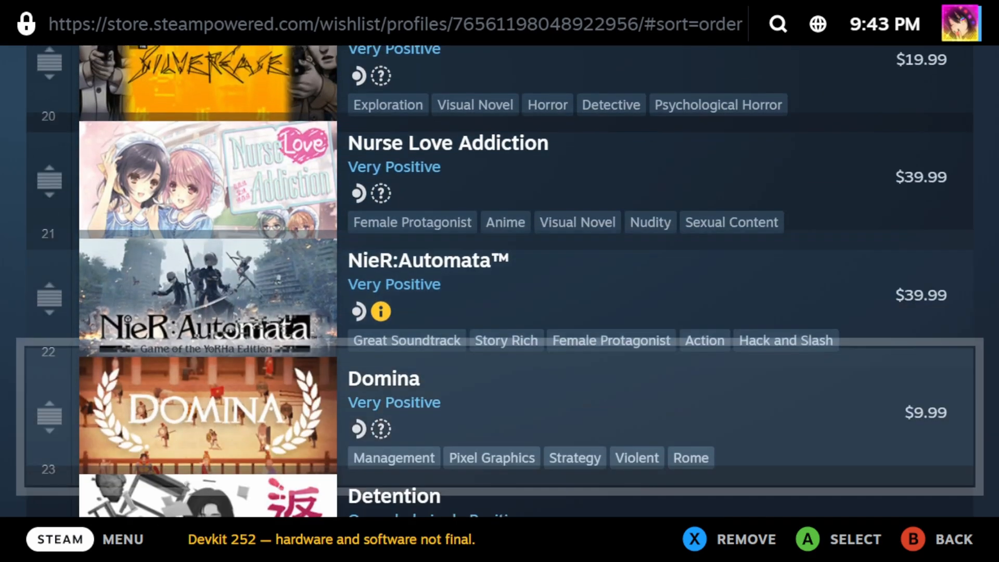
{"action": "scroll", "scroll_direction": "down", "scroll_amount": 3}
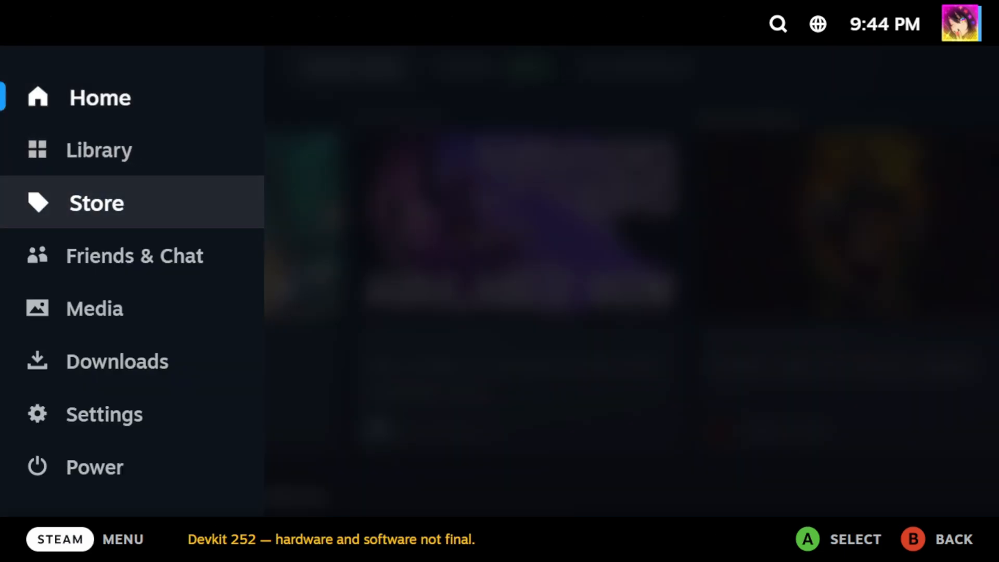
Open Friends & Chat and start a conversation with the online favourite friend Neko
{"action": "left_click", "coordinate": [133, 256]}
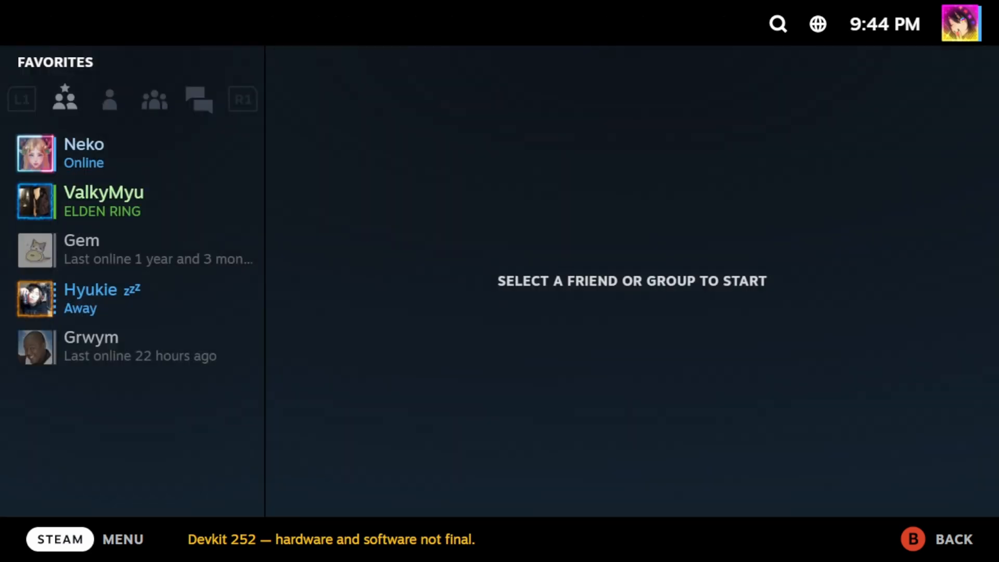
{"action": "left_click", "coordinate": [127, 153]}
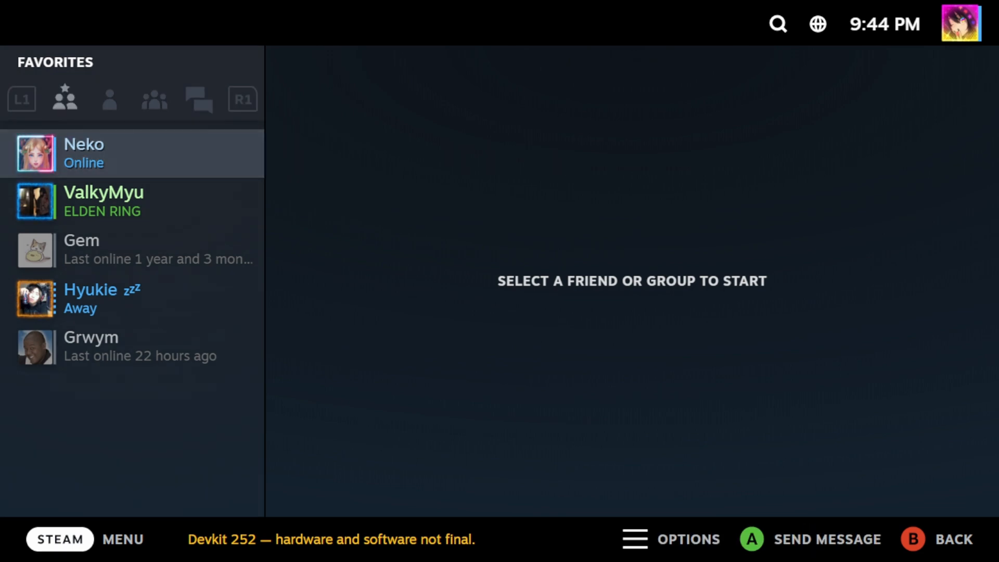
{"action": "left_click", "coordinate": [131, 153]}
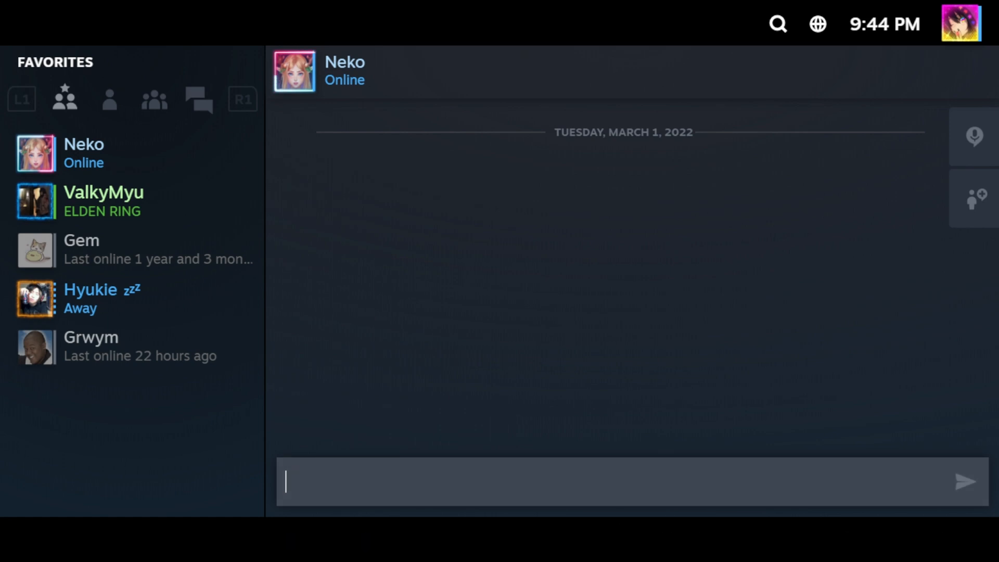
Send Neko the message 'are you getting a steam deck'
{"action": "type", "text": "aa"}
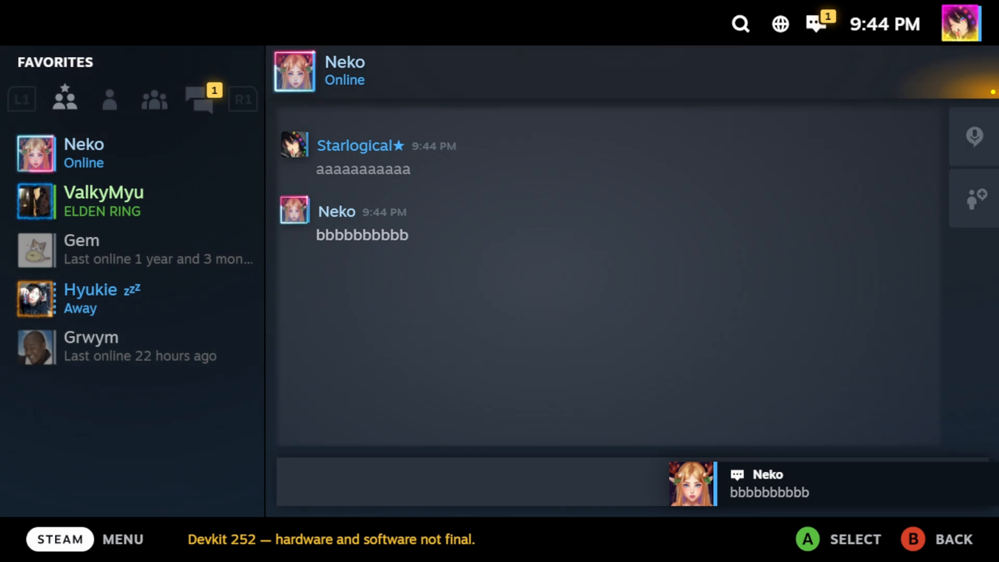
{"action": "left_click", "coordinate": [446, 482]}
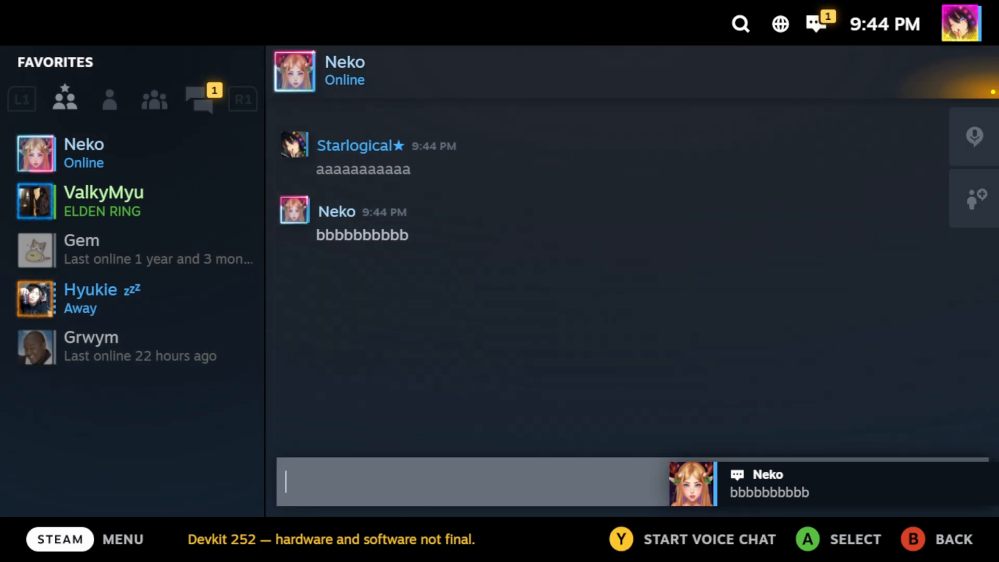
{"action": "left_click", "coordinate": [446, 482]}
{"action": "type", "text": "are you getting a steam dec"}
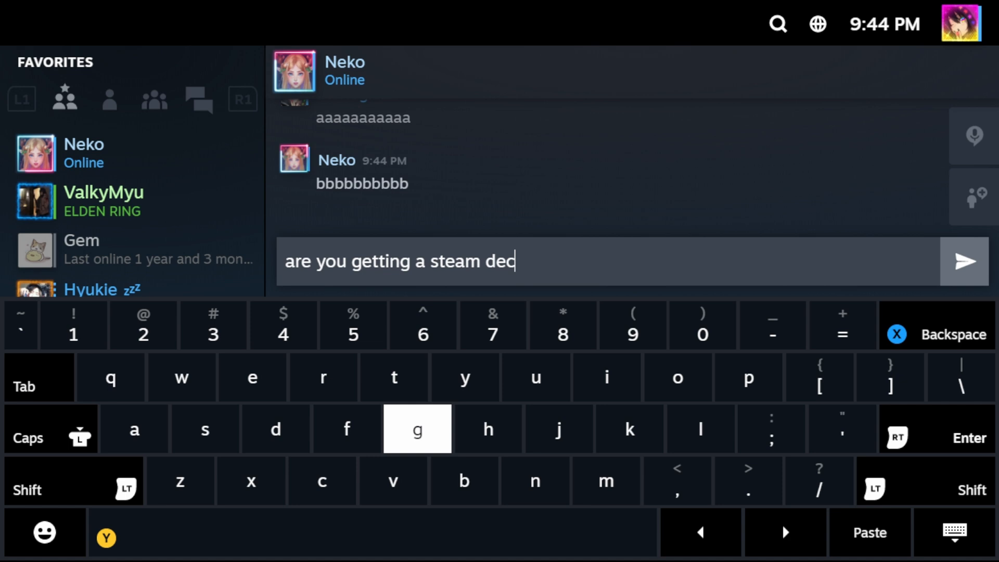
{"action": "key", "text": "Return"}
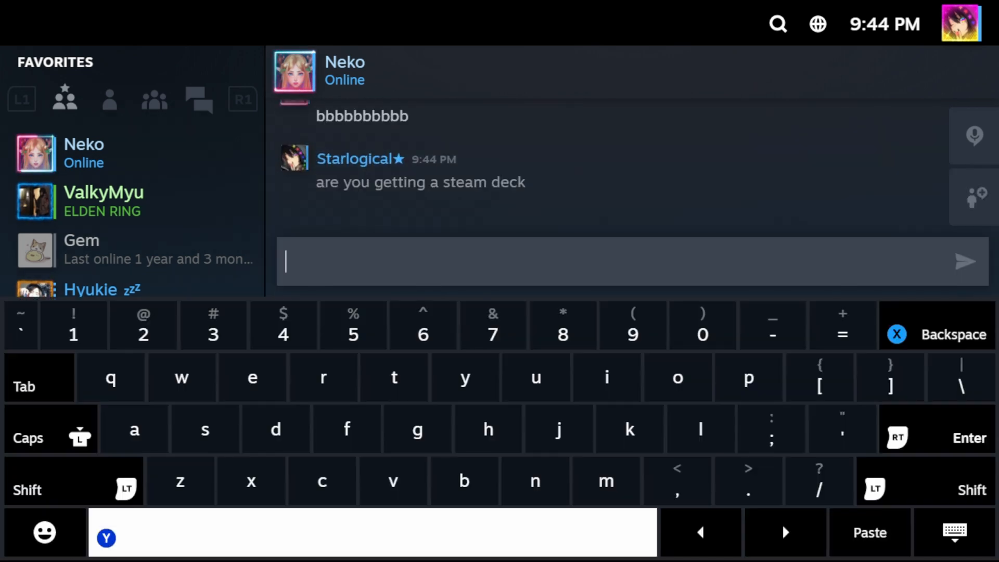
Send the yellow block-face emoticon from the Steam emoticons tab to Neko
{"action": "left_click", "coordinate": [43, 532]}
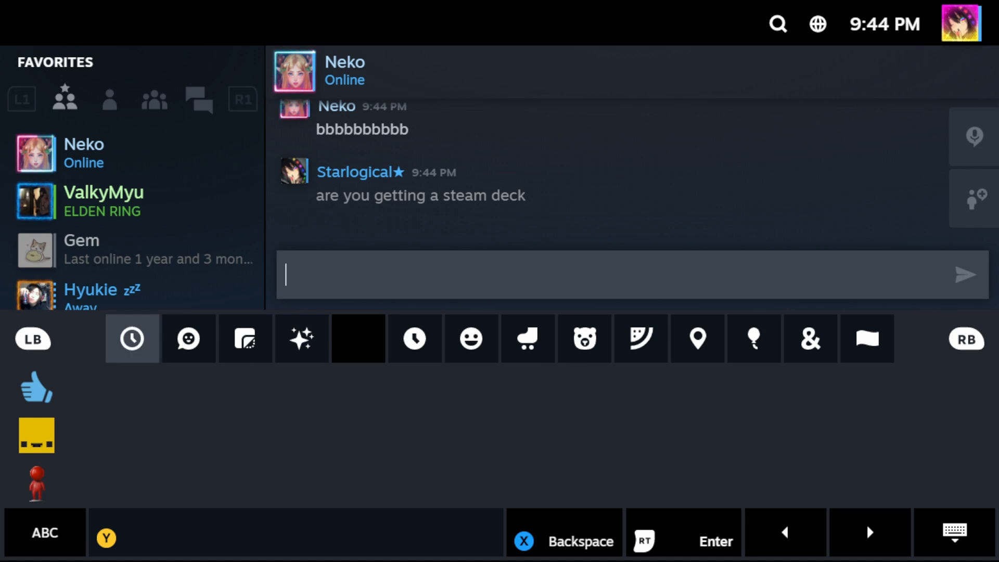
{"action": "left_click", "coordinate": [188, 338]}
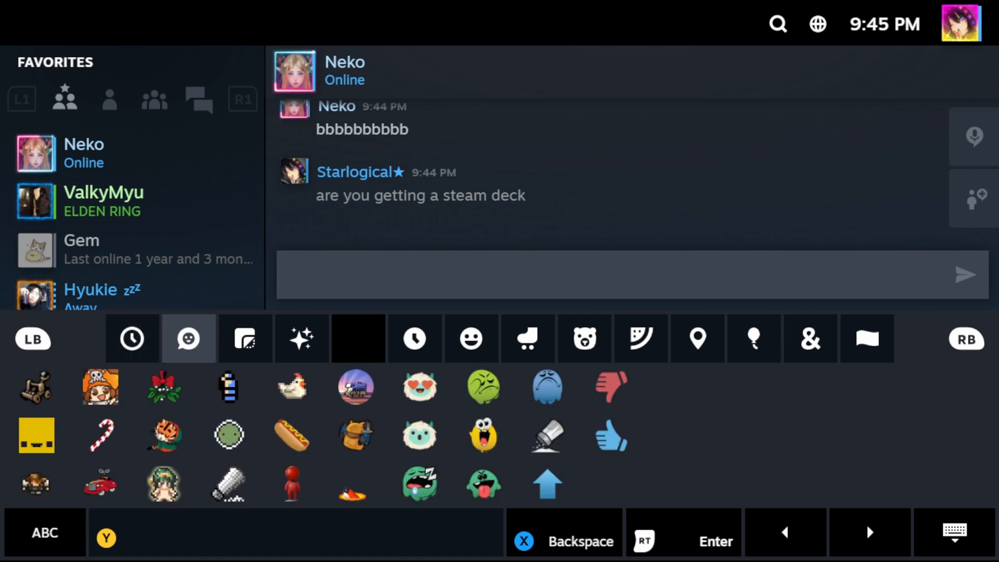
{"action": "left_click", "coordinate": [245, 338]}
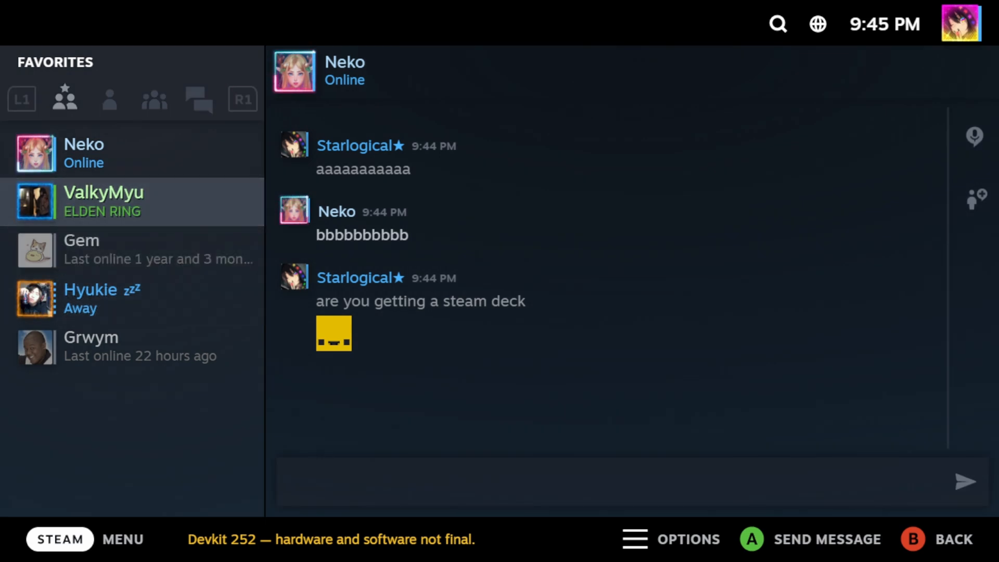
{"action": "left_click", "coordinate": [132, 201]}
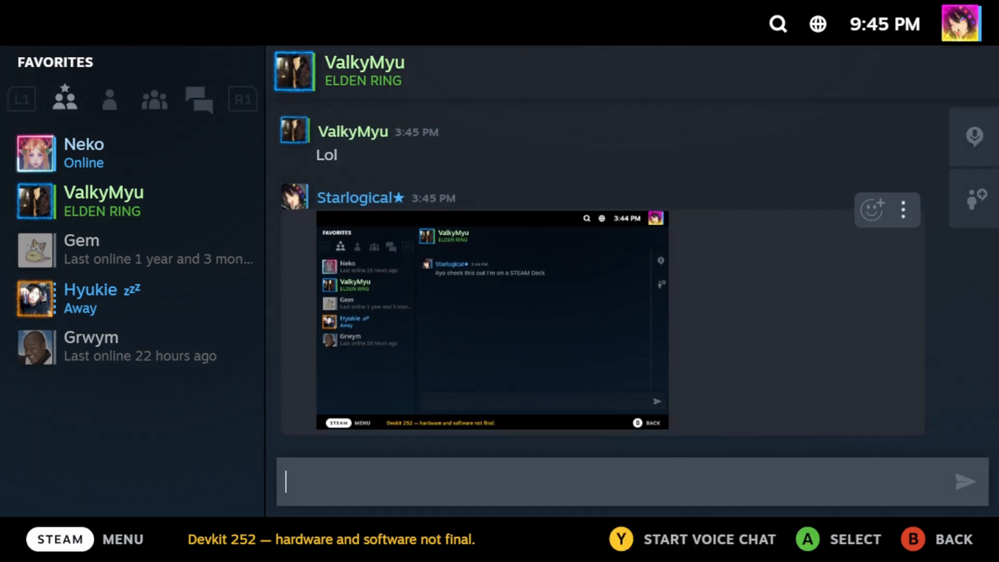
{"action": "scroll", "scroll_direction": "down", "scroll_amount": 3}
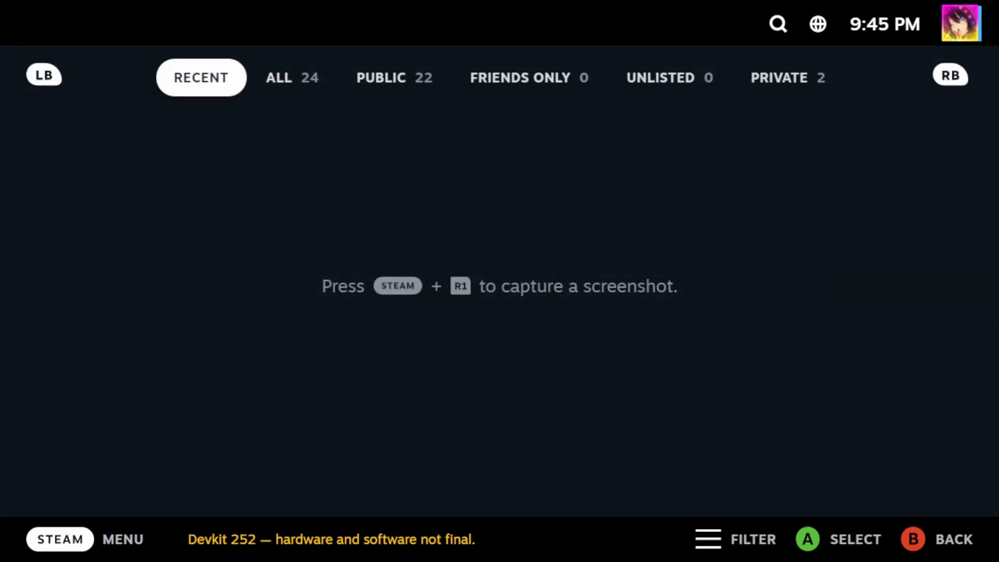
Browse all 24 screenshots, then filter to the Public ones and look through them
{"action": "left_click", "coordinate": [293, 77]}
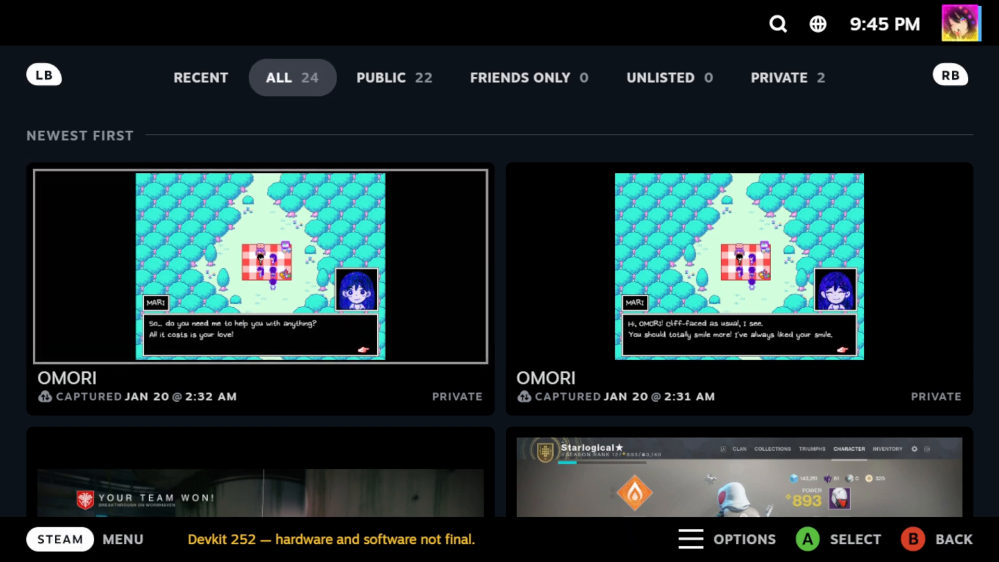
{"action": "left_click", "coordinate": [394, 77]}
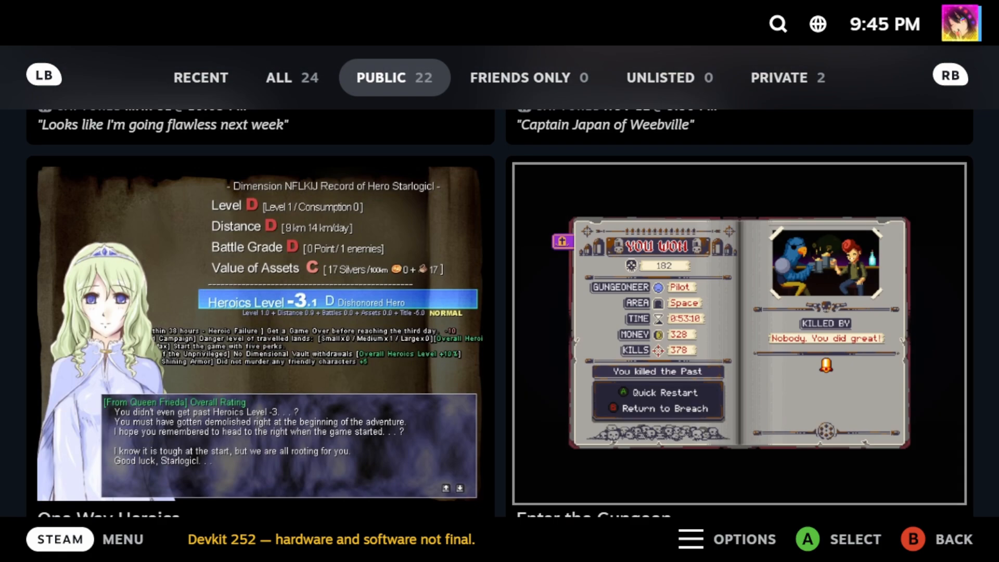
{"action": "scroll", "scroll_direction": "down", "scroll_amount": 3}
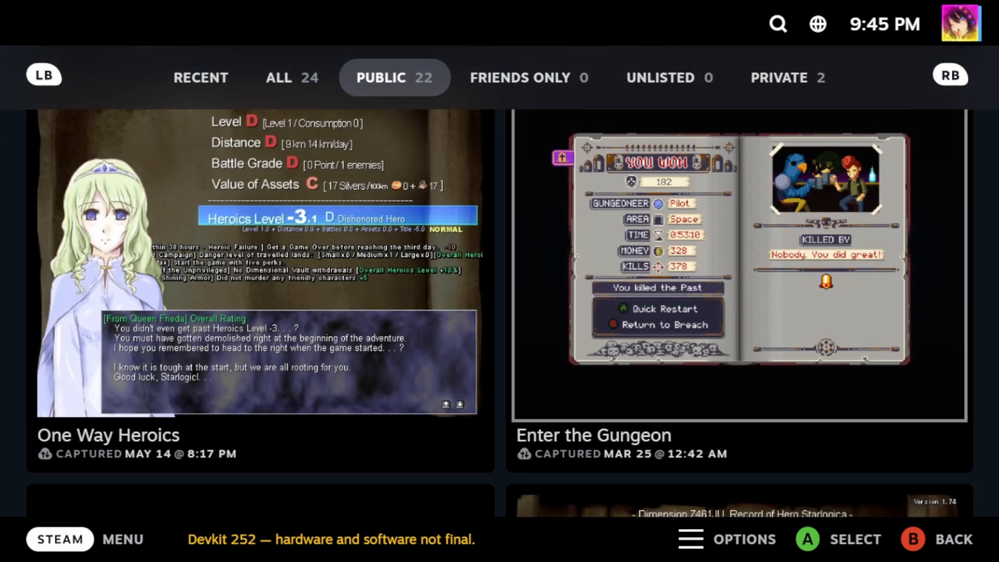
{"action": "scroll", "scroll_direction": "down", "scroll_amount": 3}
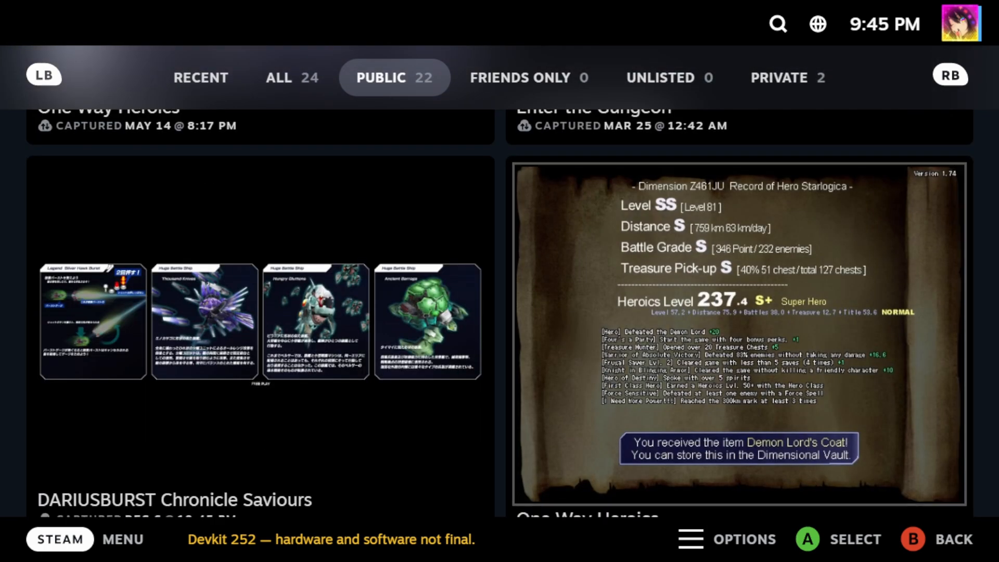
{"action": "scroll", "scroll_direction": "down", "scroll_amount": 3}
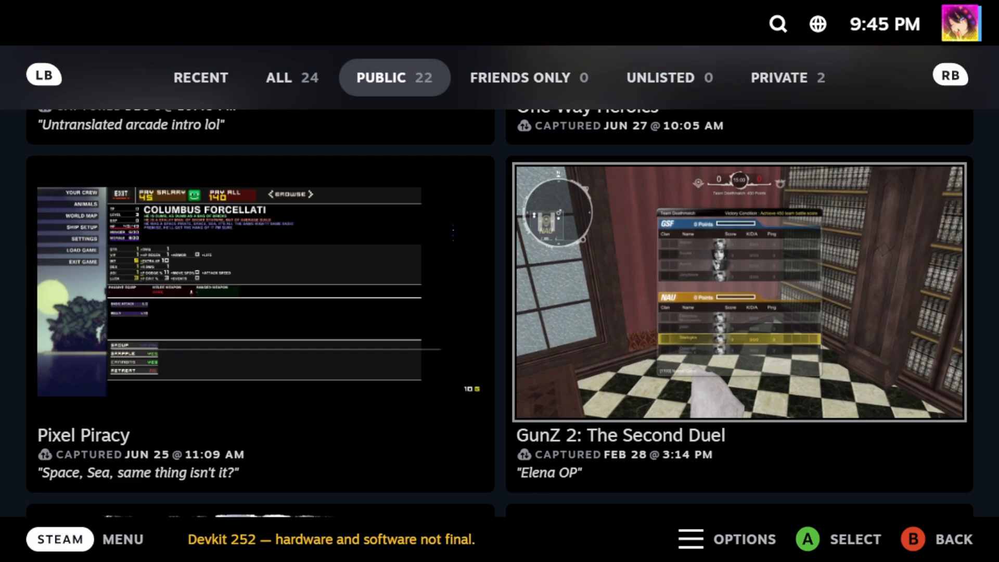
{"action": "scroll", "scroll_direction": "down", "scroll_amount": 3}
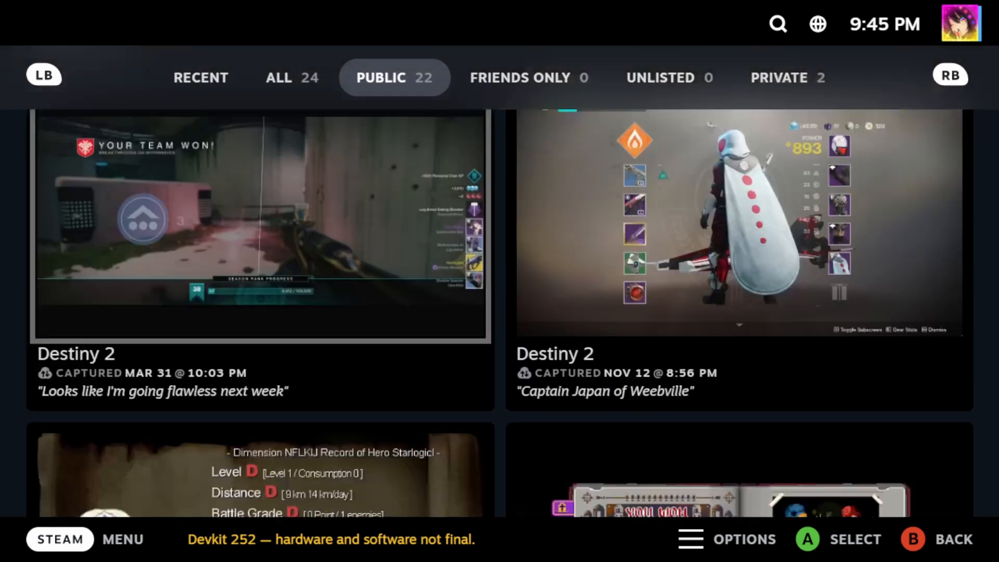
Switch to the Private screenshots, then bring up the main STEAM menu
{"action": "left_click", "coordinate": [259, 220]}
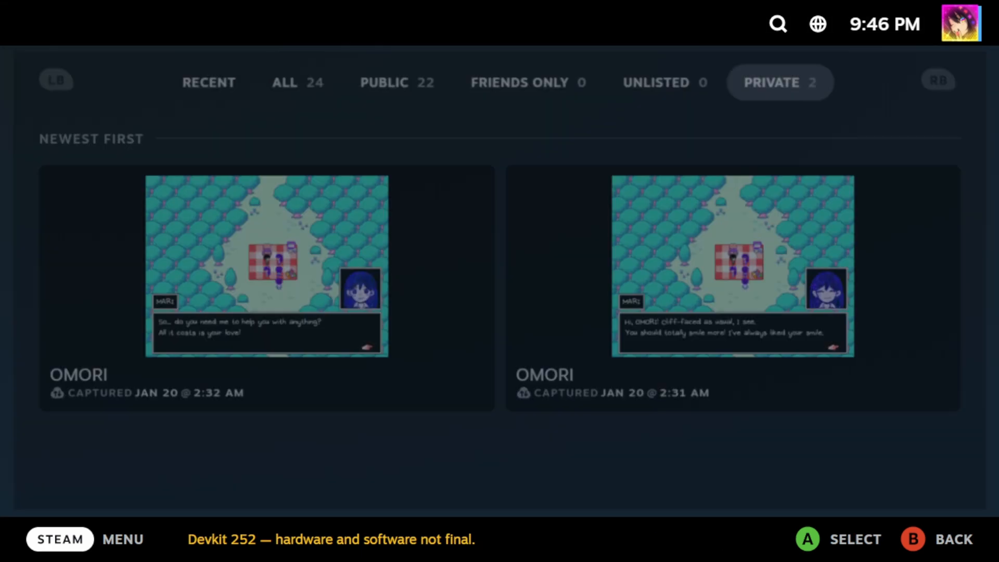
{"action": "left_click", "coordinate": [60, 539]}
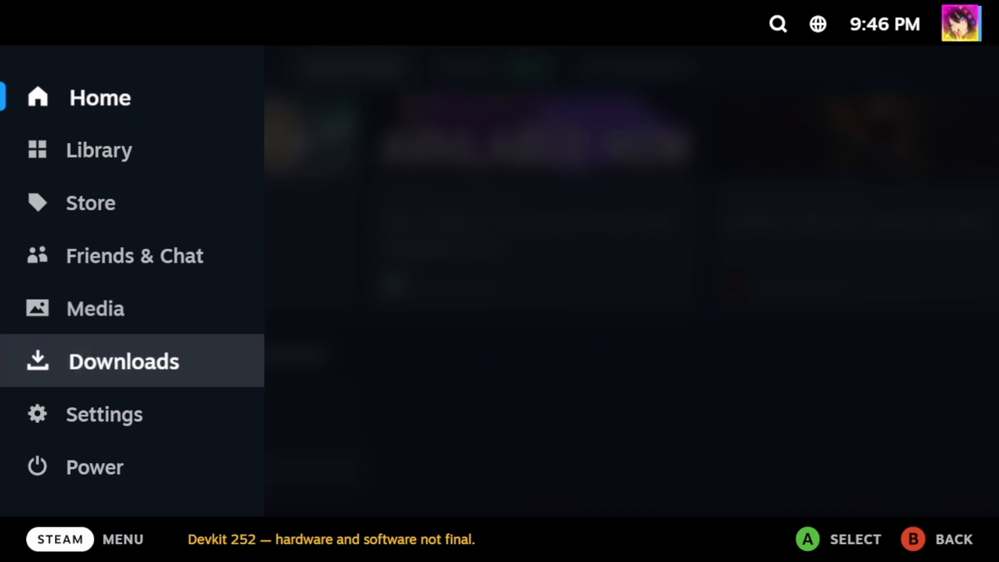
Review the Downloads queue with its nine scheduled game updates
{"action": "left_click", "coordinate": [123, 360]}
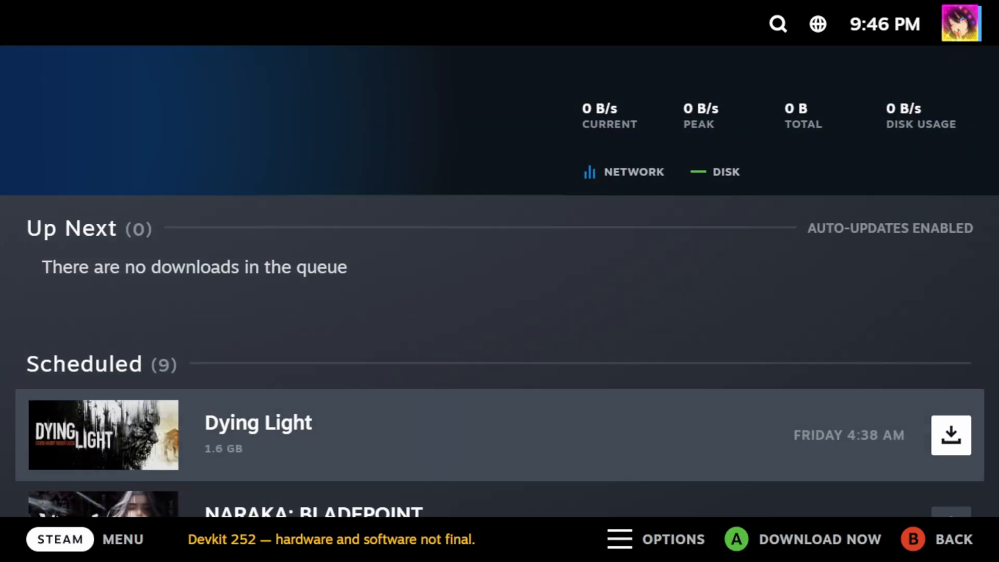
{"action": "scroll", "scroll_direction": "down", "scroll_amount": 3}
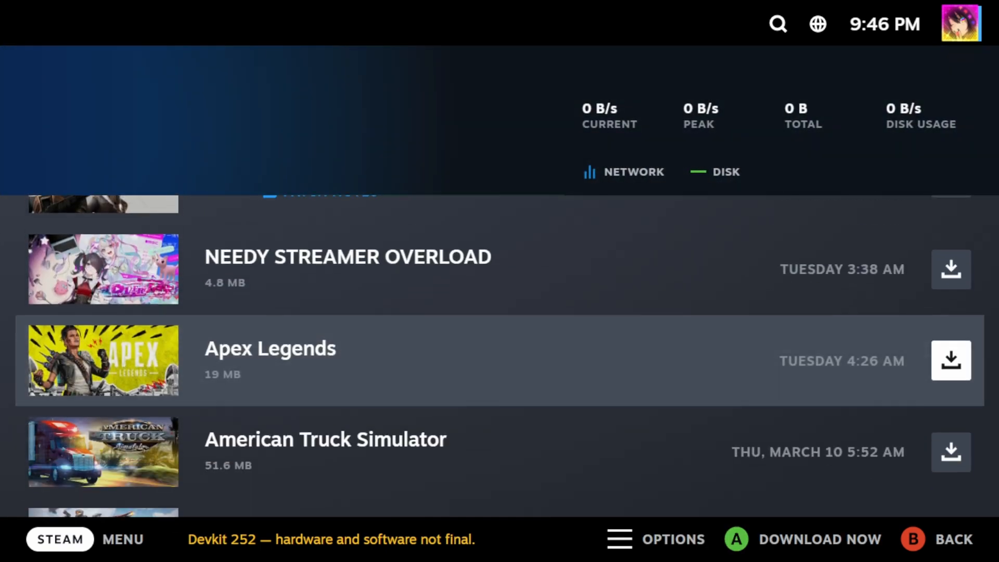
{"action": "scroll", "scroll_direction": "down", "scroll_amount": 3}
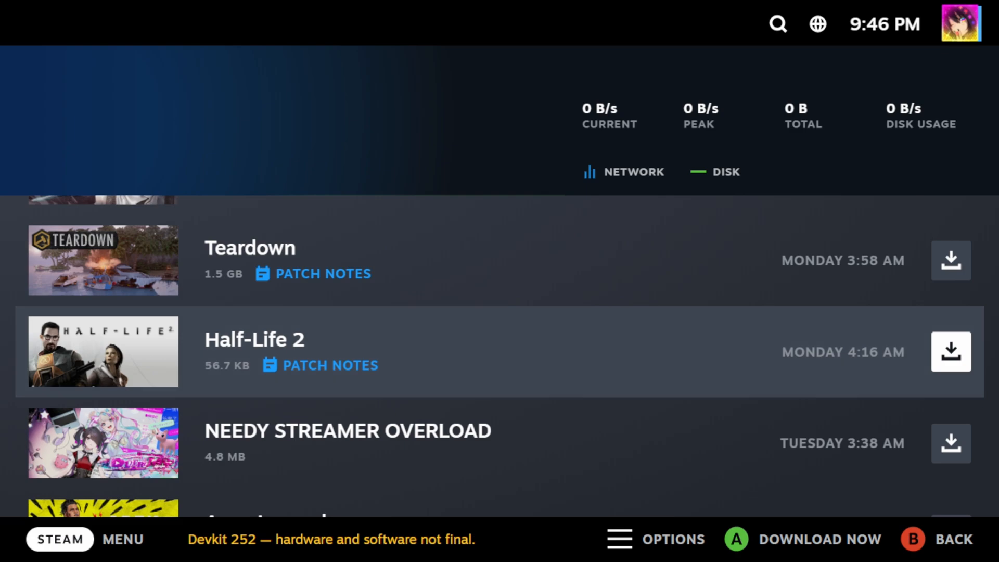
{"action": "scroll", "scroll_direction": "up", "scroll_amount": 3}
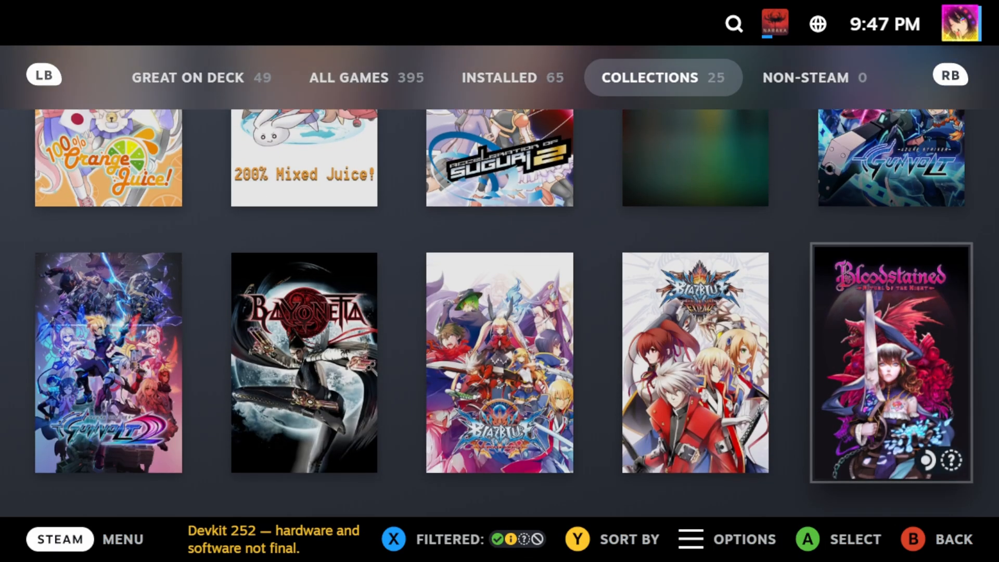
View Azure Striker Gunvolt's library page through its Community and Game Info tabs, including collections
{"action": "left_click", "coordinate": [891, 158]}
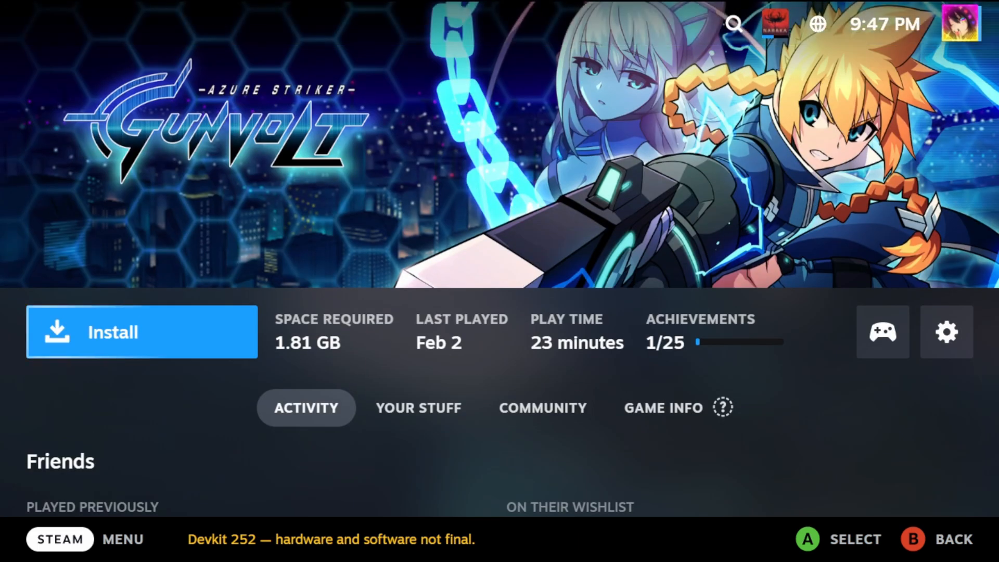
{"action": "left_click", "coordinate": [542, 408]}
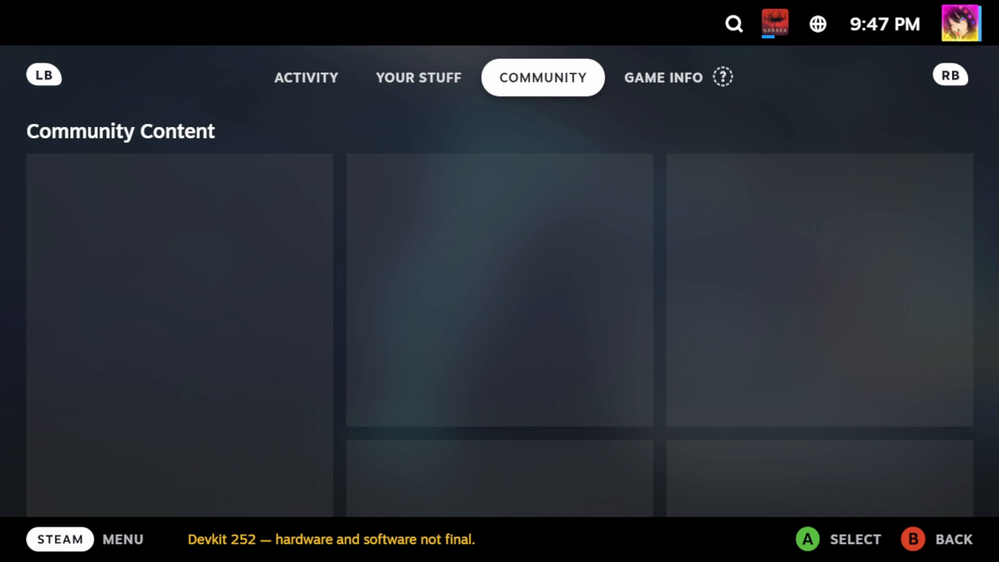
{"action": "left_click", "coordinate": [663, 77]}
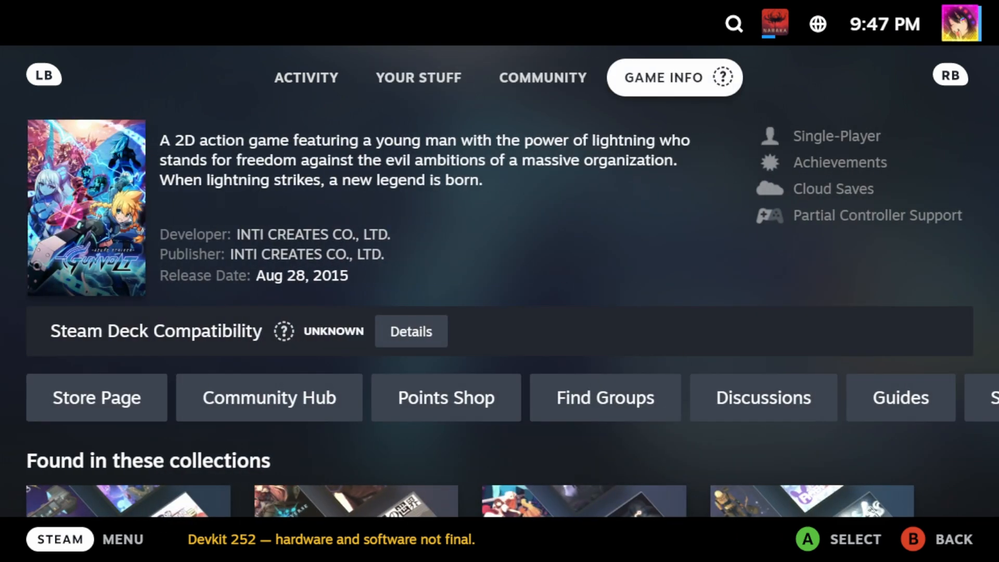
{"action": "scroll", "scroll_direction": "down", "scroll_amount": 3}
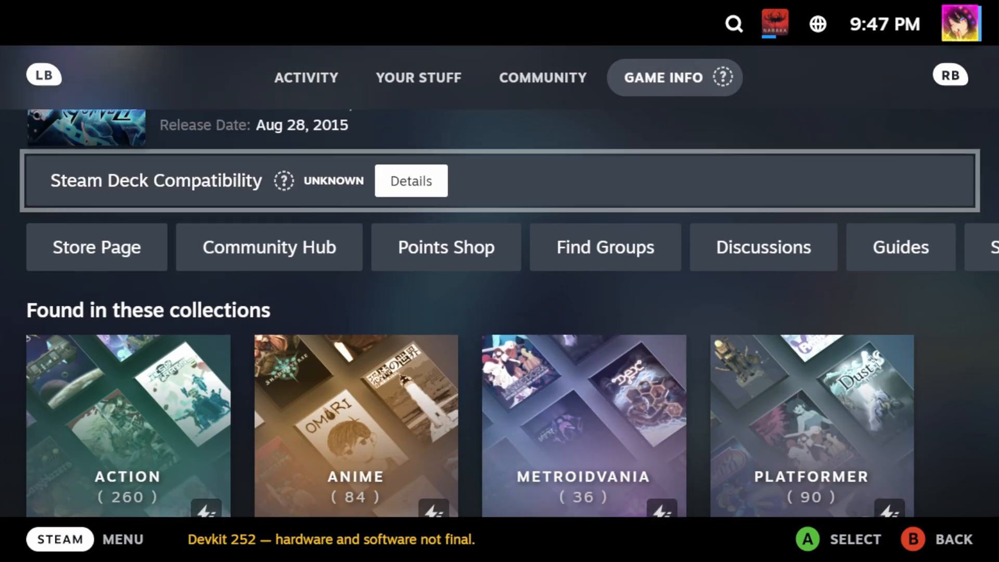
{"action": "scroll", "scroll_direction": "up", "scroll_amount": 3}
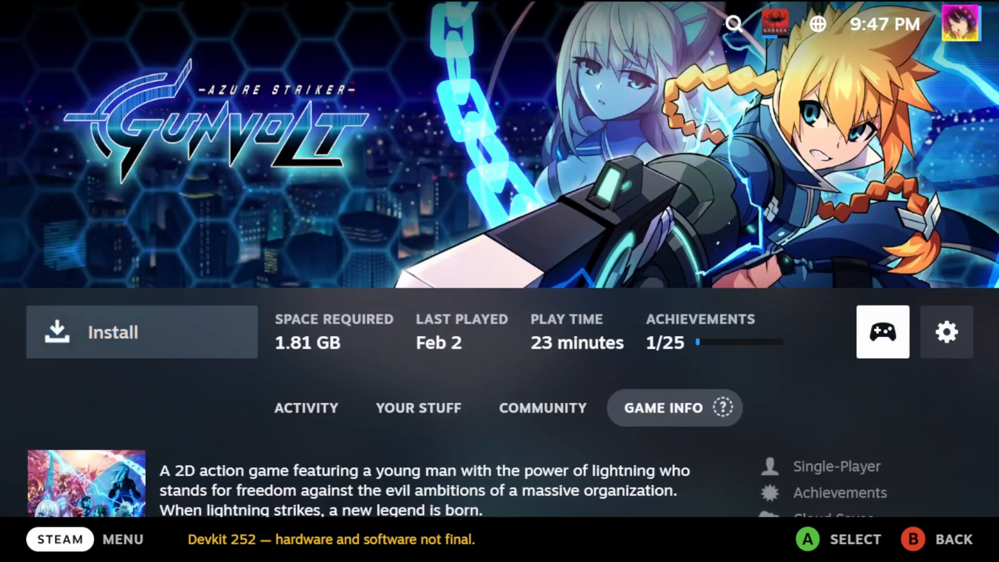
{"action": "mouse_move", "coordinate": [946, 332]}
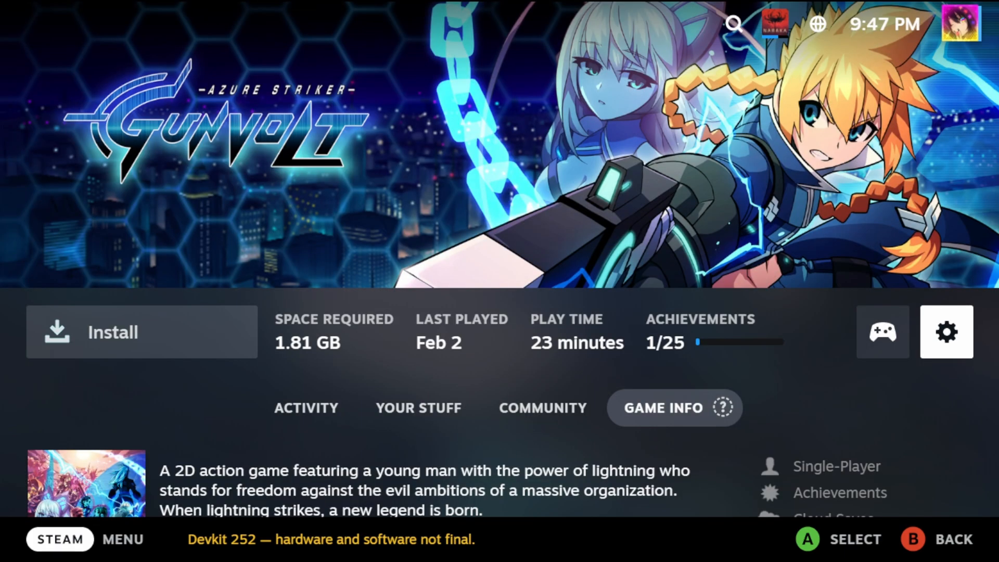
Browse Gunvolt's properties across General, Updates and Betas, then bring up the STEAM menu
{"action": "left_click", "coordinate": [946, 332]}
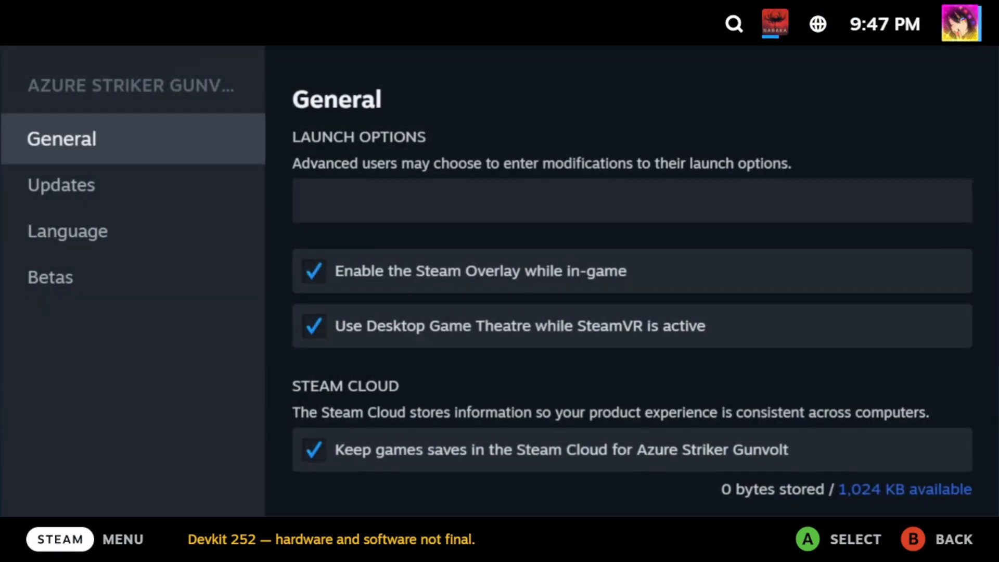
{"action": "left_click", "coordinate": [62, 184]}
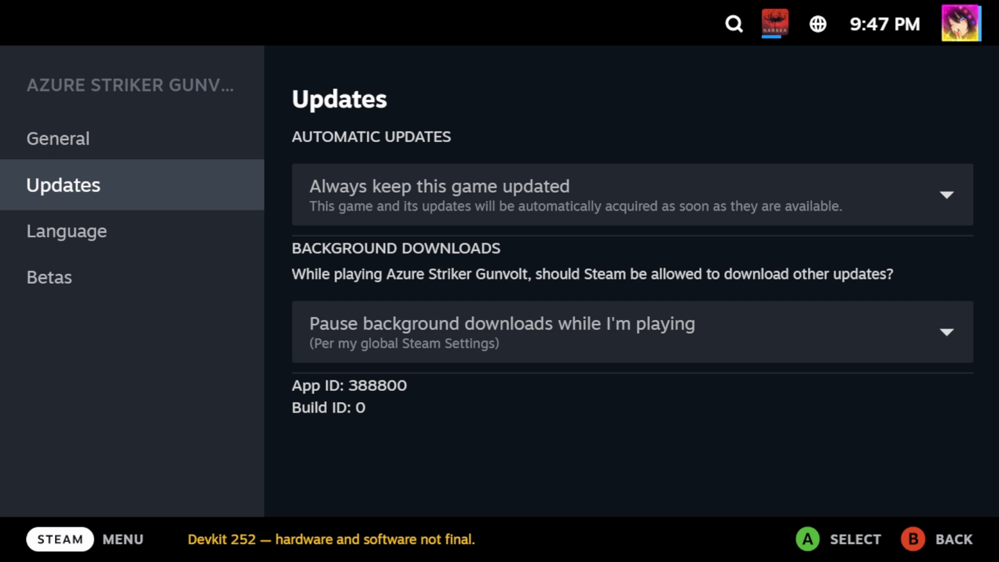
{"action": "left_click", "coordinate": [51, 277]}
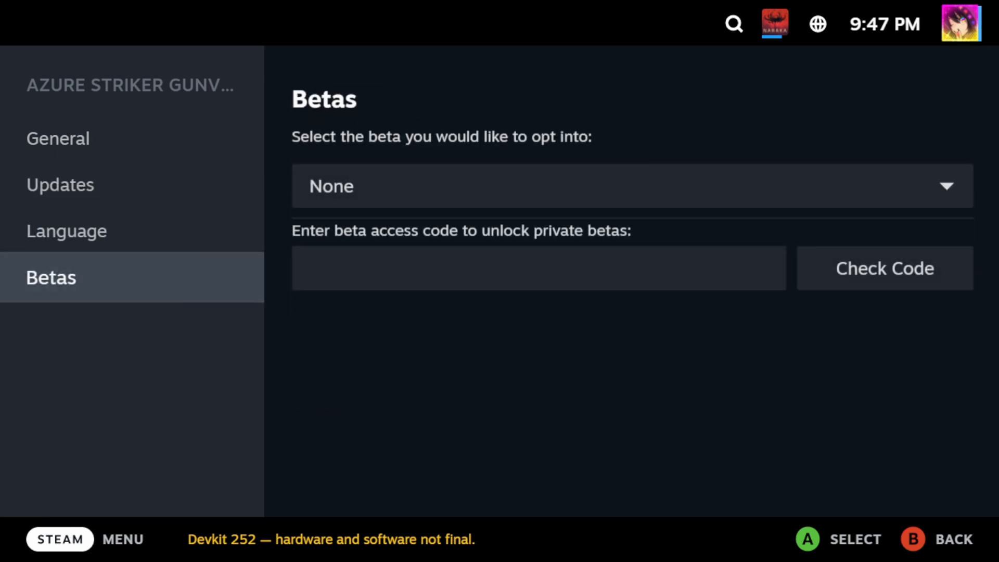
{"action": "left_click", "coordinate": [60, 184]}
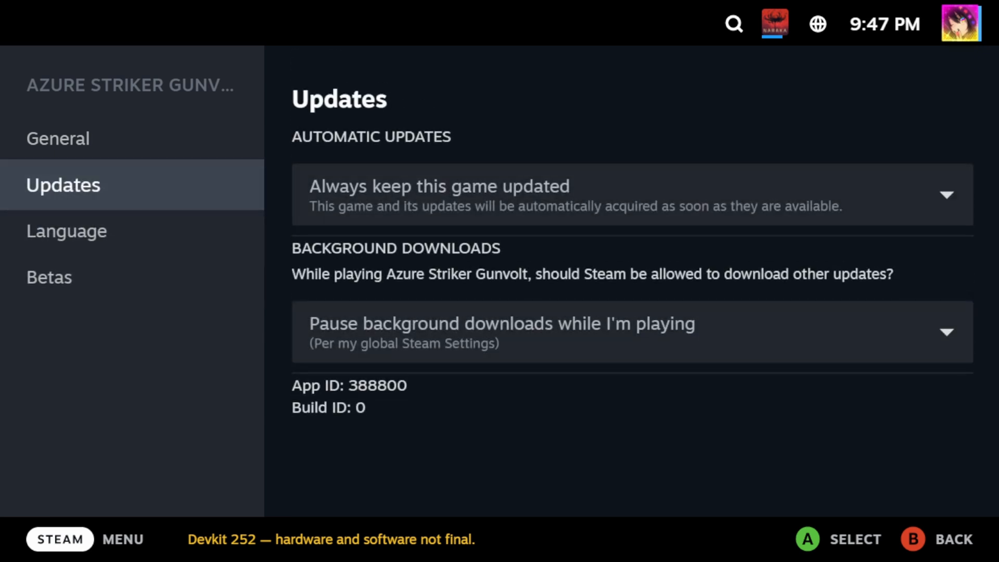
{"action": "left_click", "coordinate": [51, 276]}
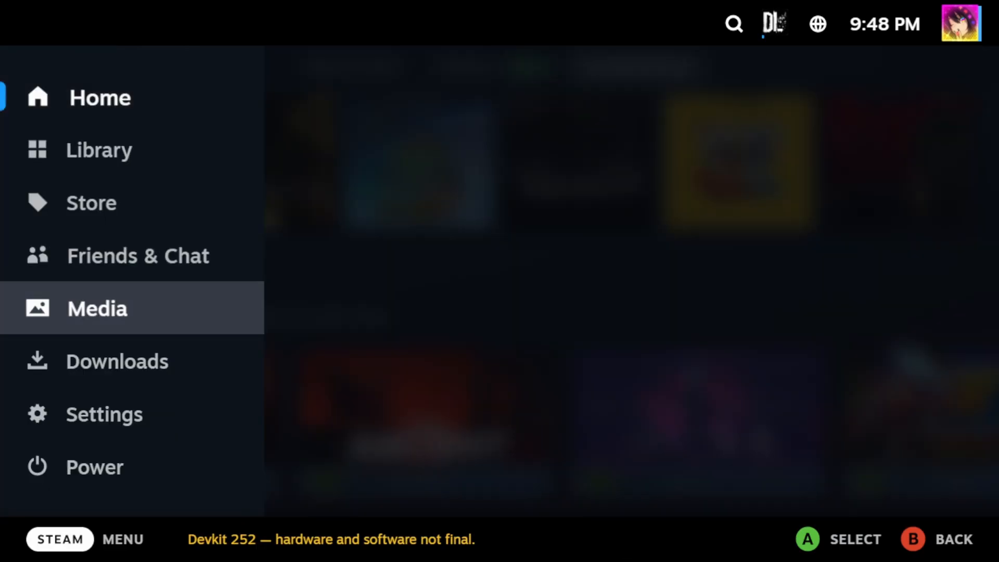
Enter Settings, inspect the Timezone entry in General, and move to the System page
{"action": "left_click", "coordinate": [105, 414]}
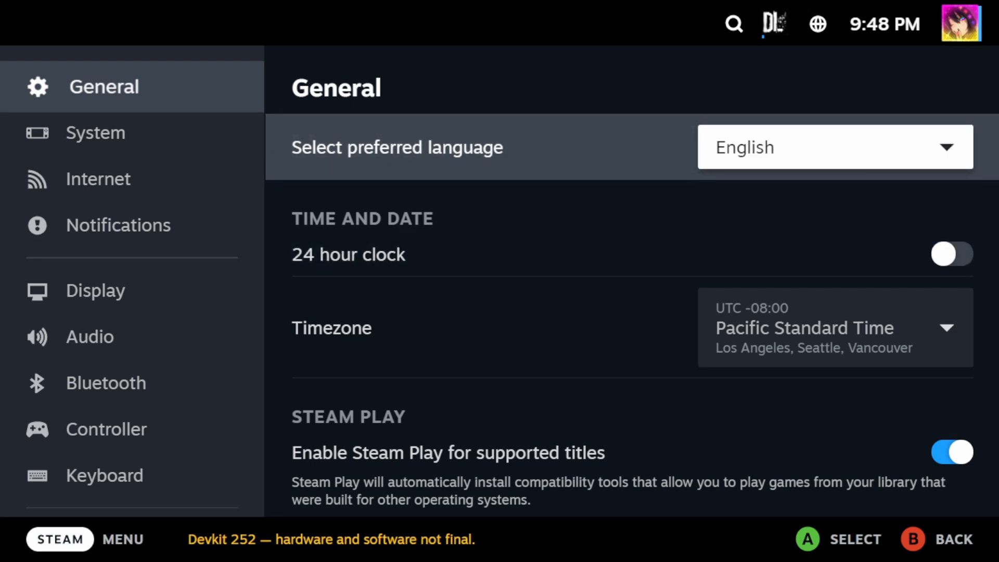
{"action": "left_click", "coordinate": [833, 146]}
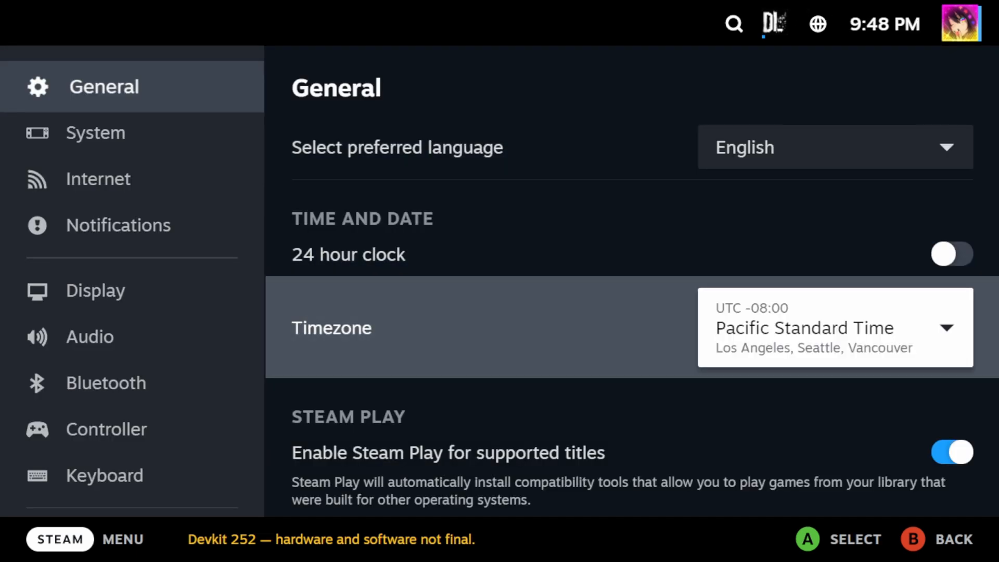
{"action": "left_click", "coordinate": [100, 133]}
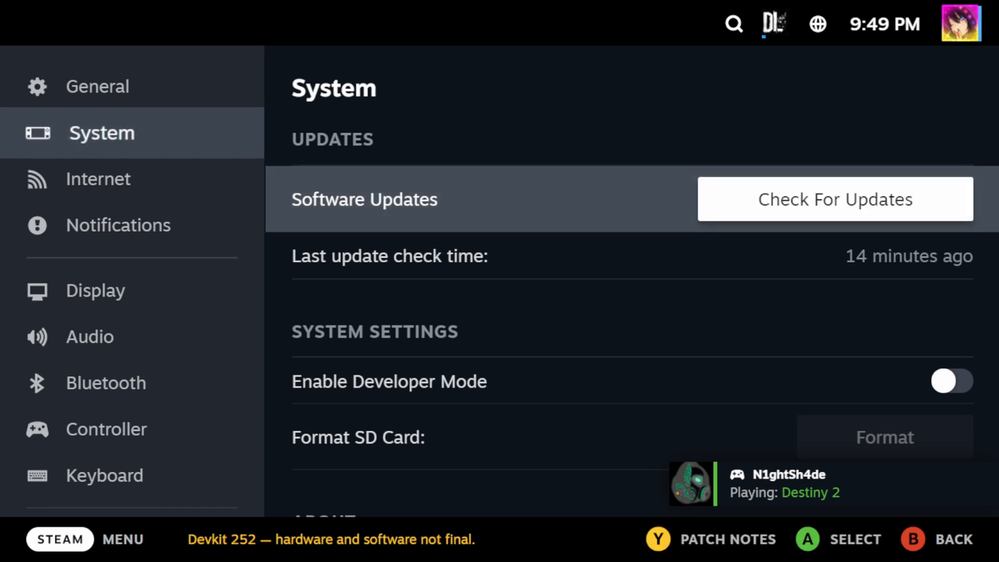
Scroll the System page through software updates, system info and hardware specs to the Advanced factory reset
{"action": "scroll", "scroll_direction": "down", "scroll_amount": 3}
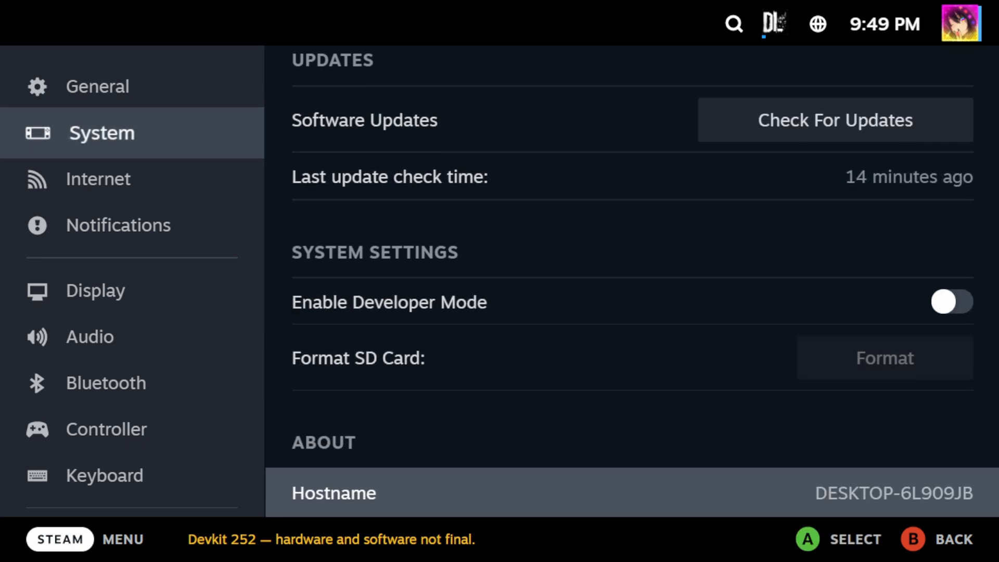
{"action": "scroll", "scroll_direction": "down", "scroll_amount": 3}
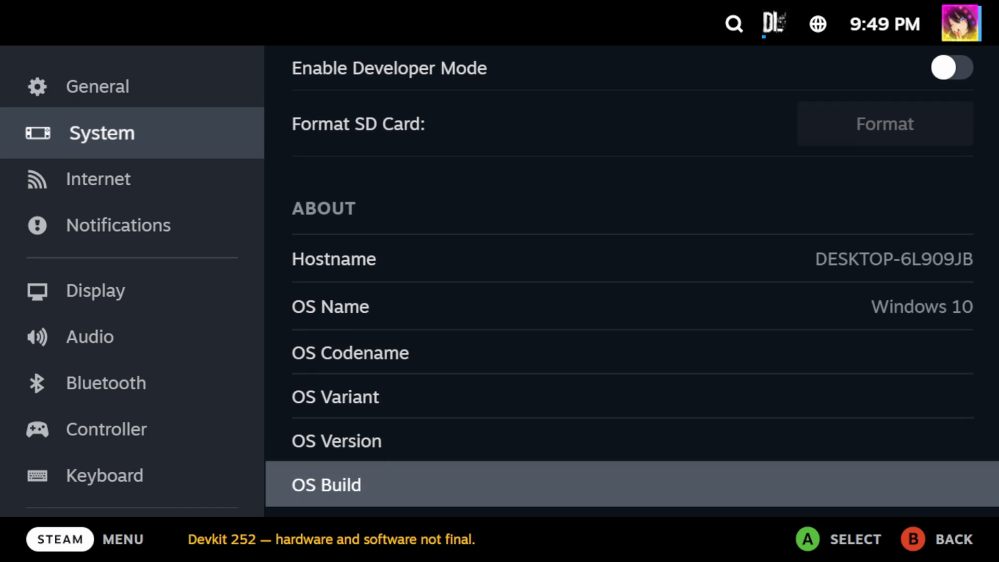
{"action": "scroll", "scroll_direction": "down", "scroll_amount": 3}
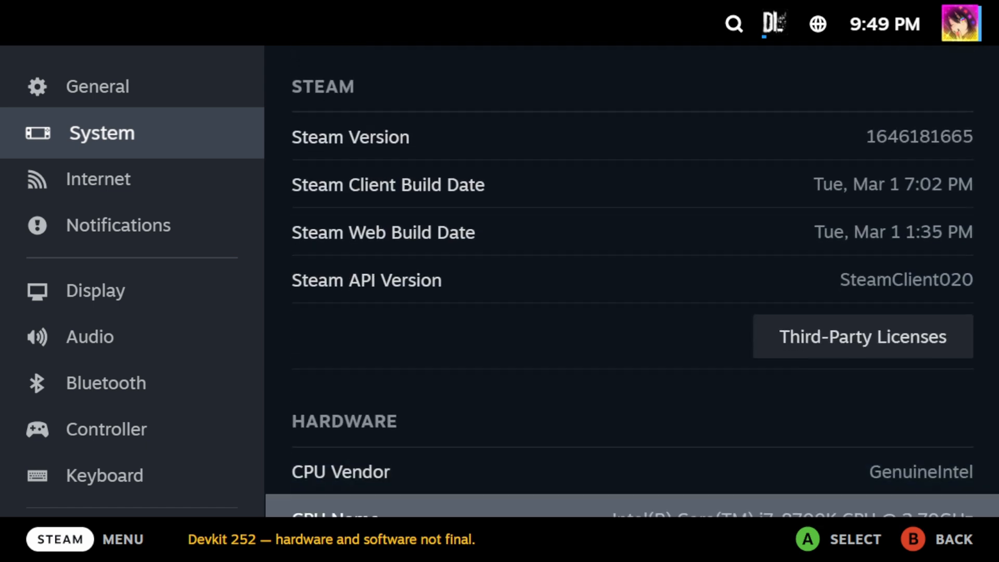
{"action": "scroll", "scroll_direction": "down", "scroll_amount": 3}
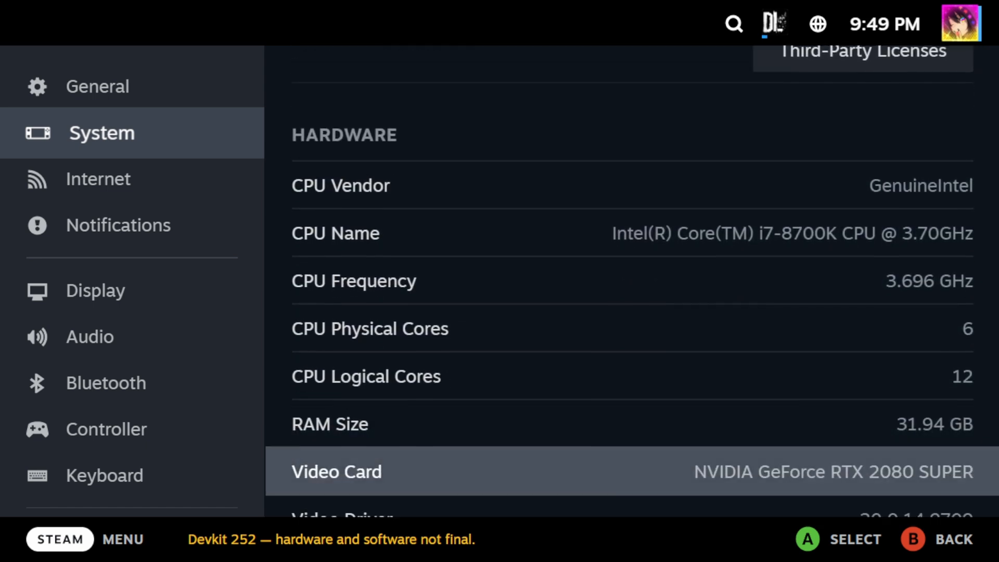
{"action": "scroll", "scroll_direction": "down", "scroll_amount": 3}
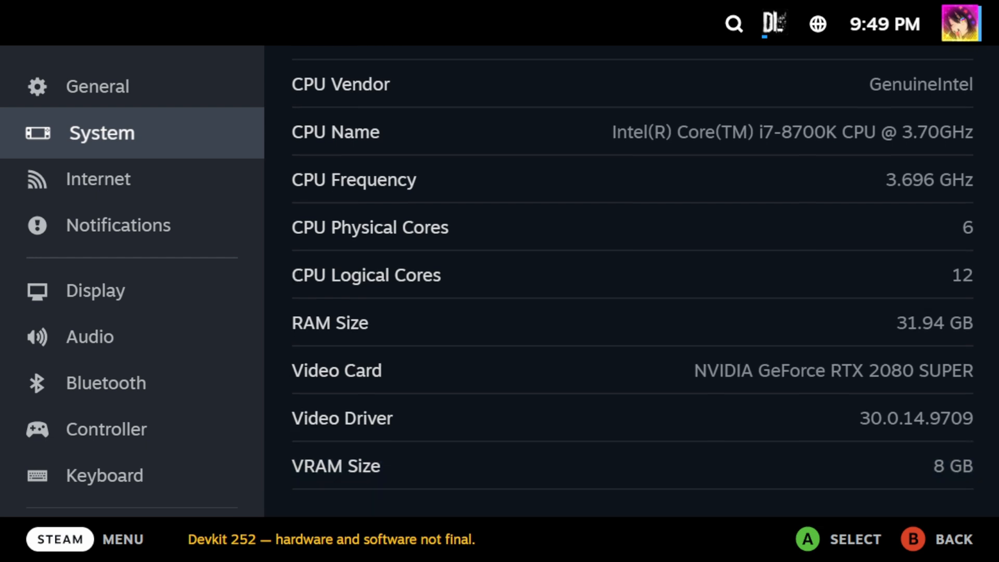
{"action": "scroll", "scroll_direction": "down", "scroll_amount": 3}
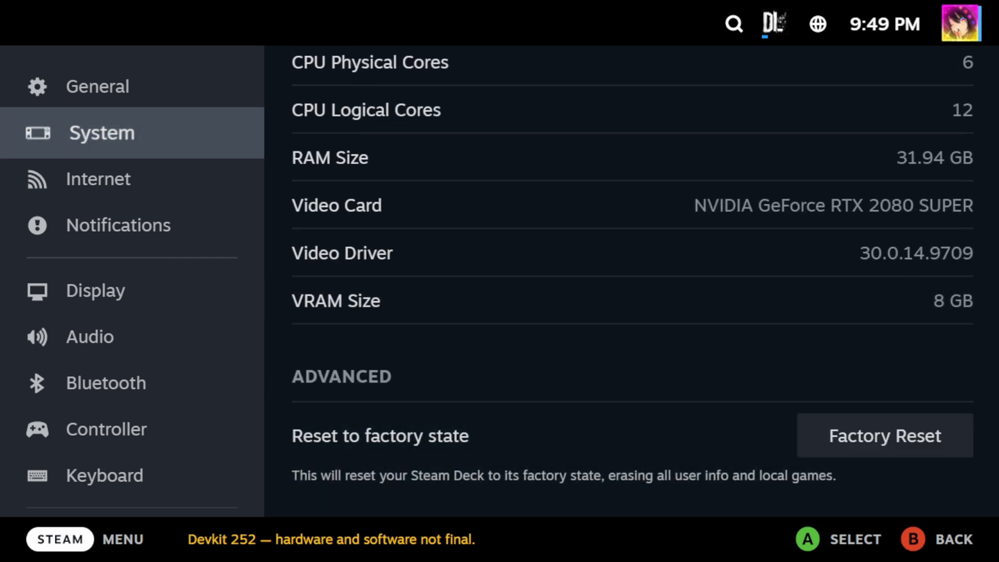
Look over the Notifications settings page
{"action": "left_click", "coordinate": [118, 225]}
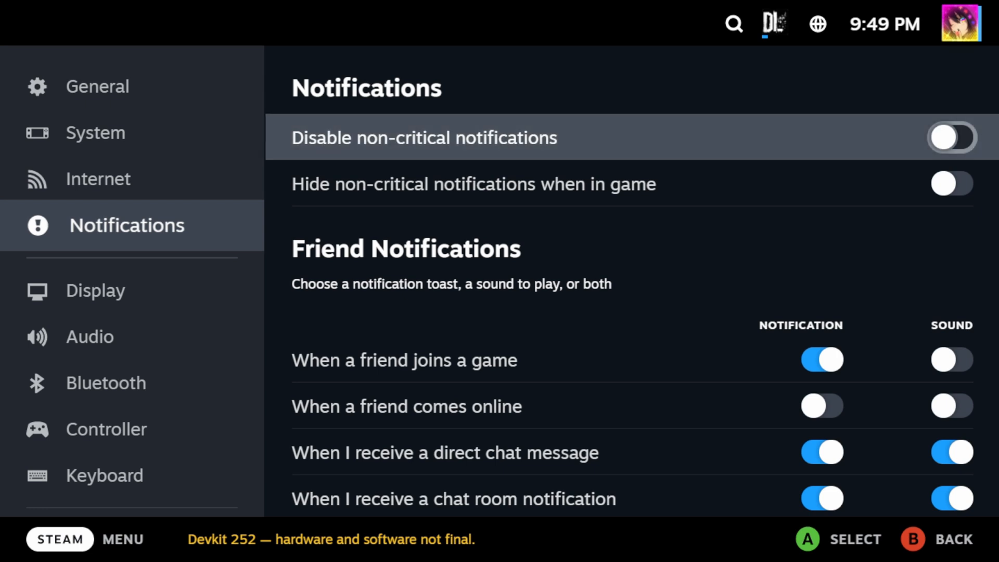
{"action": "scroll", "scroll_direction": "down", "scroll_amount": 3}
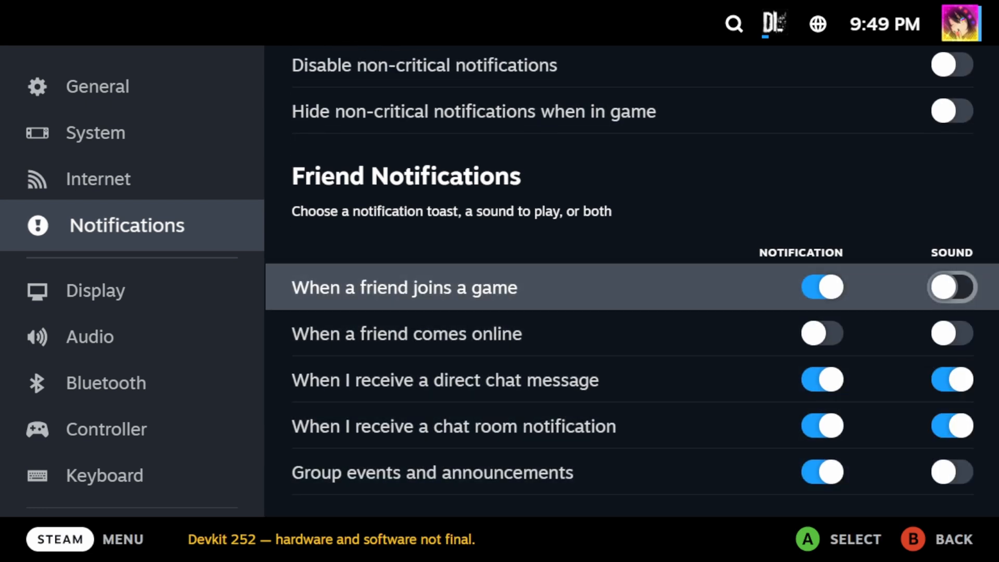
{"action": "scroll", "scroll_direction": "up", "scroll_amount": 3}
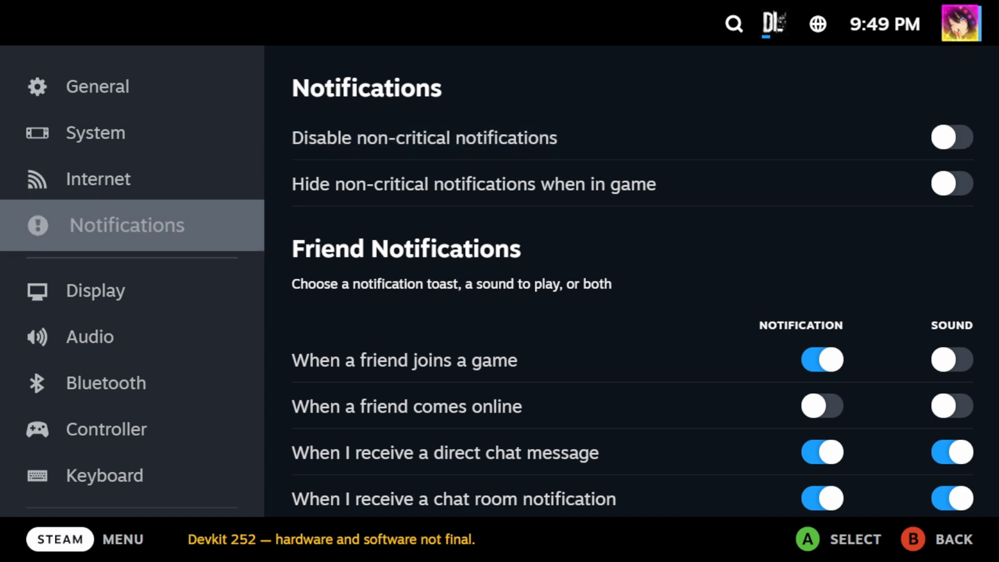
In Display settings, switch to Advanced View revealing Primary Hue and saturation sliders, down to Dim Display
{"action": "left_click", "coordinate": [102, 290]}
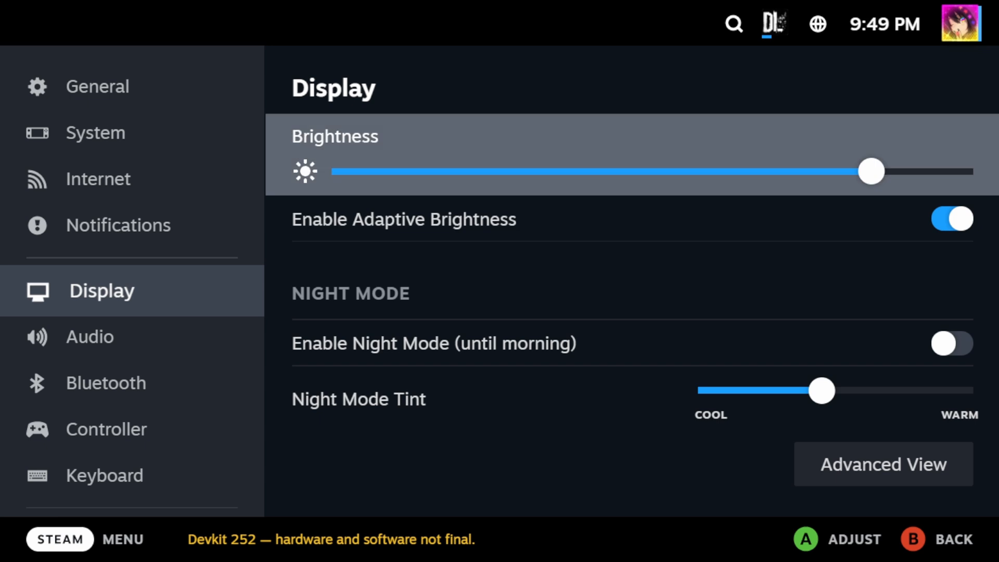
{"action": "scroll", "scroll_direction": "down", "scroll_amount": 3}
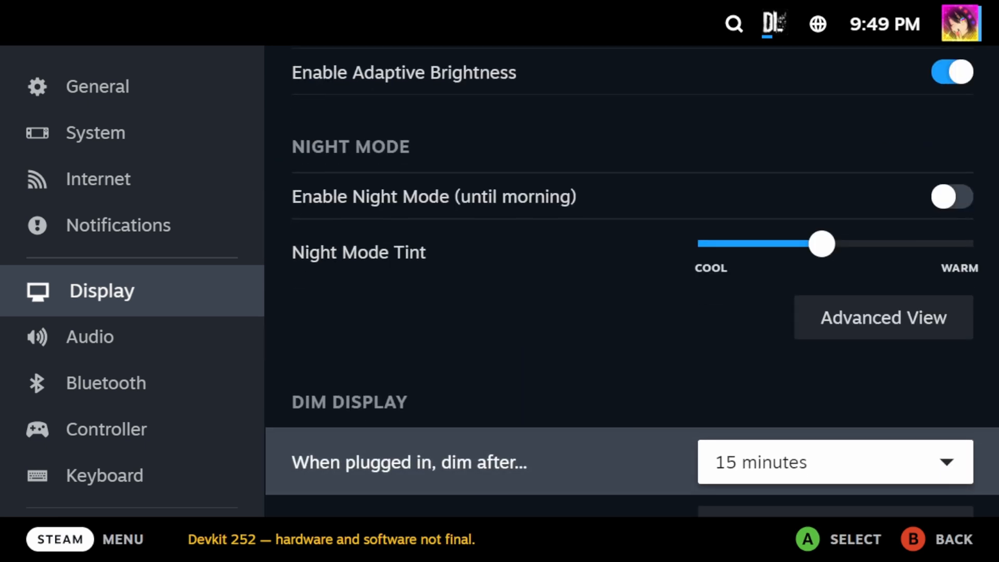
{"action": "left_click", "coordinate": [883, 317]}
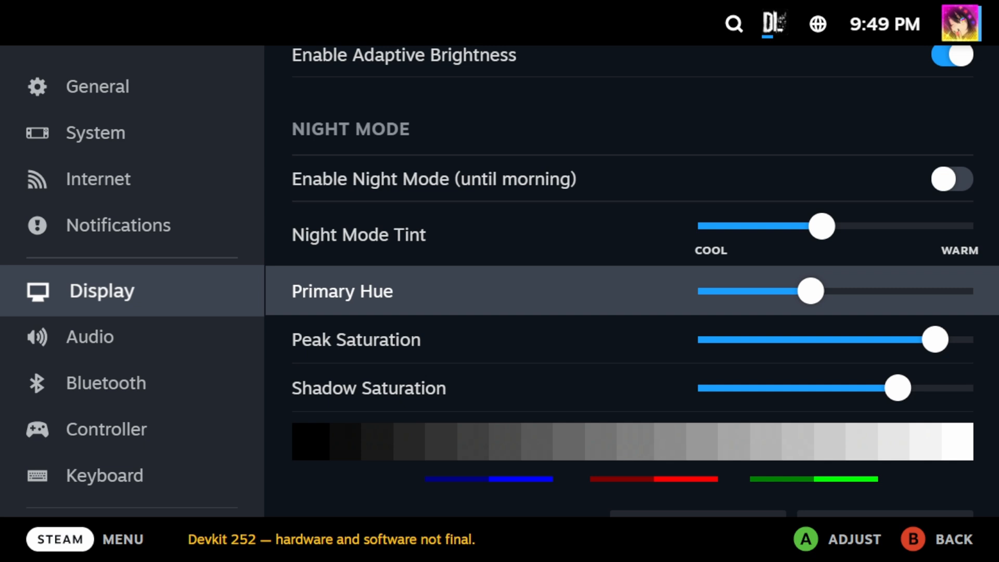
{"action": "scroll", "scroll_direction": "down", "scroll_amount": 3}
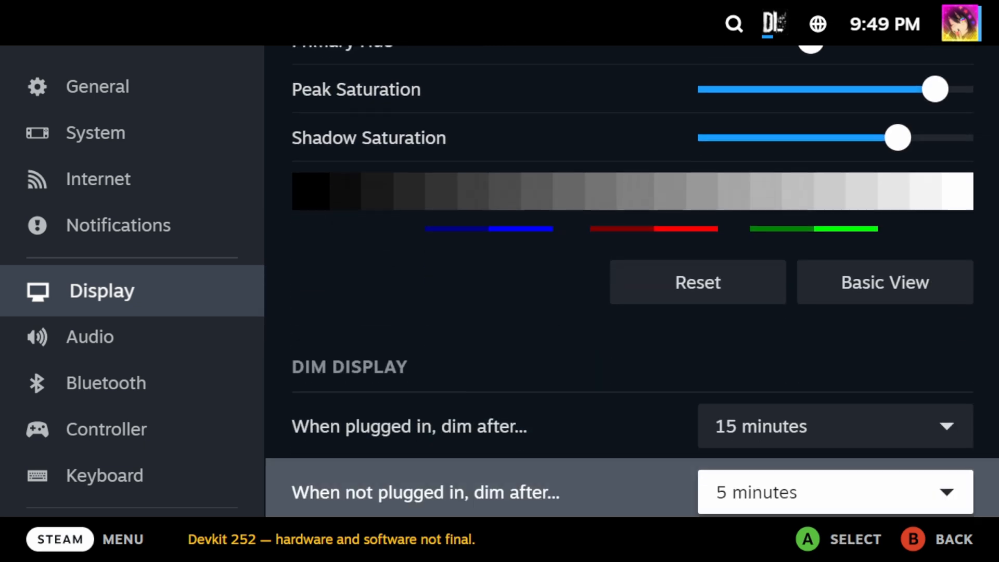
Look through the Bluetooth, Controller, Keyboard and Friends & Chat settings pages
{"action": "left_click", "coordinate": [111, 382]}
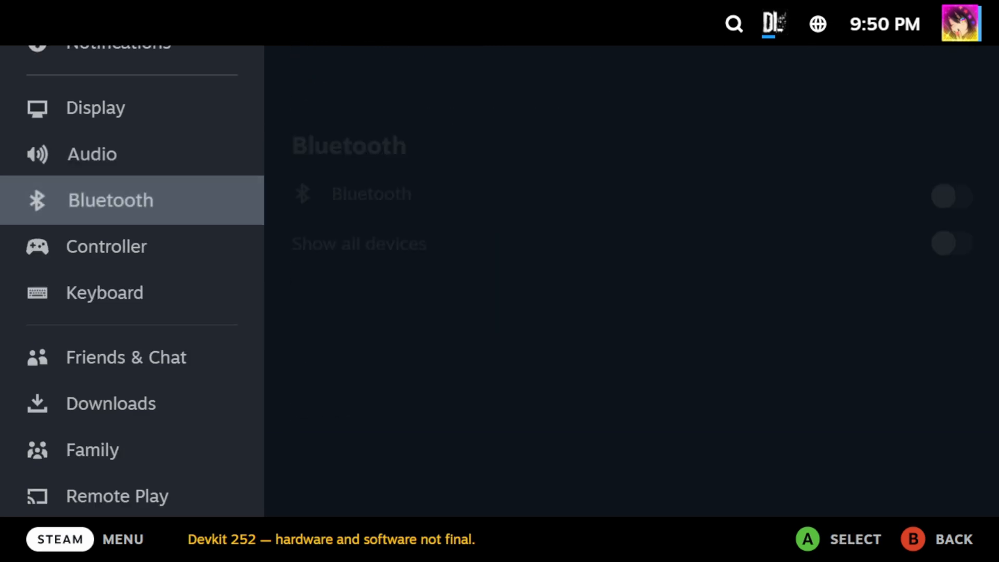
{"action": "left_click", "coordinate": [113, 247]}
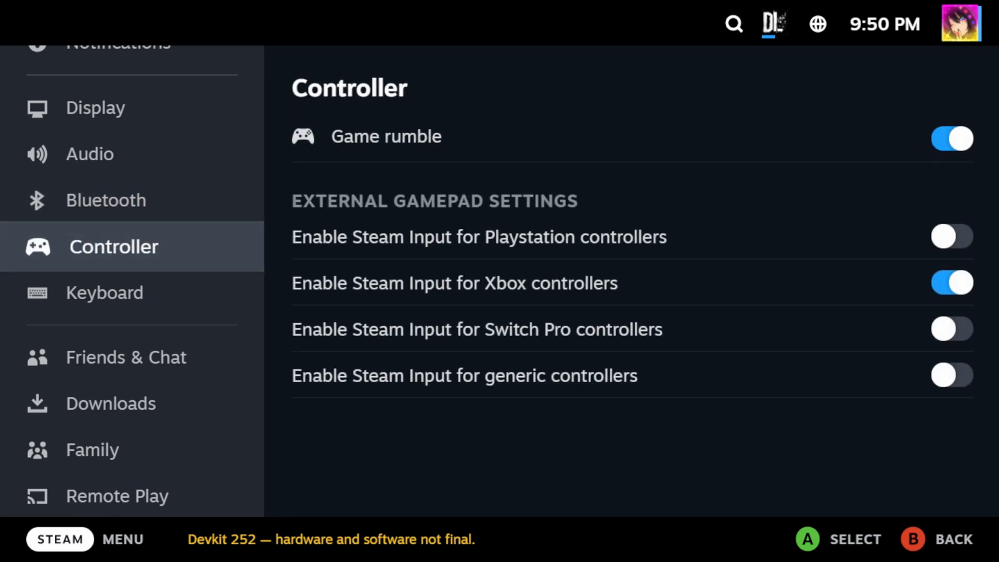
{"action": "left_click", "coordinate": [104, 293]}
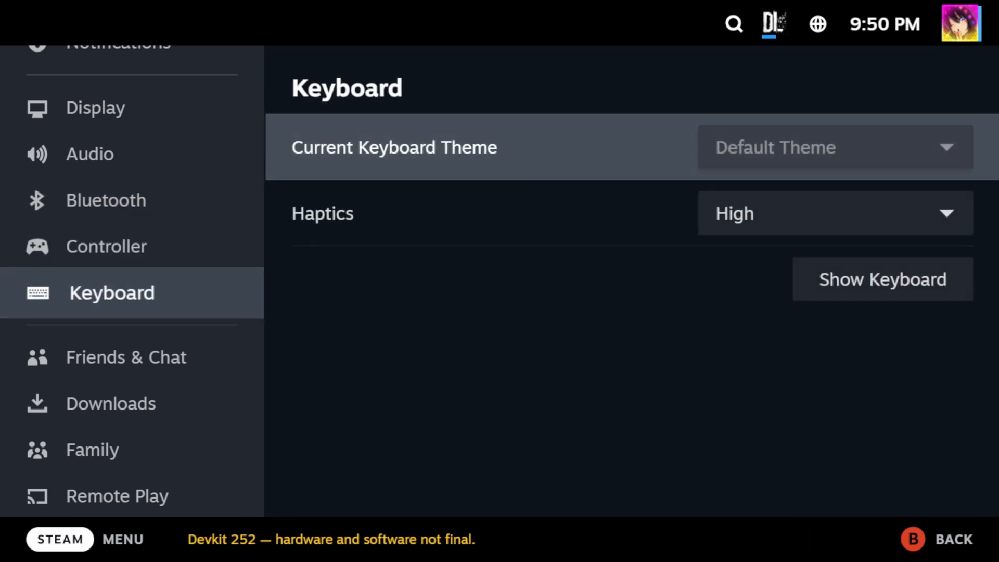
{"action": "left_click", "coordinate": [126, 357]}
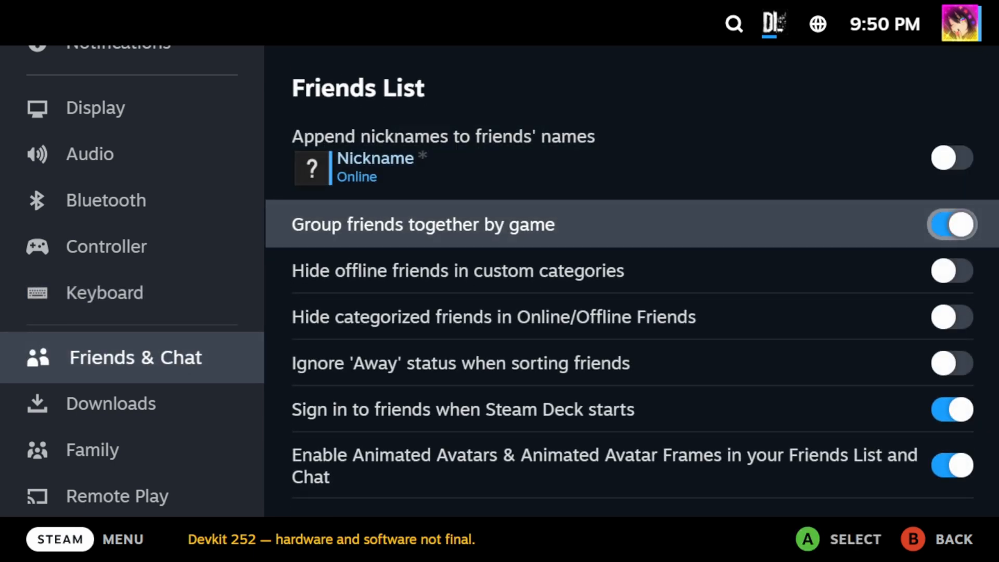
{"action": "scroll", "scroll_direction": "down", "scroll_amount": 3}
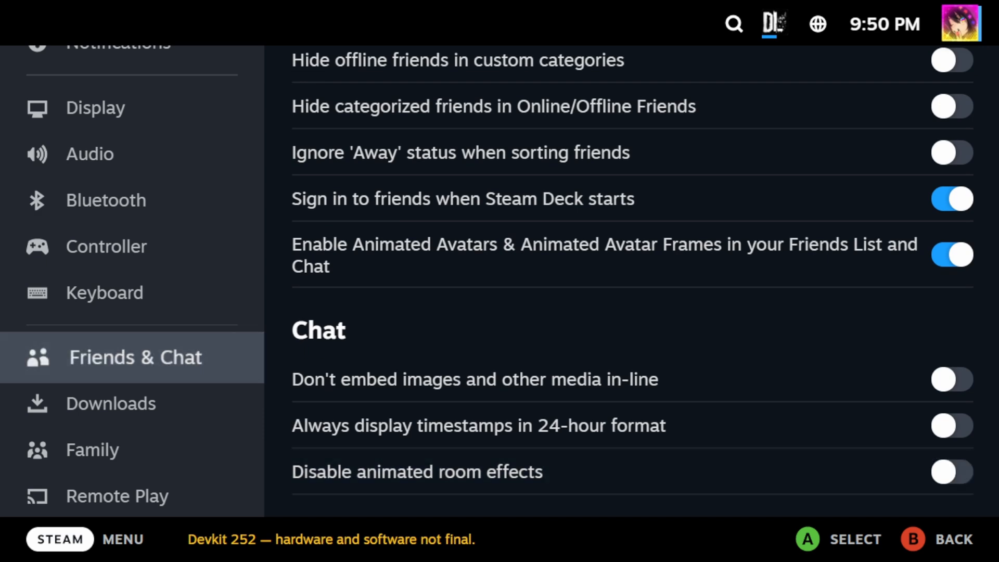
Bring up the Downloads settings page and scroll through its options
{"action": "left_click", "coordinate": [119, 403]}
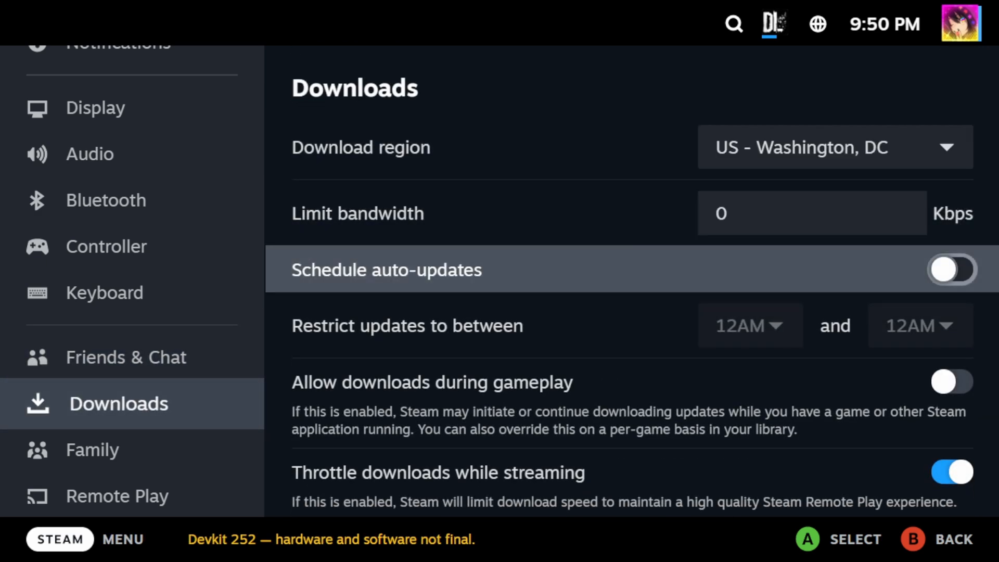
{"action": "scroll", "scroll_direction": "down", "scroll_amount": 3}
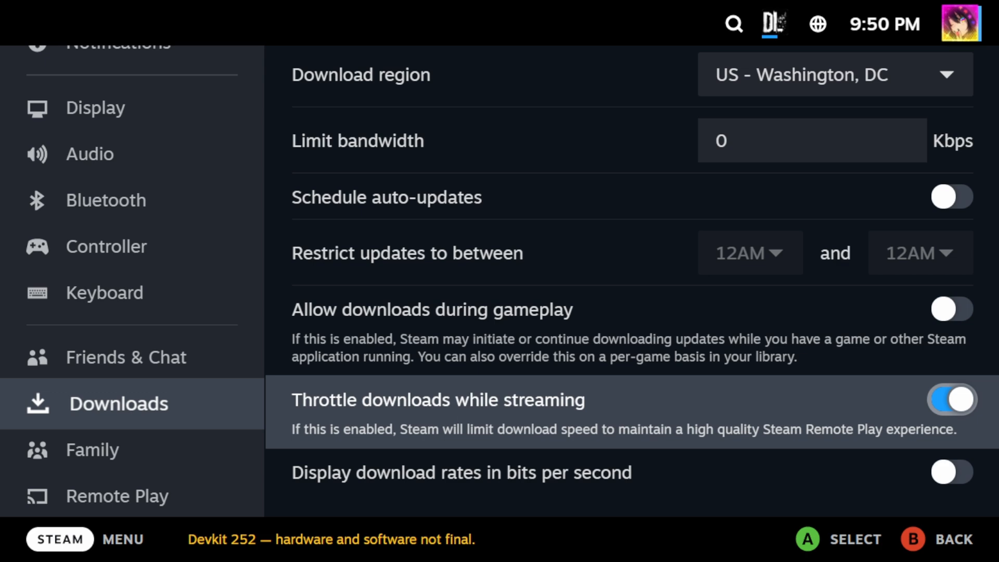
View the Family library sharing and Remote Play settings pages, flipping between them
{"action": "left_click", "coordinate": [91, 450]}
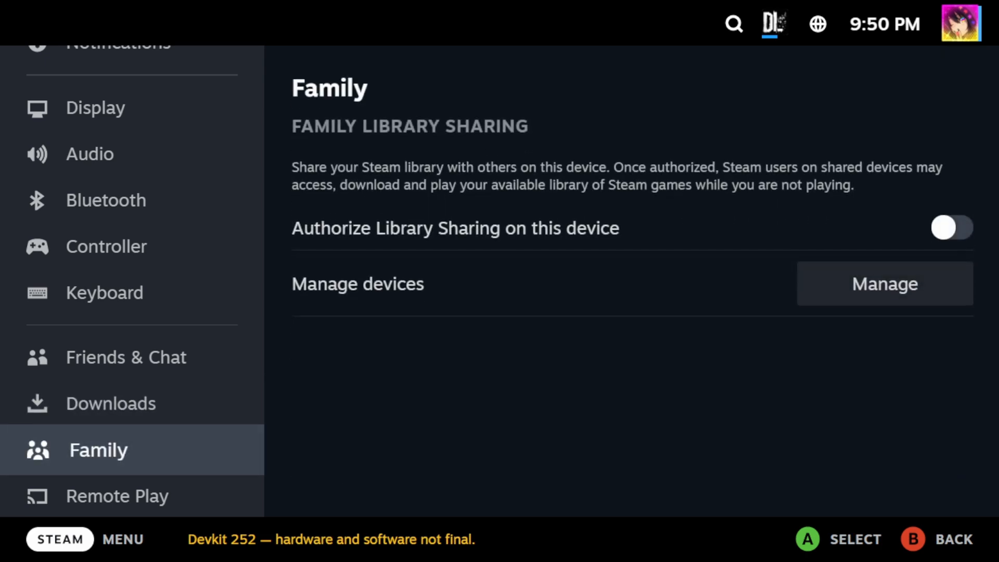
{"action": "left_click", "coordinate": [116, 496]}
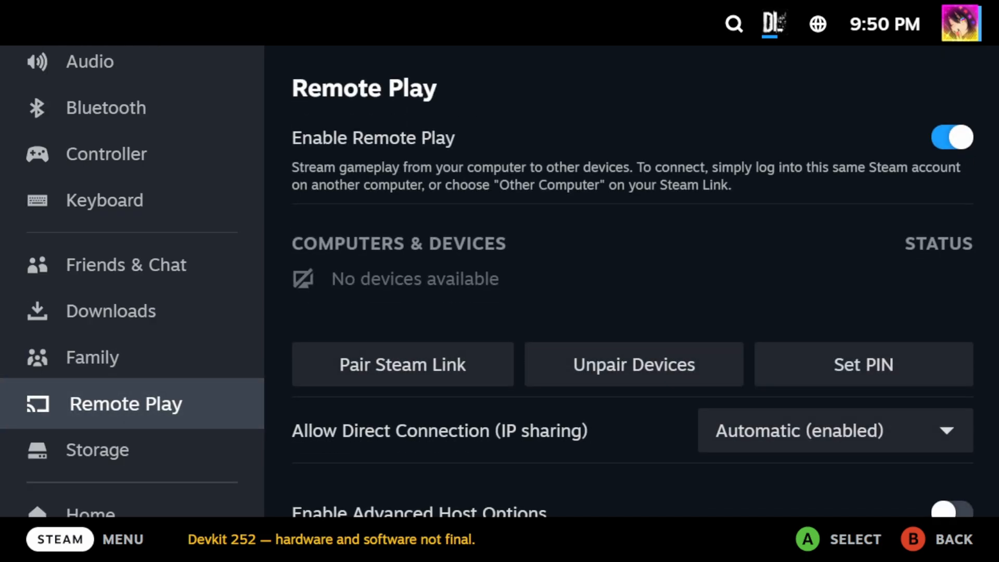
{"action": "left_click", "coordinate": [91, 357]}
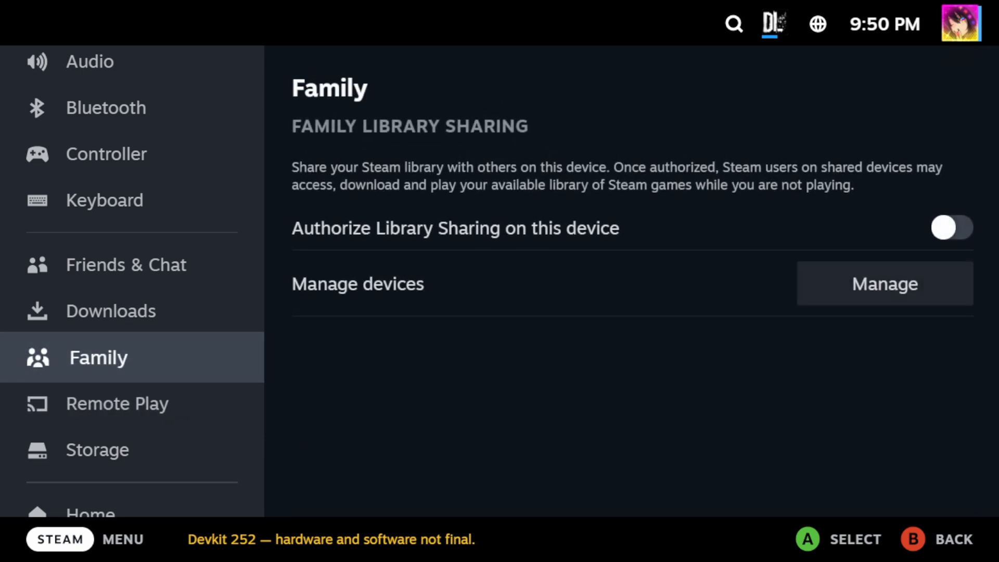
{"action": "left_click", "coordinate": [117, 403]}
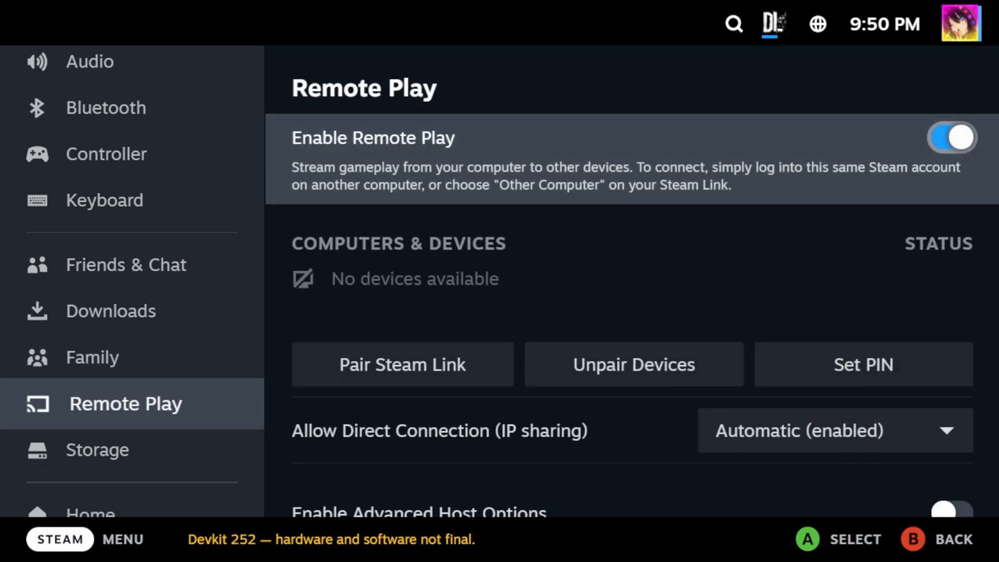
{"action": "mouse_move", "coordinate": [402, 364]}
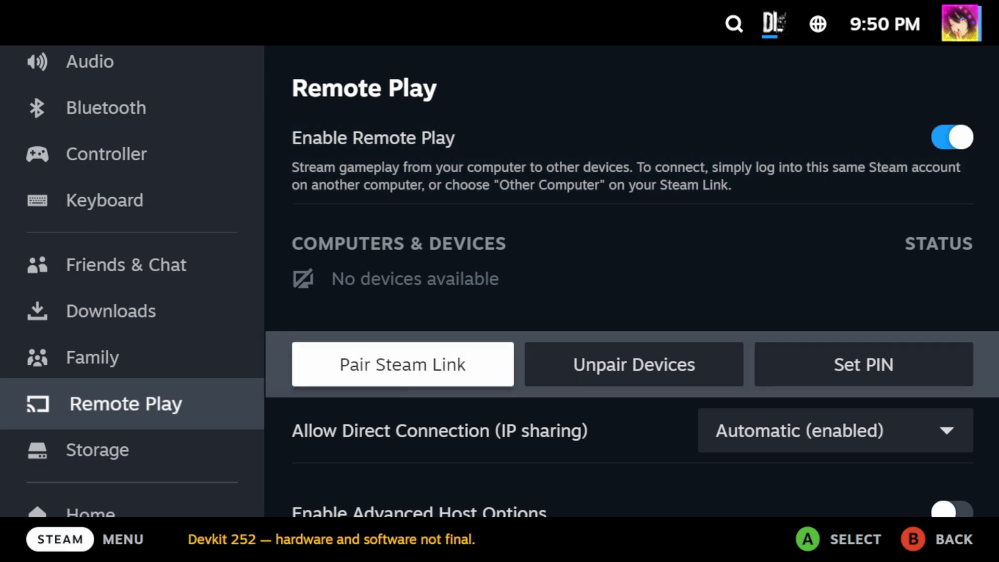
{"action": "scroll", "scroll_direction": "down", "scroll_amount": 3}
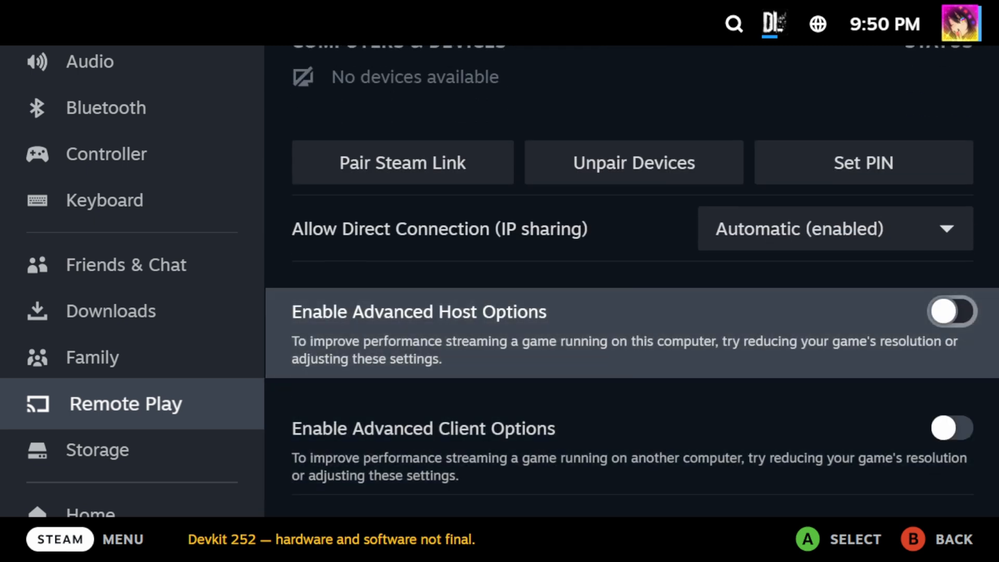
Check the Storage overview, then move to the Library settings entry
{"action": "left_click", "coordinate": [104, 450]}
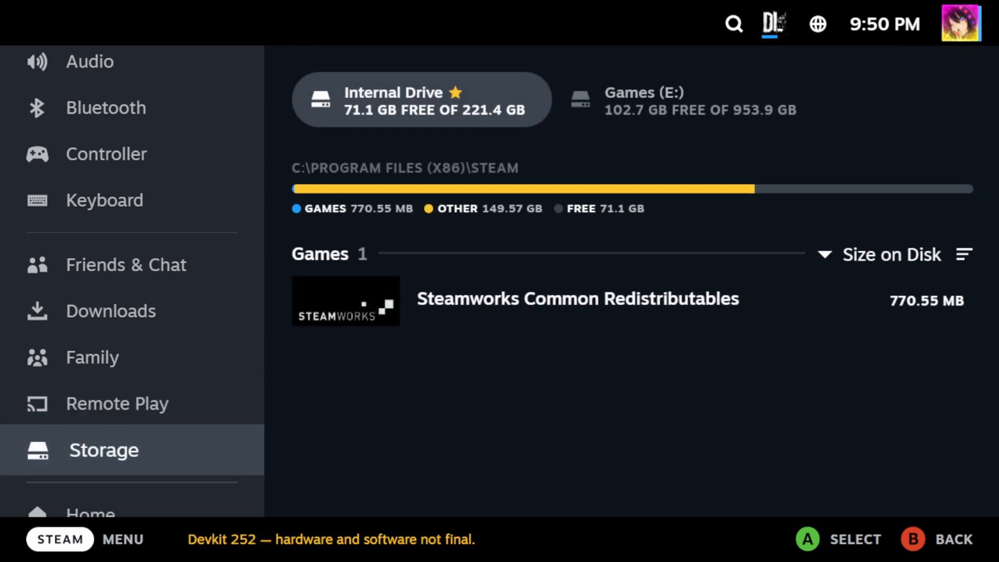
{"action": "left_click", "coordinate": [687, 99]}
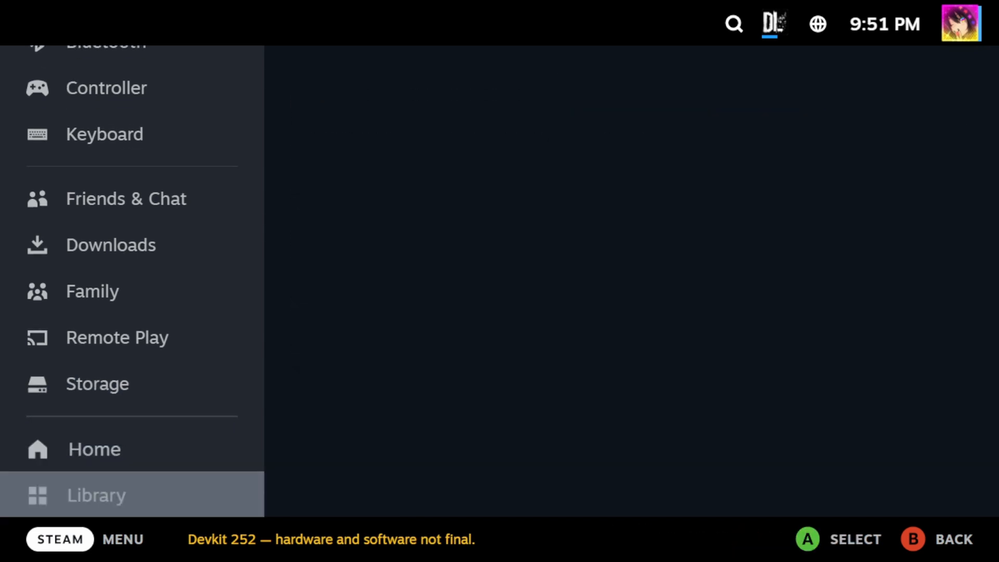
View the Library and Home settings, exit to Home, and bring up Downloads showing Dying Light patching at 65%
{"action": "left_click", "coordinate": [96, 495]}
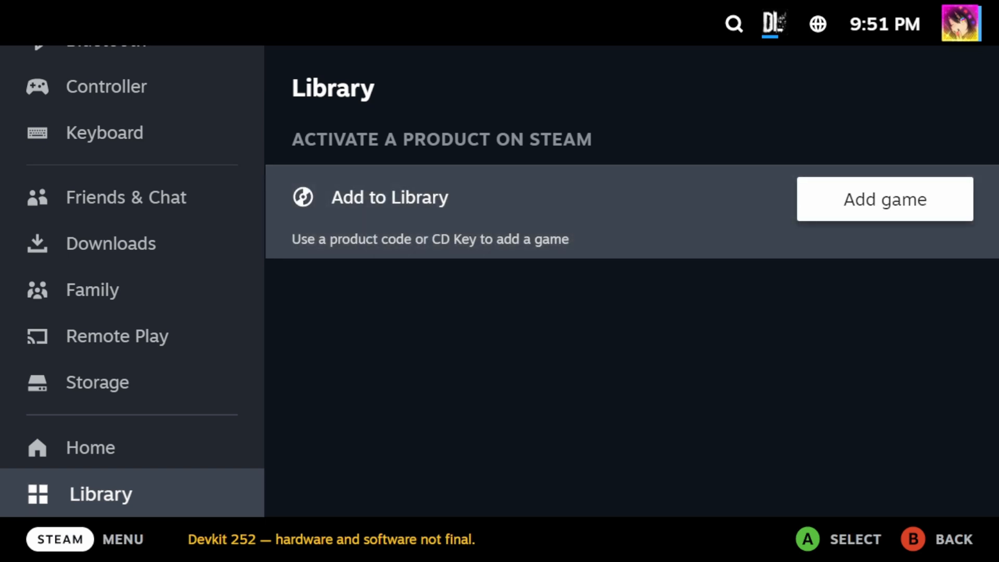
{"action": "left_click", "coordinate": [91, 448]}
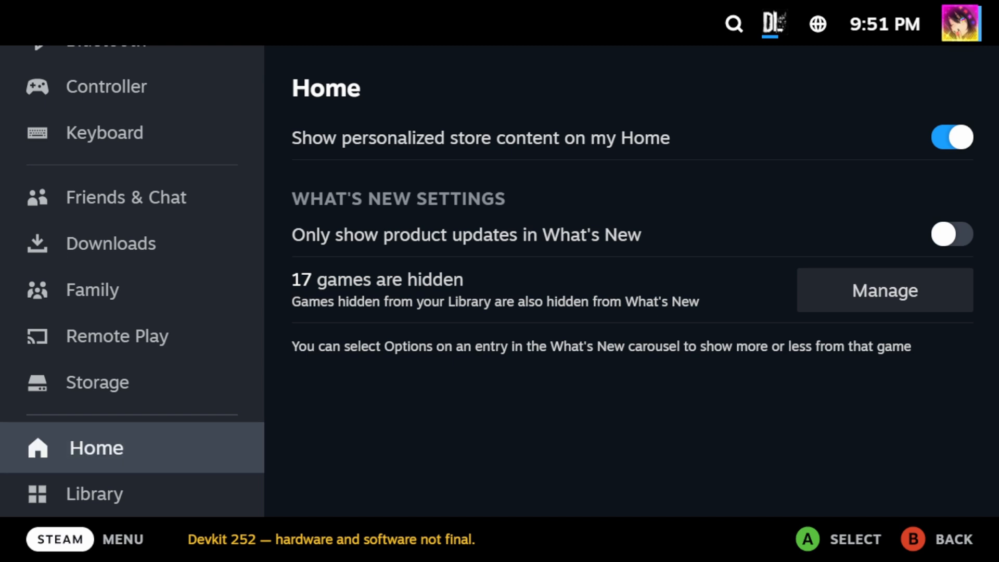
{"action": "left_click", "coordinate": [100, 493]}
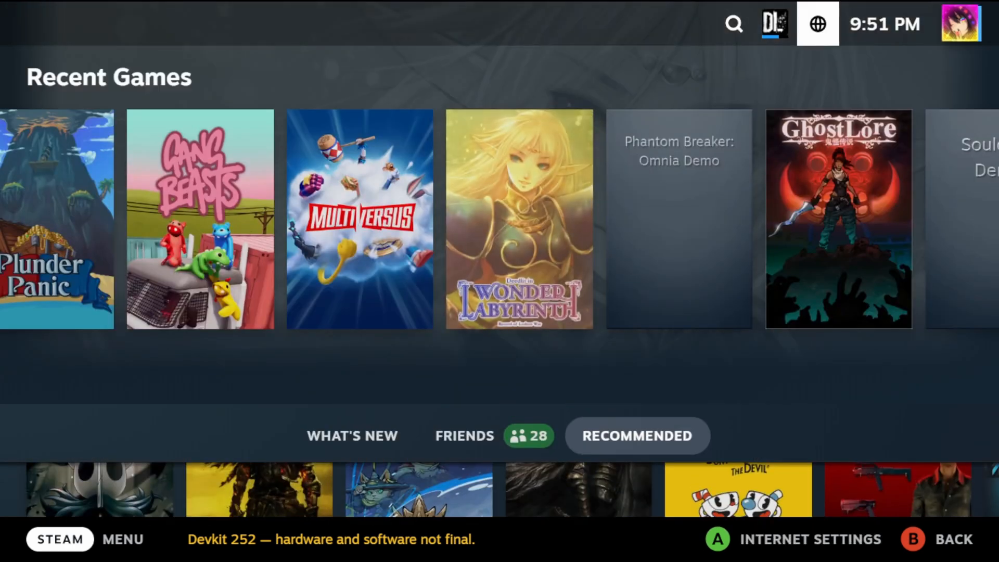
{"action": "left_click", "coordinate": [775, 25]}
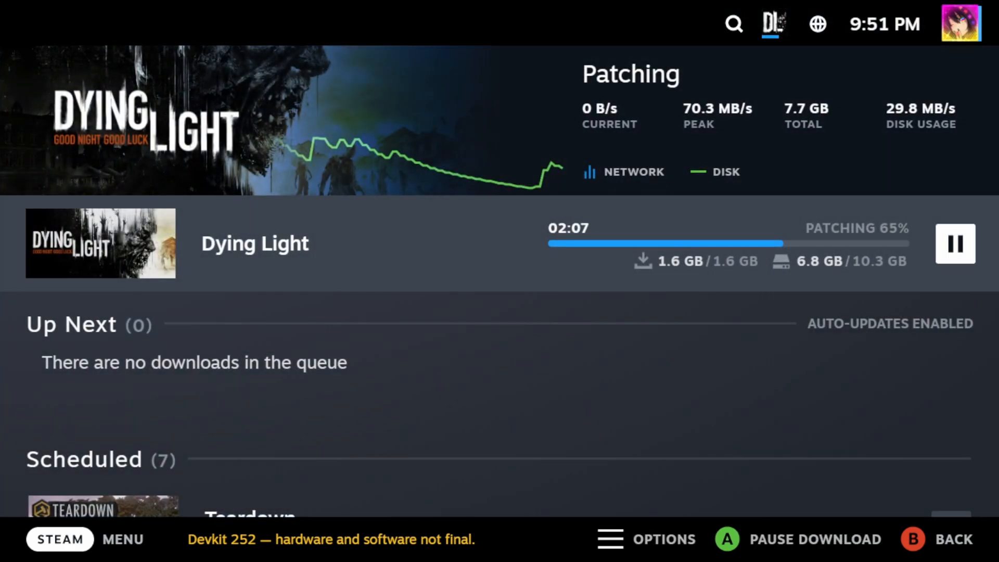